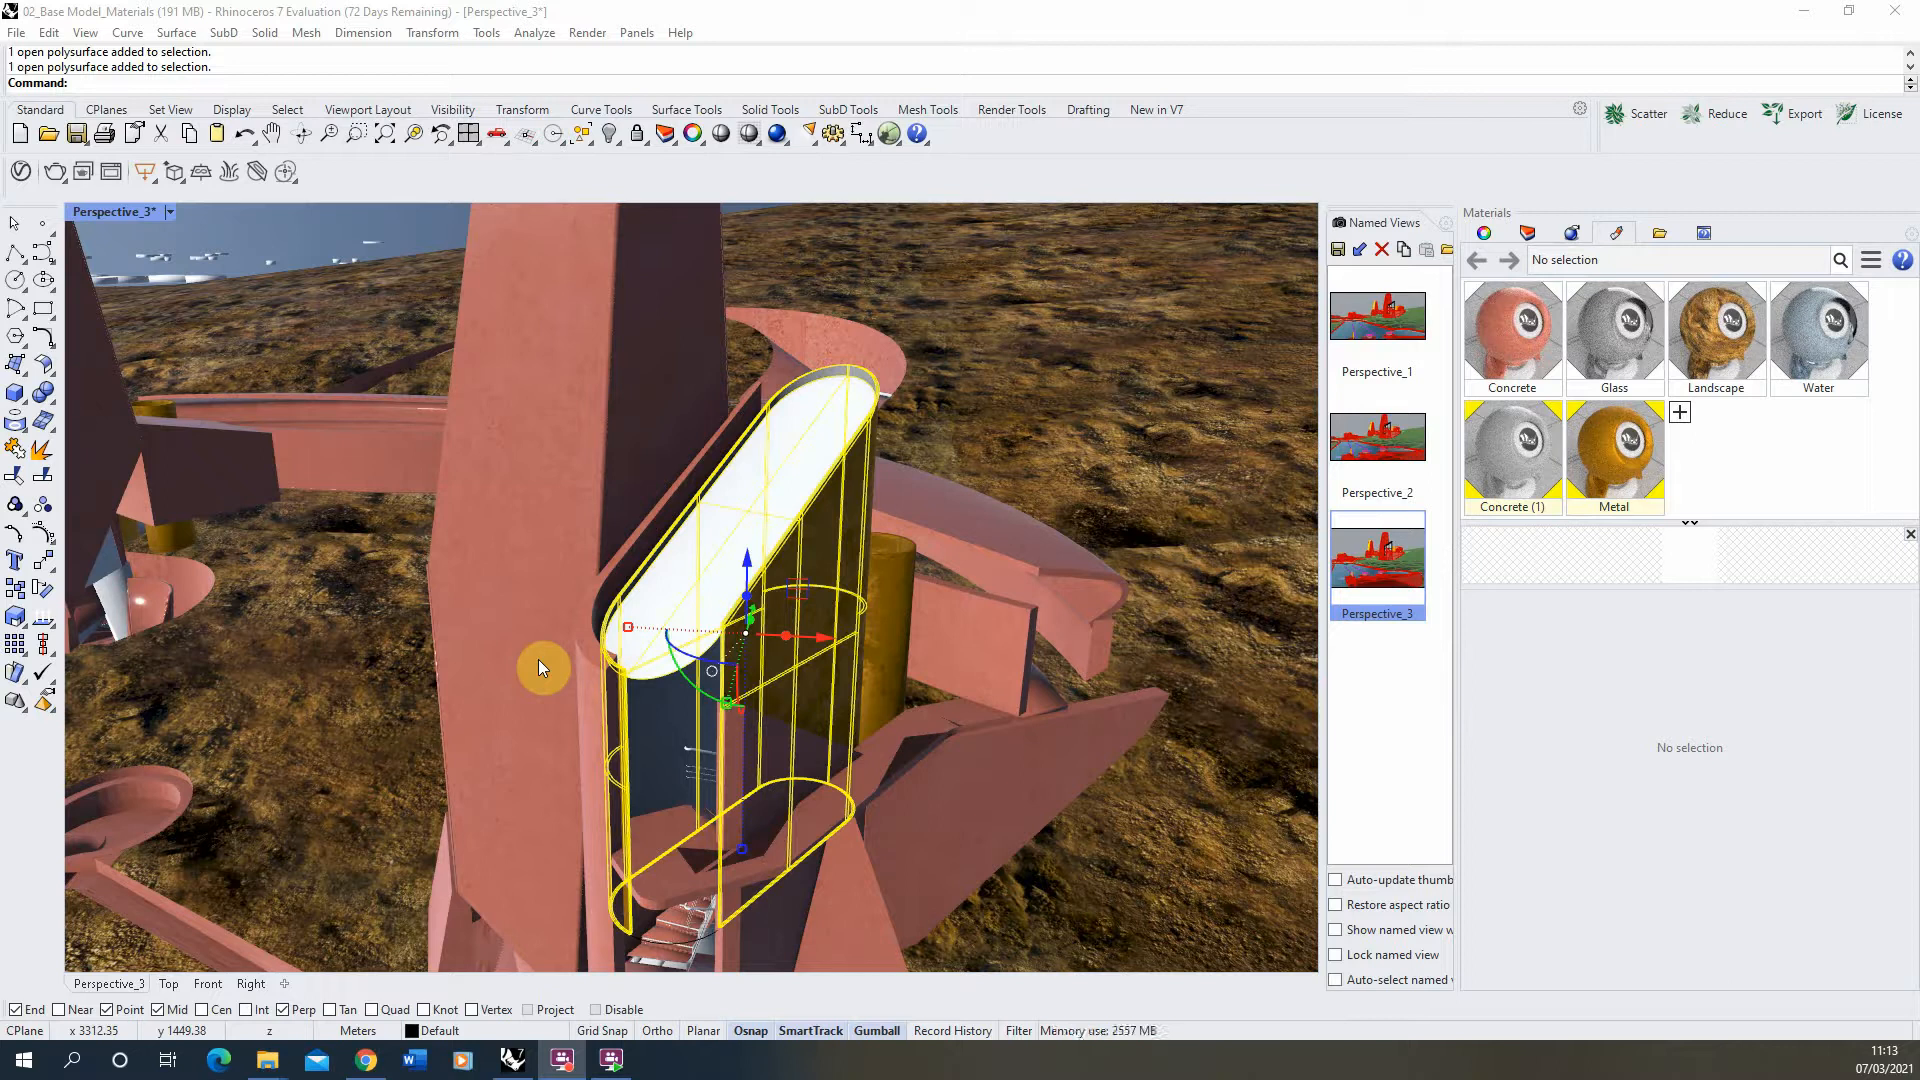
mouse_move(462, 384)
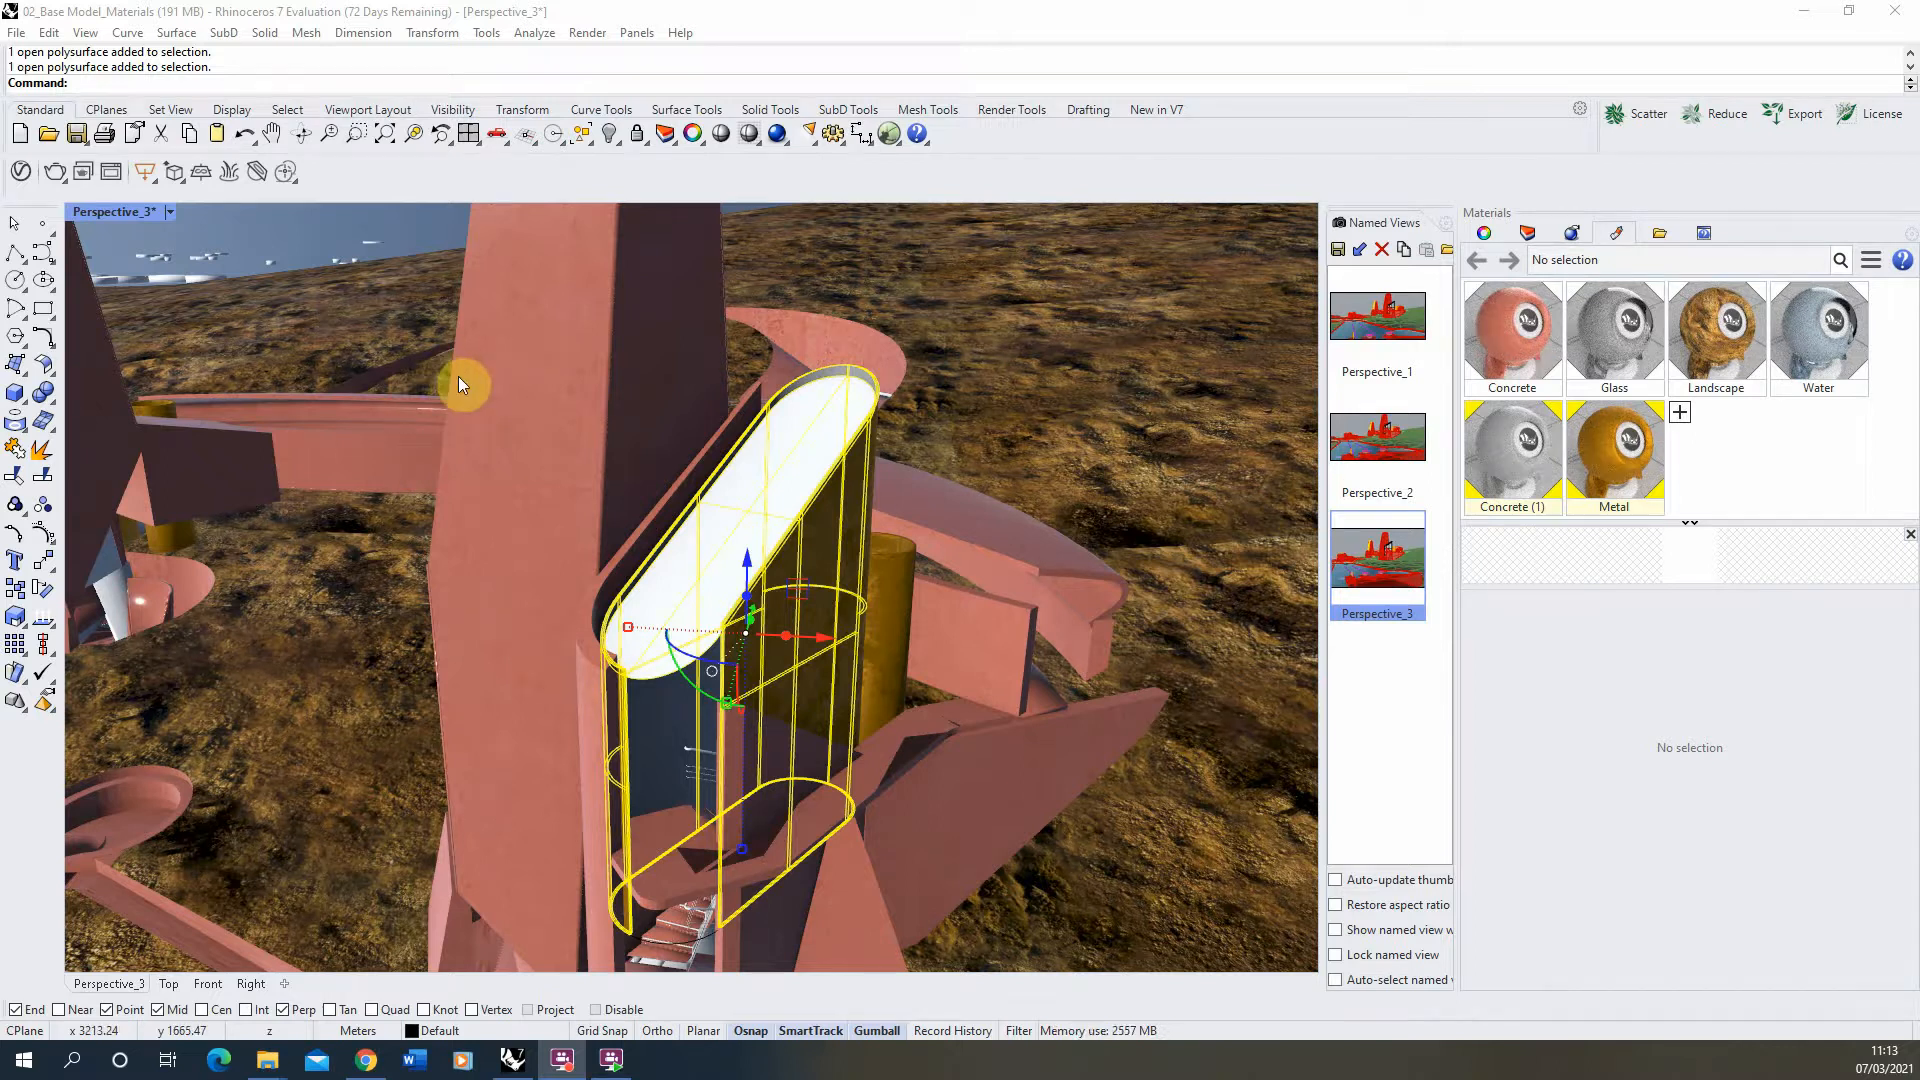
mouse_move(662, 224)
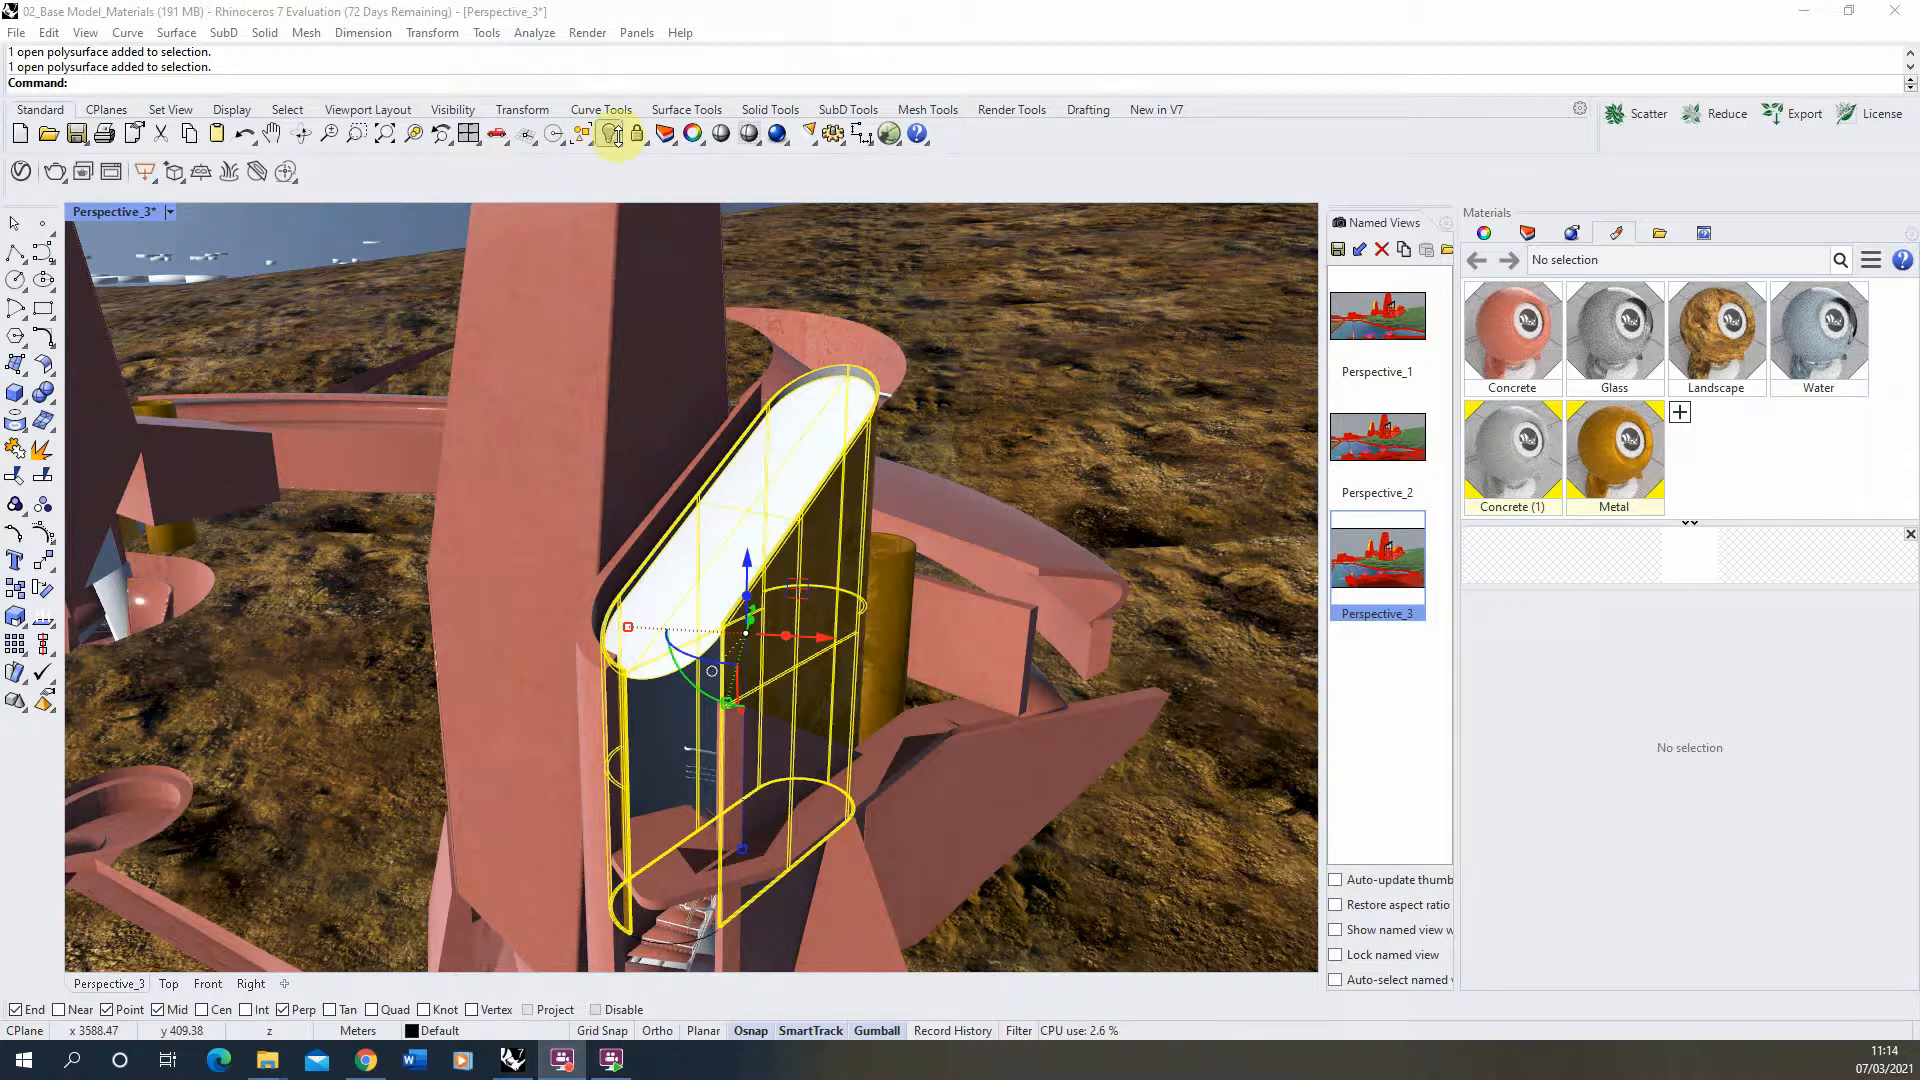
Isolate the selected curved panel so all other scene objects are hidden.
click(618, 134)
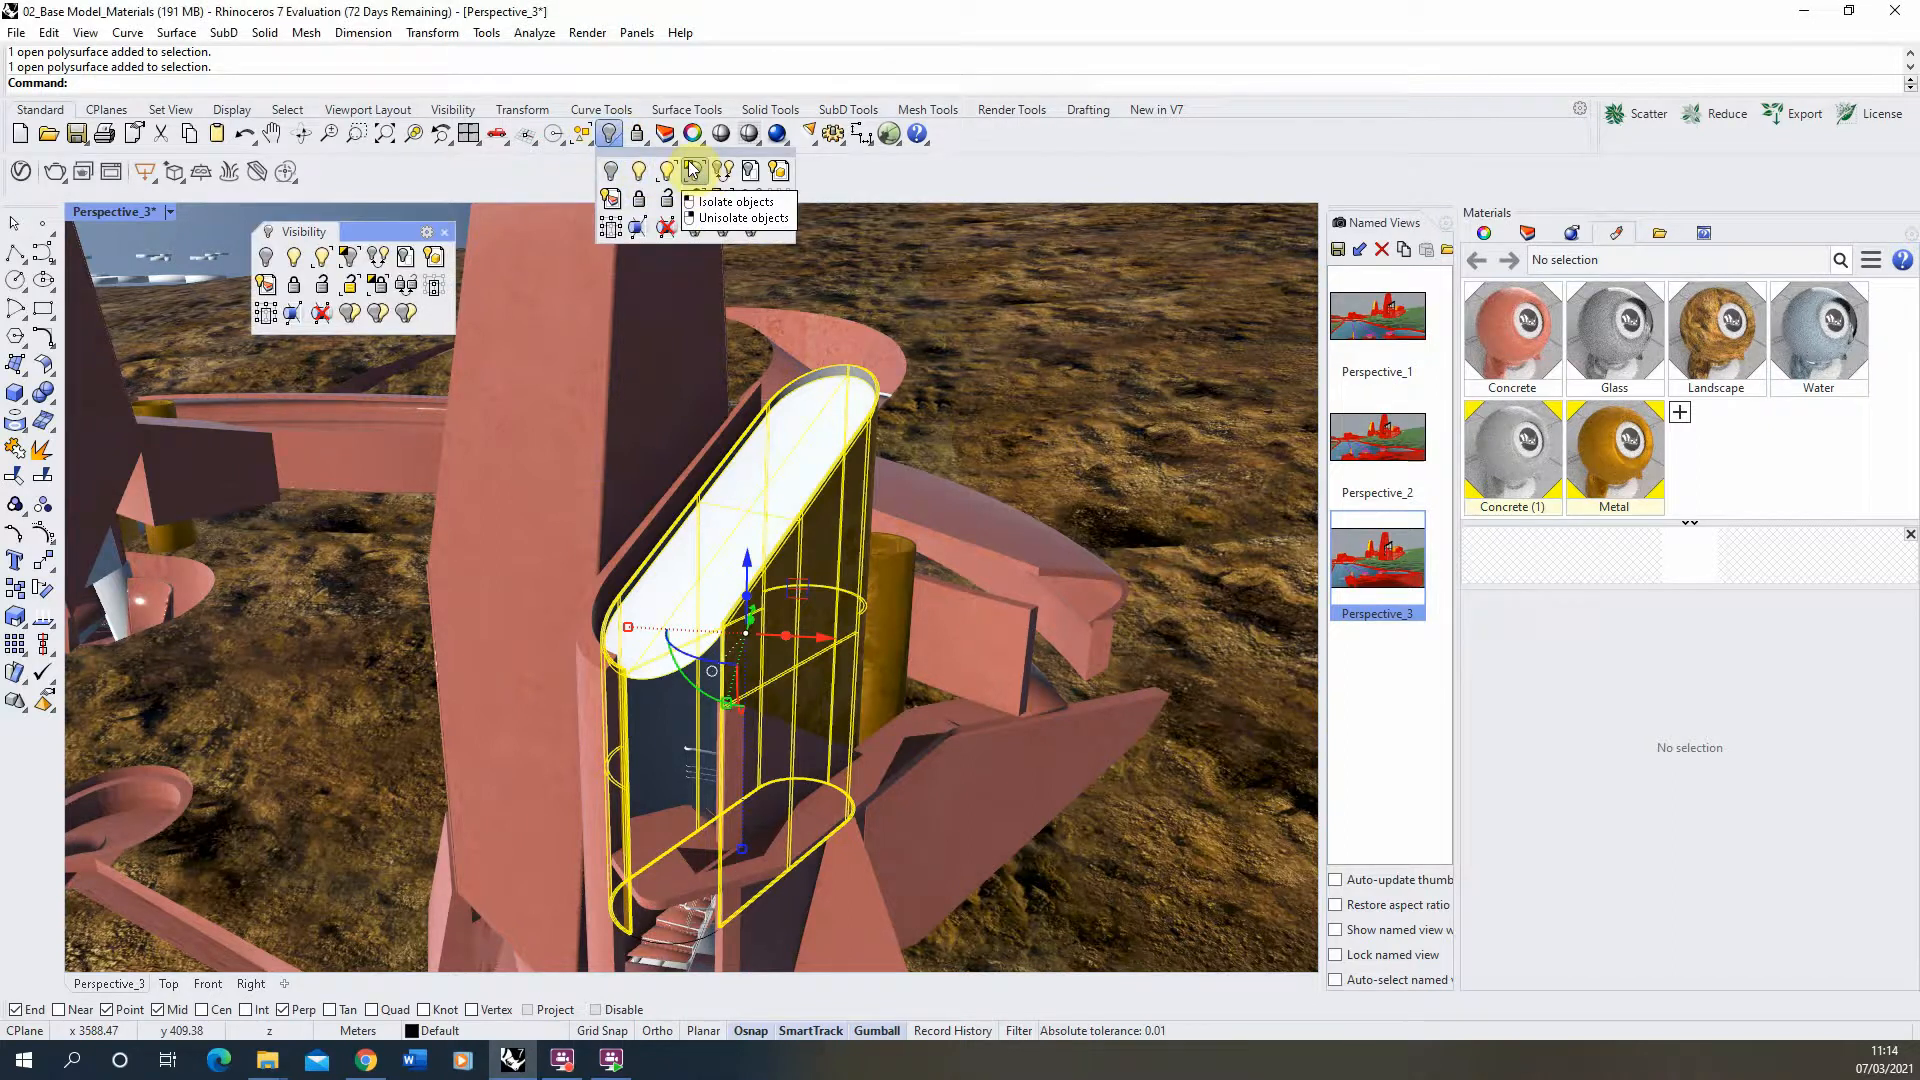
click(734, 200)
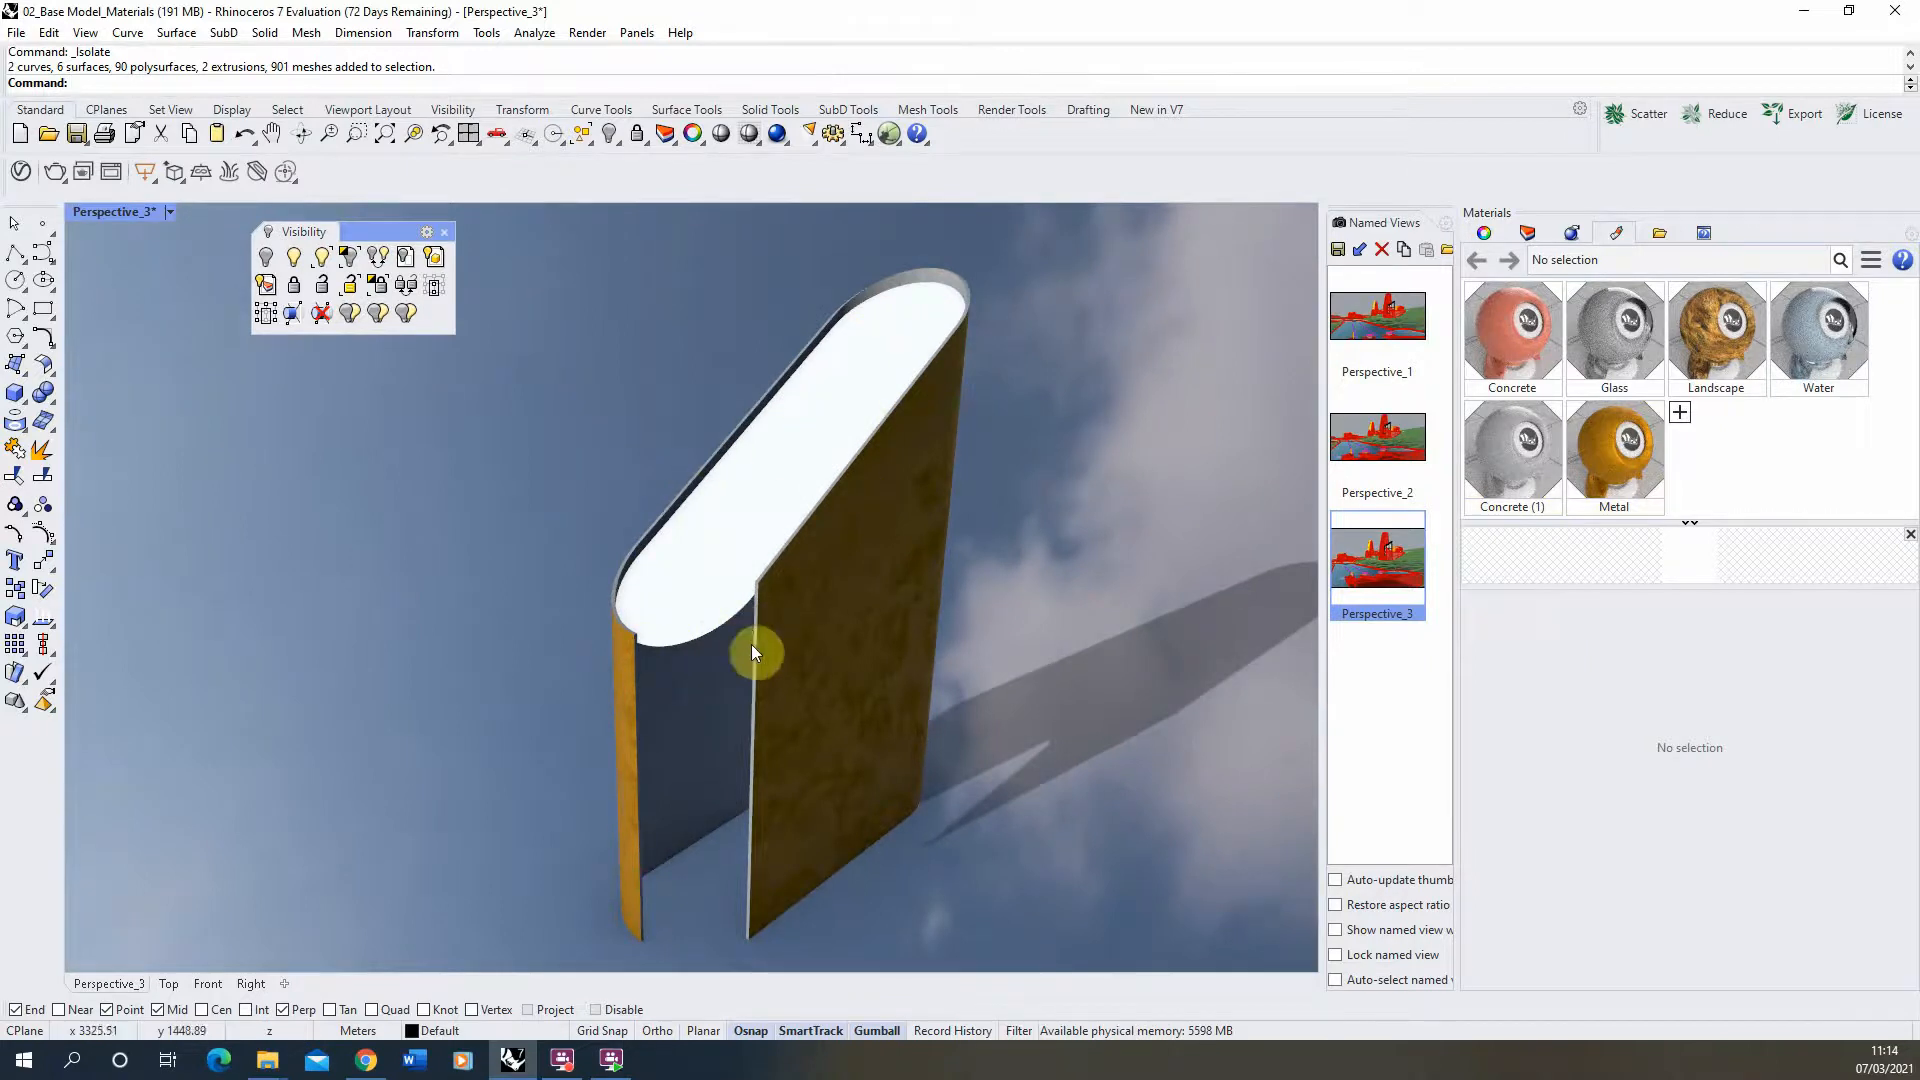
mouse_move(888, 602)
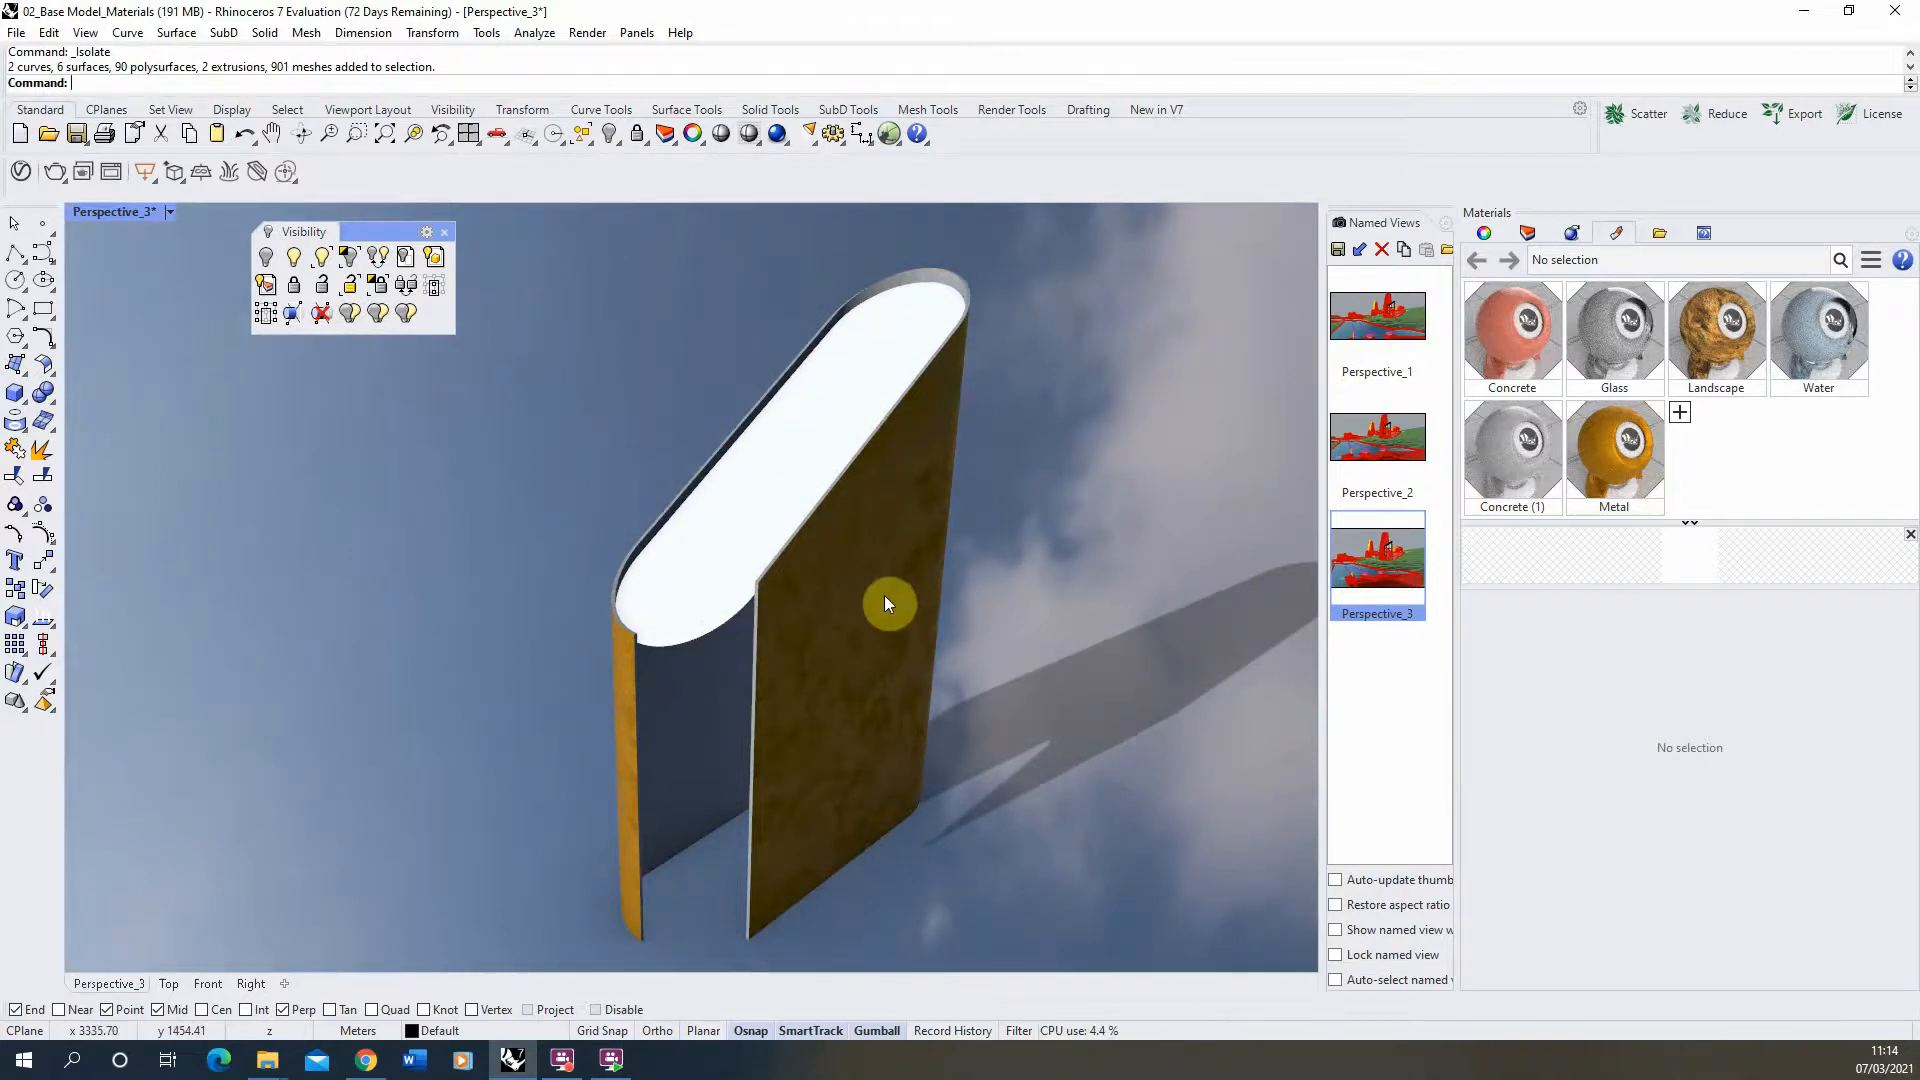
mouse_move(942, 724)
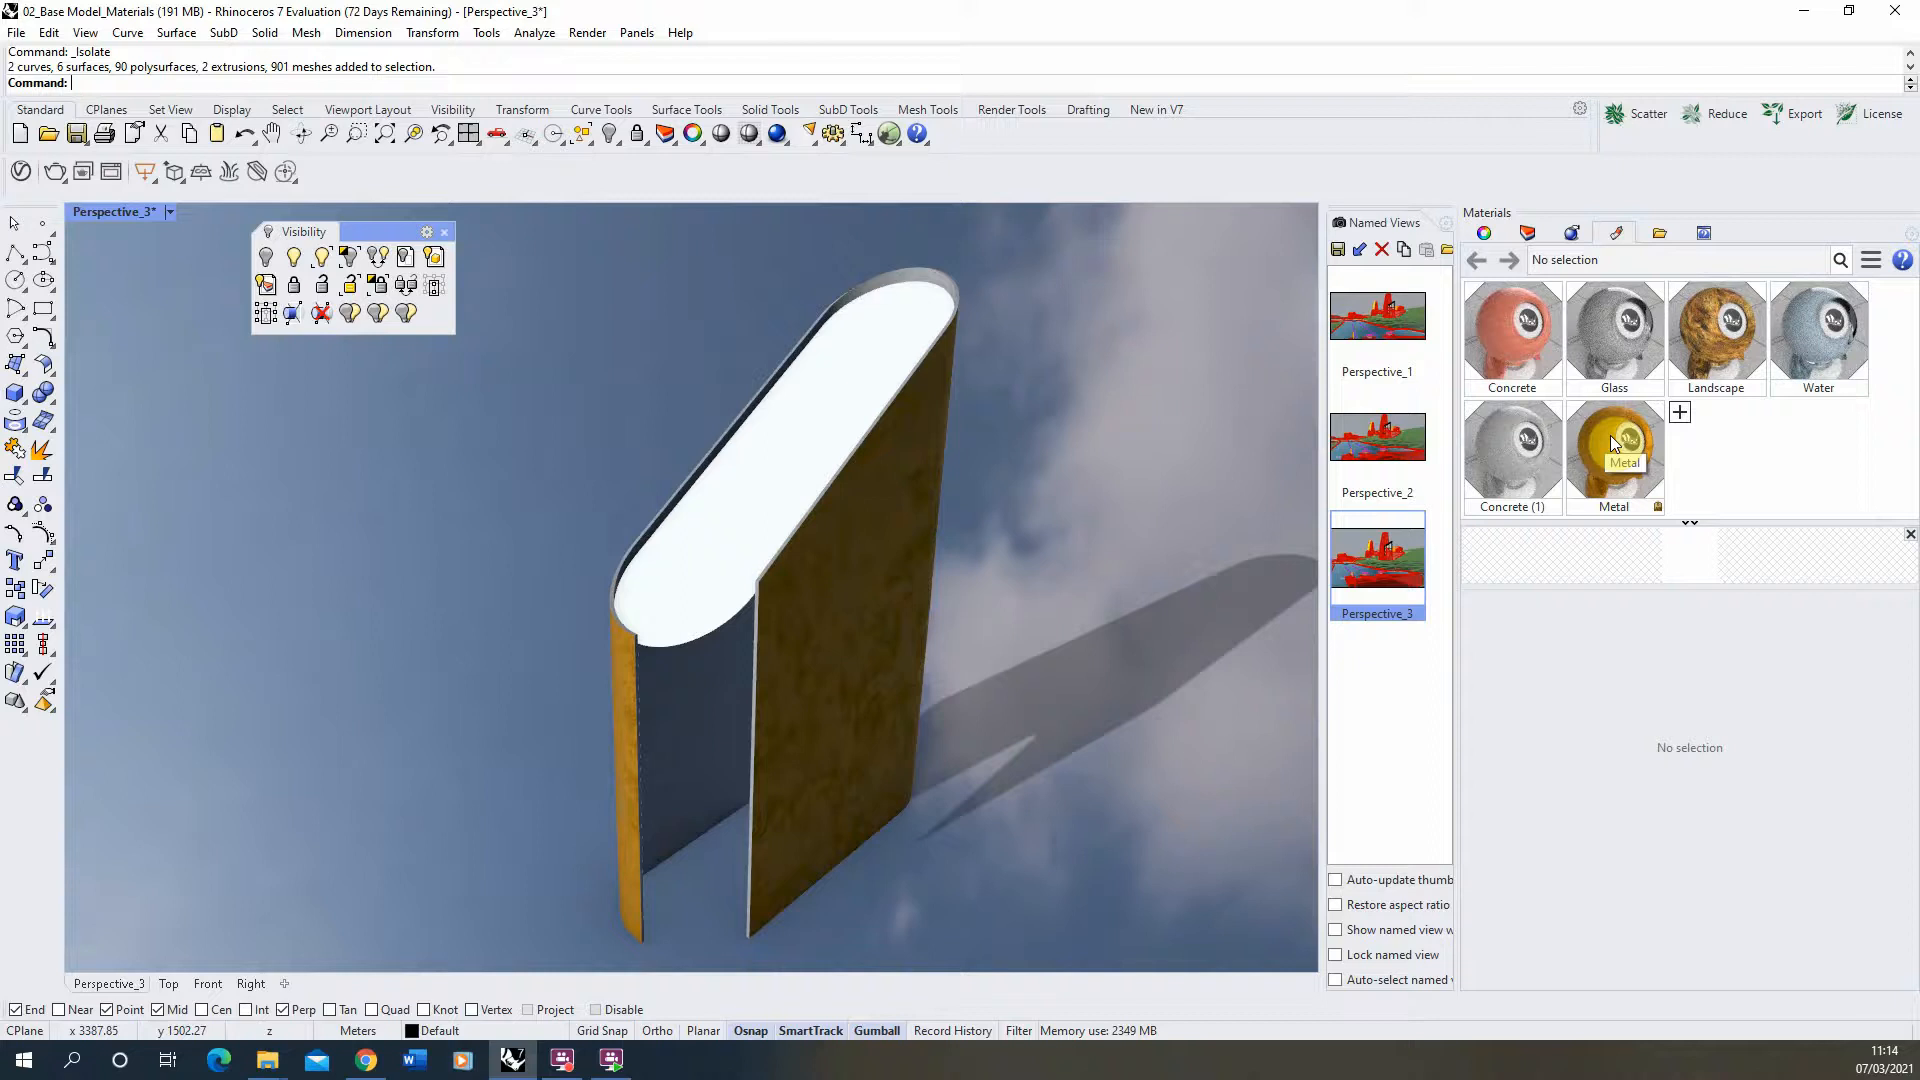
Duplicate the Metal material as Metal Perforation and select the panel's curved surface.
right_click(1612, 454)
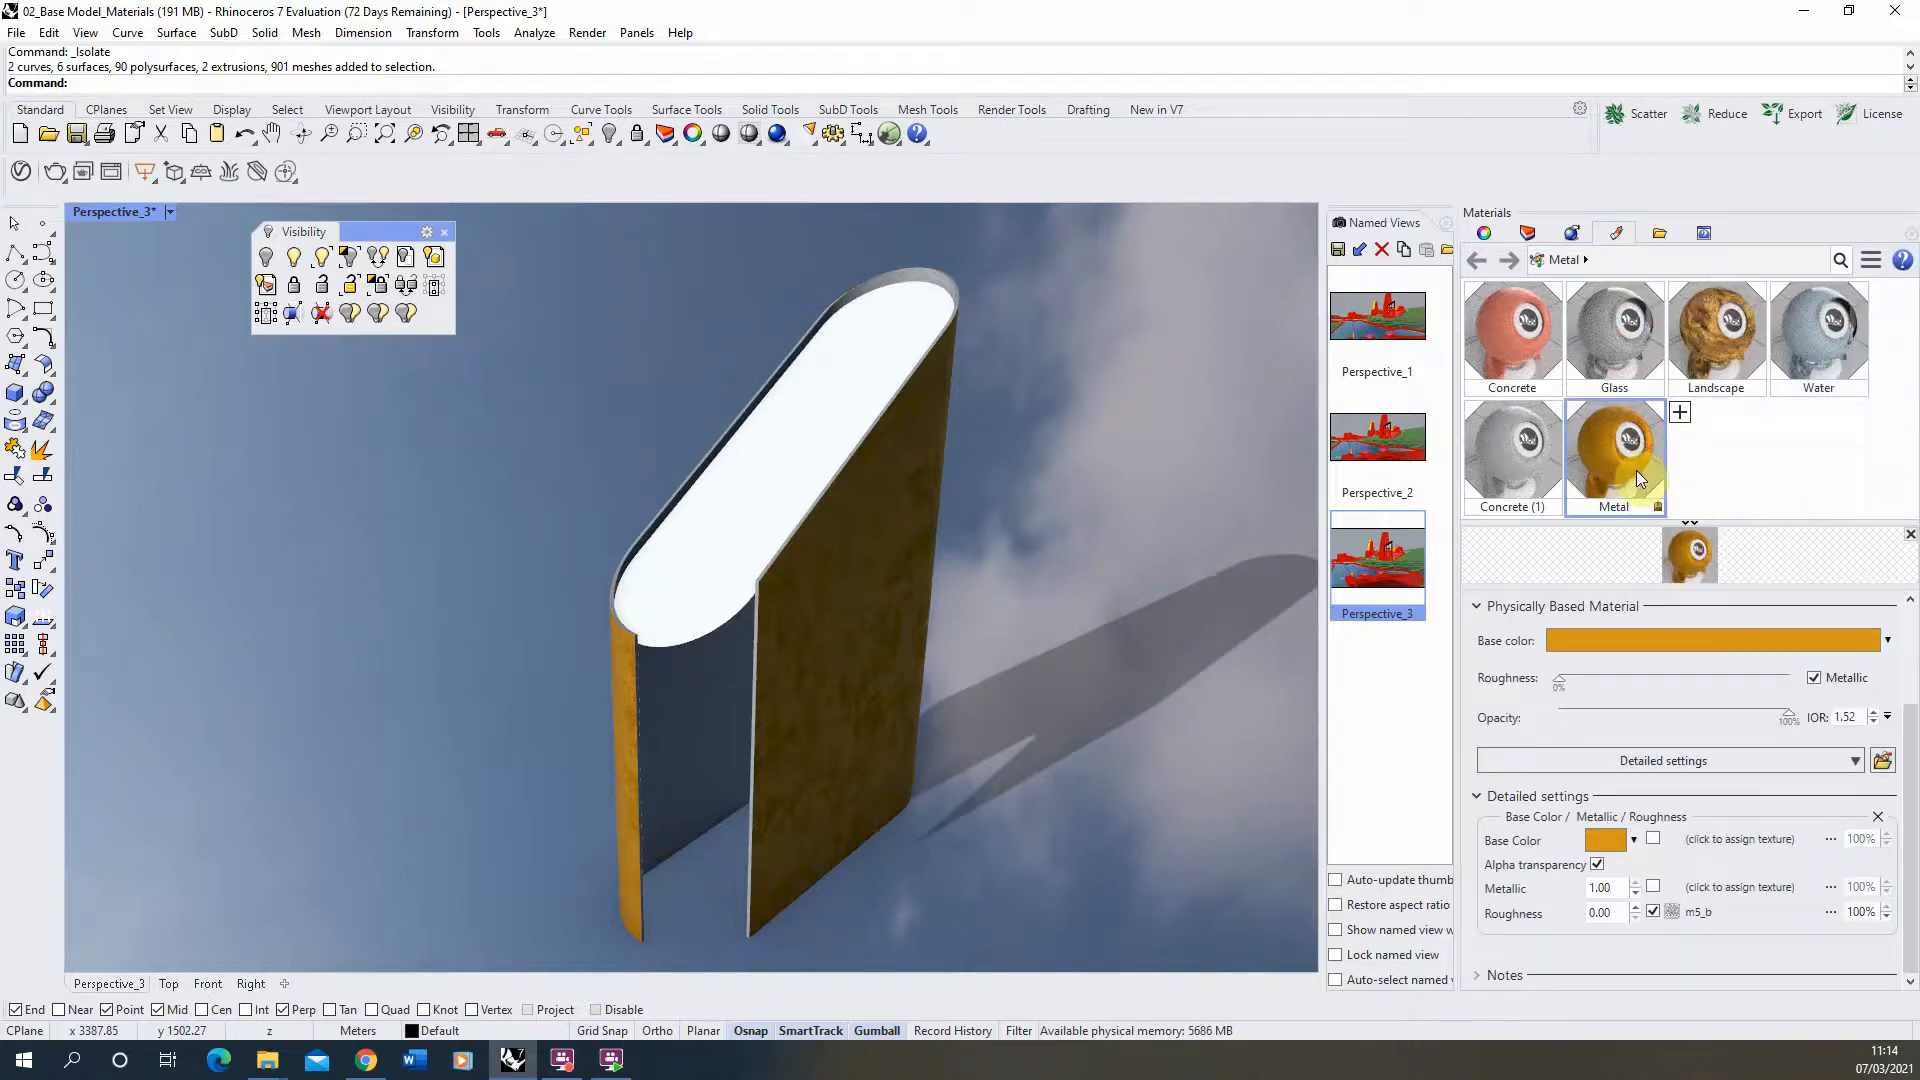
click(1680, 412)
text(Metal Perforation)
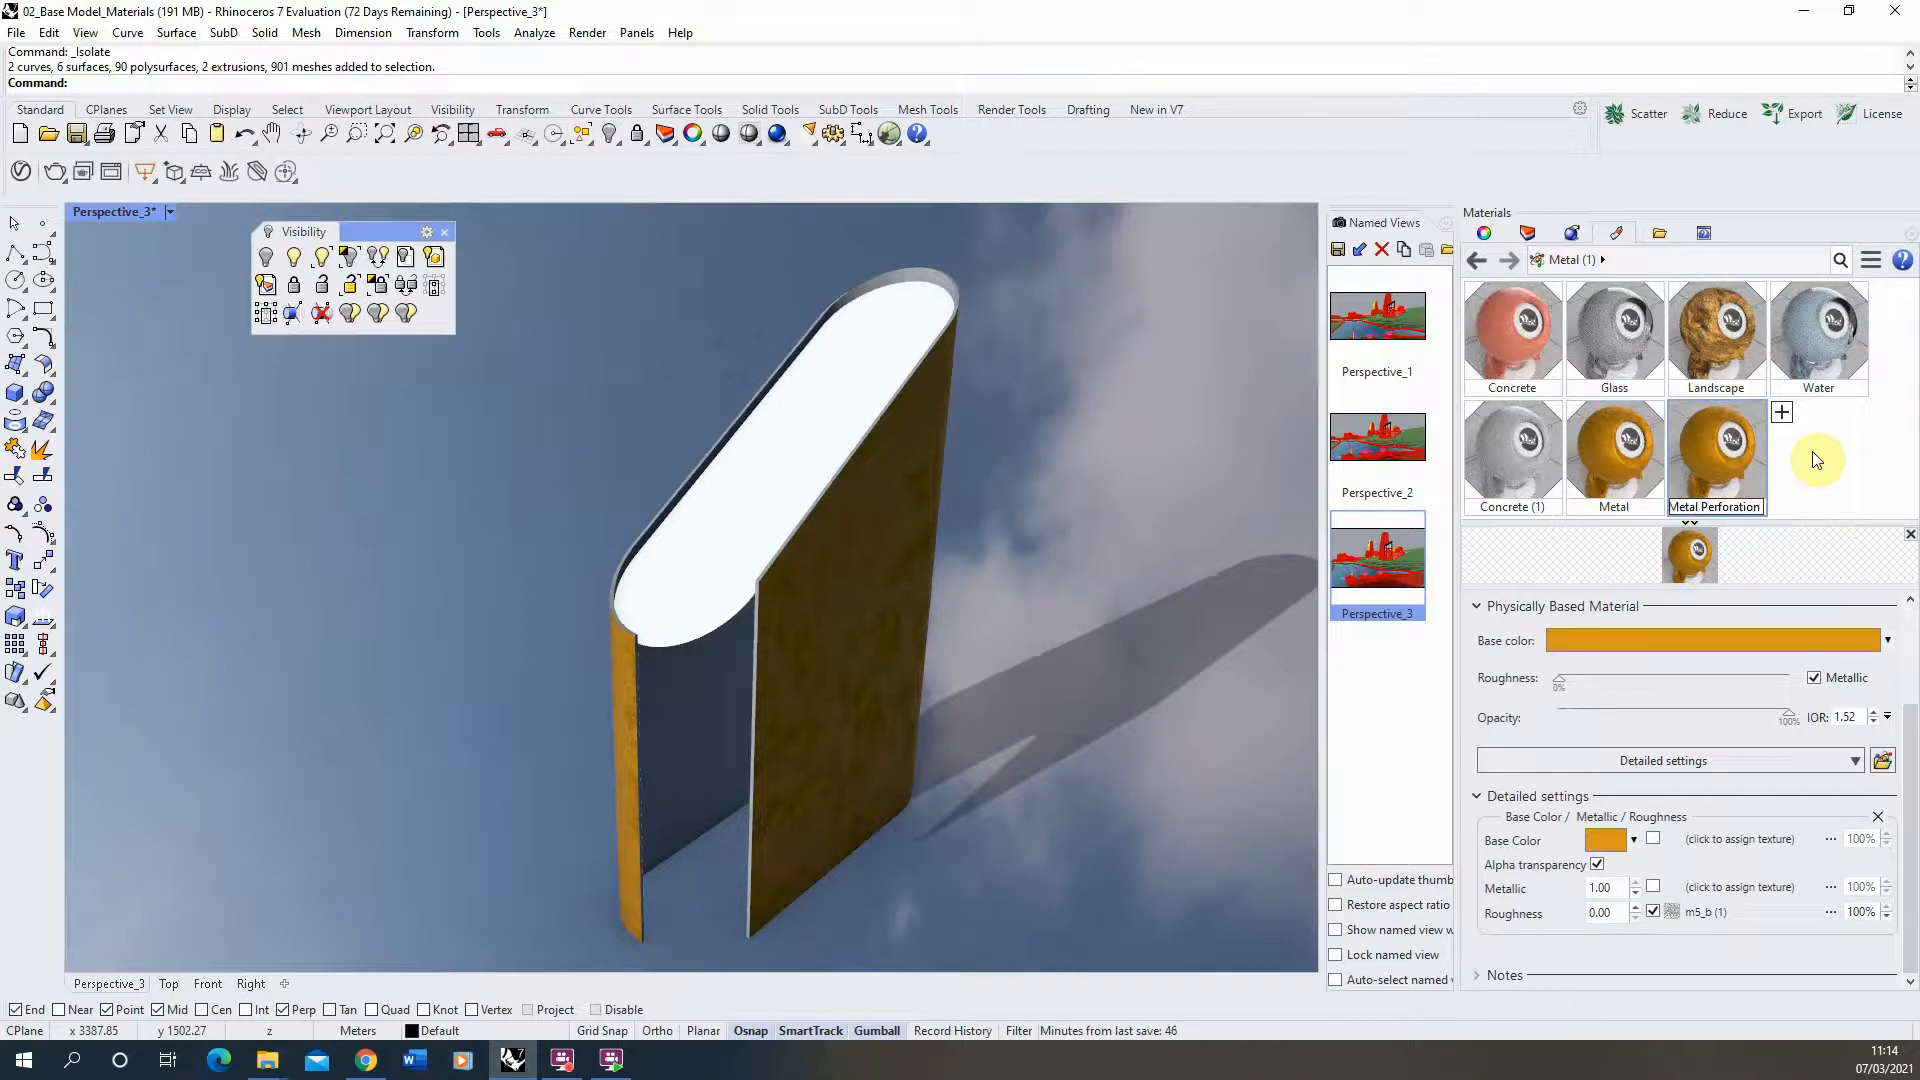
click(708, 610)
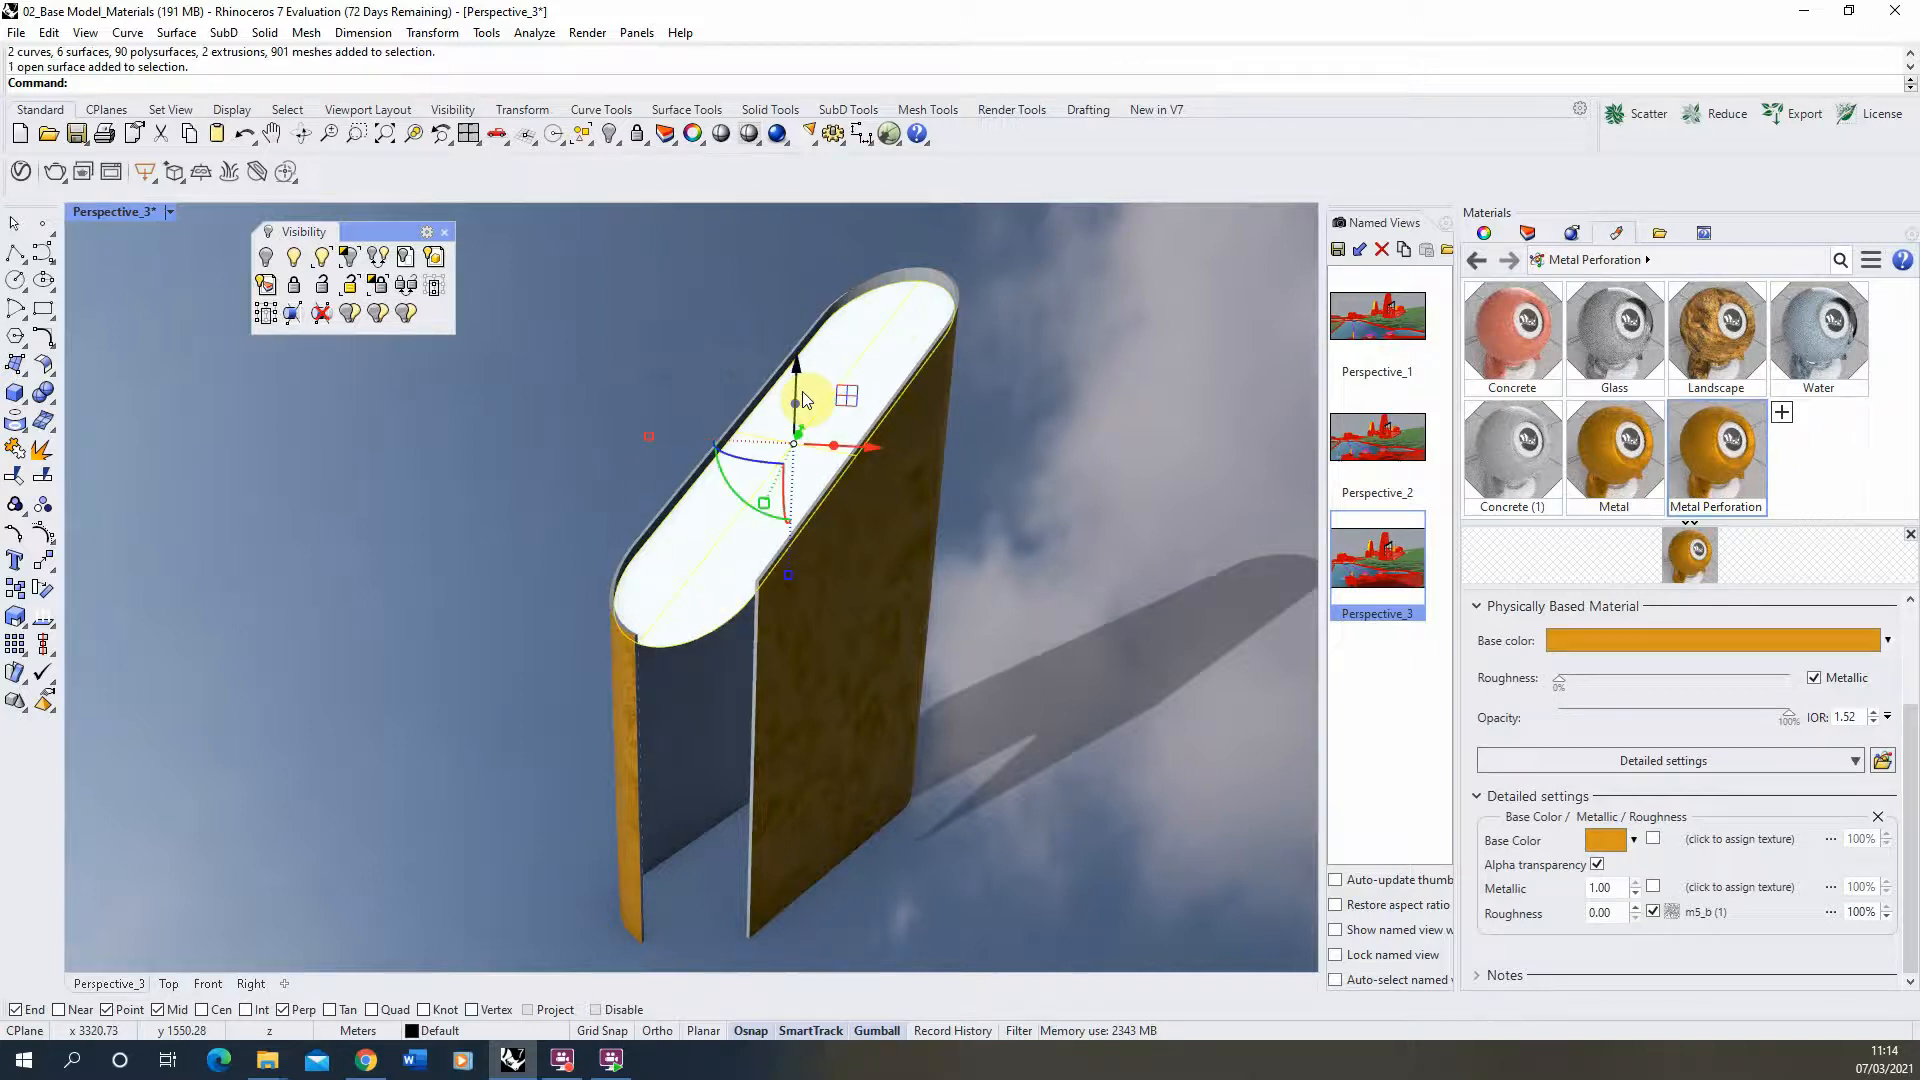
mouse_move(1714, 446)
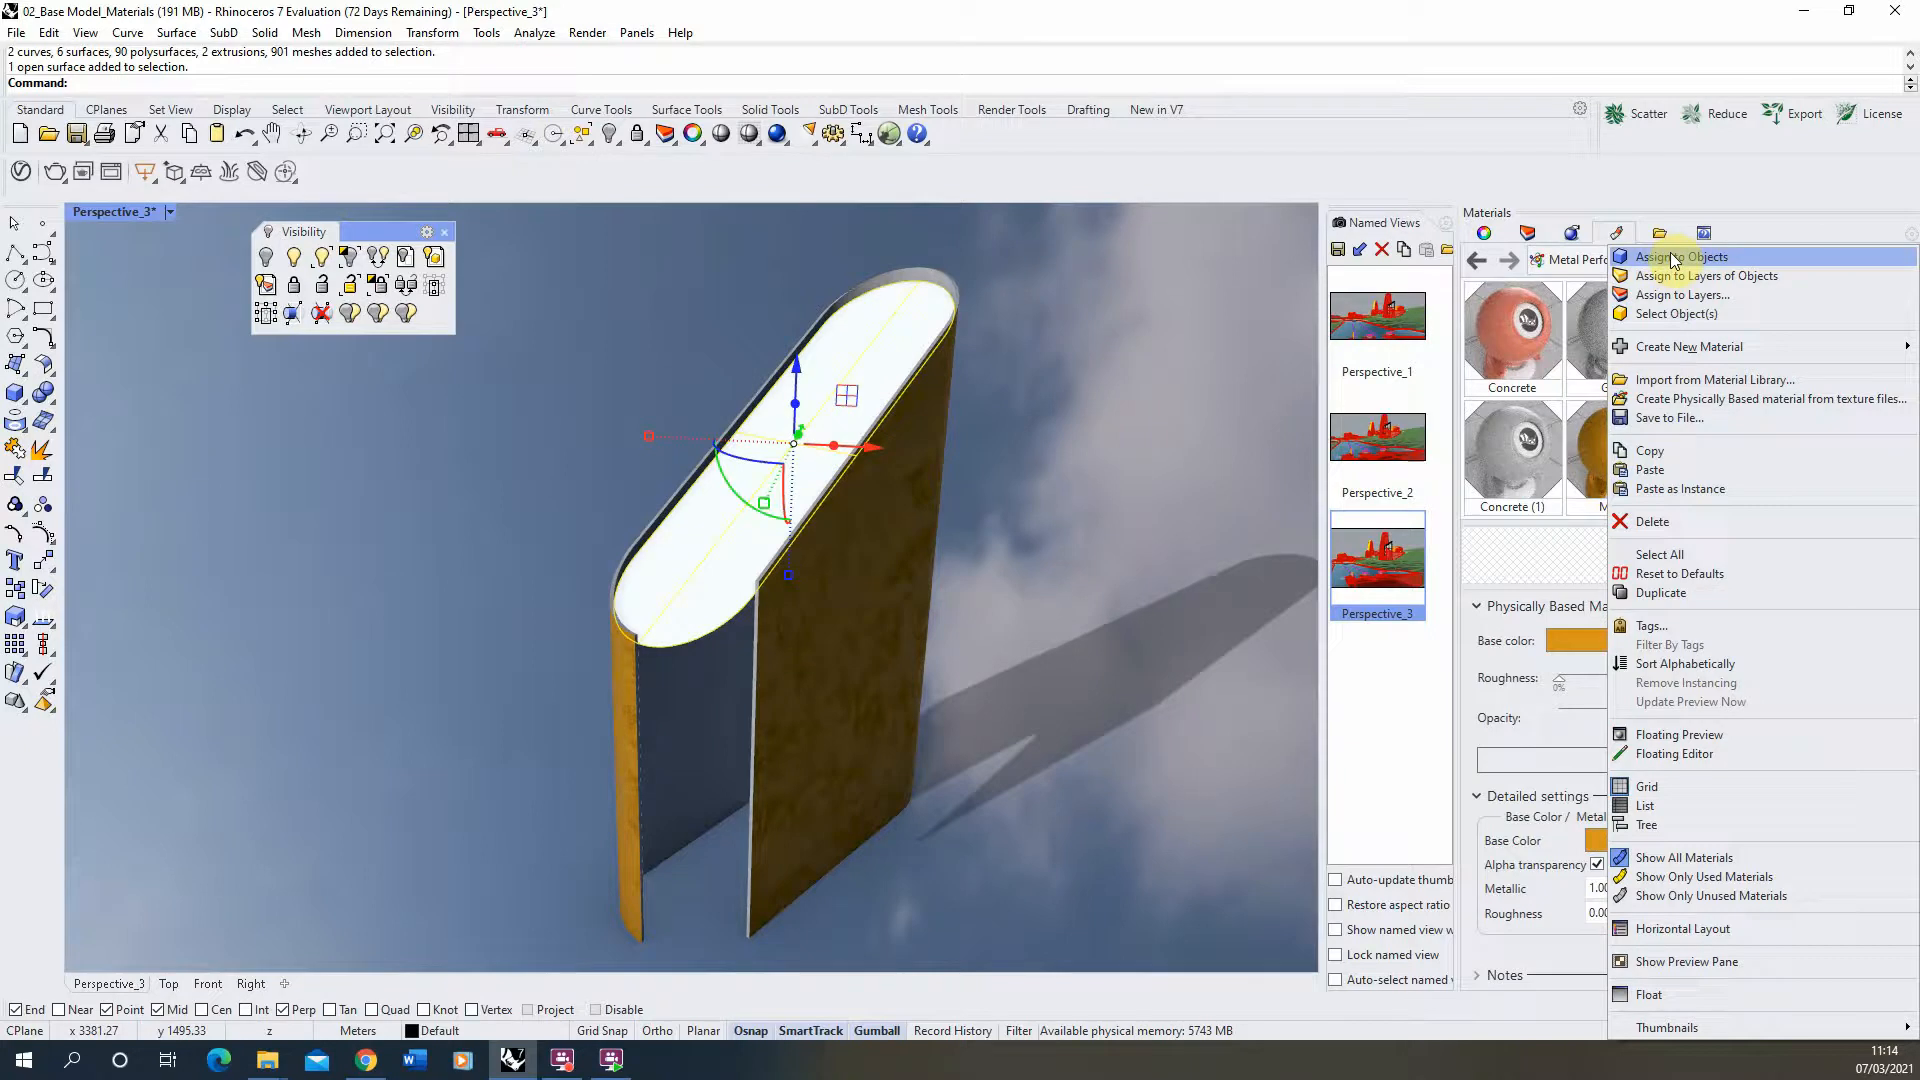
Assign Metal Perforation to the curved surface and show its texture mapping properties.
click(1680, 256)
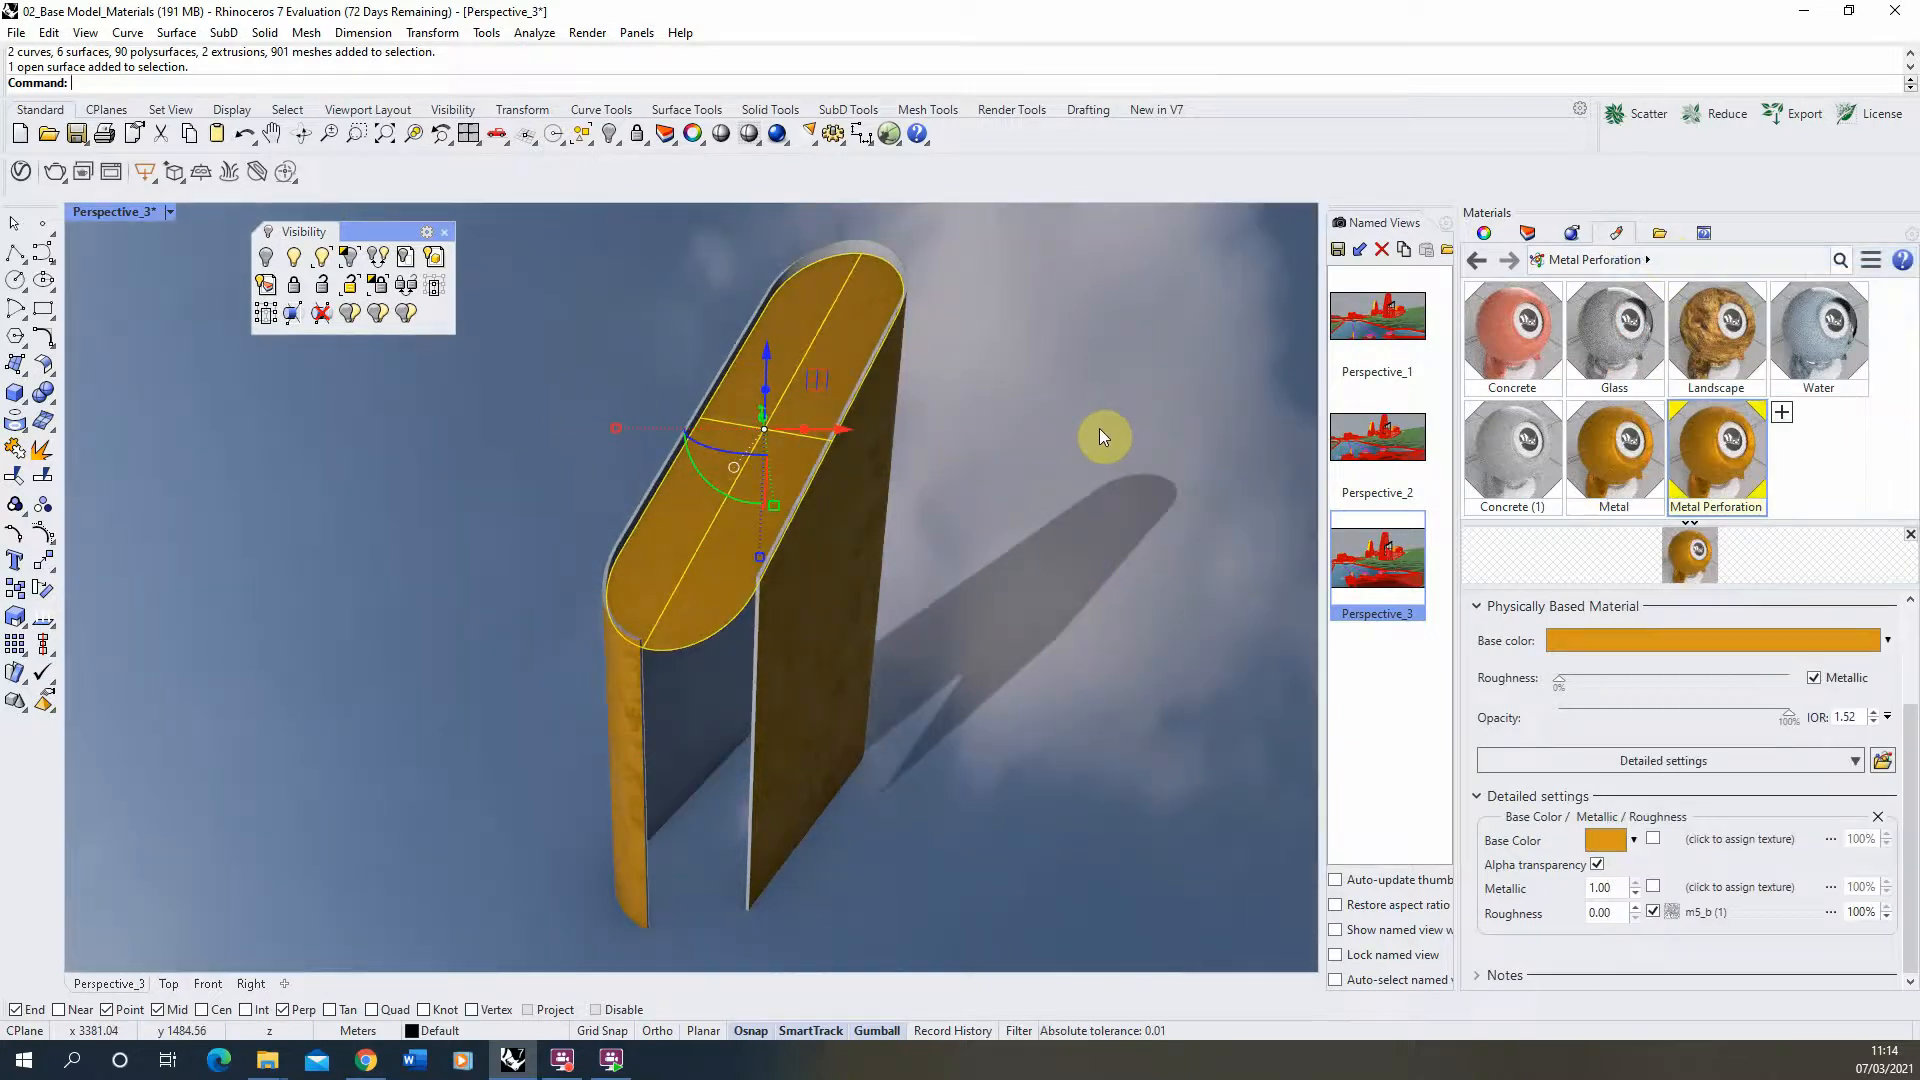
click(1446, 260)
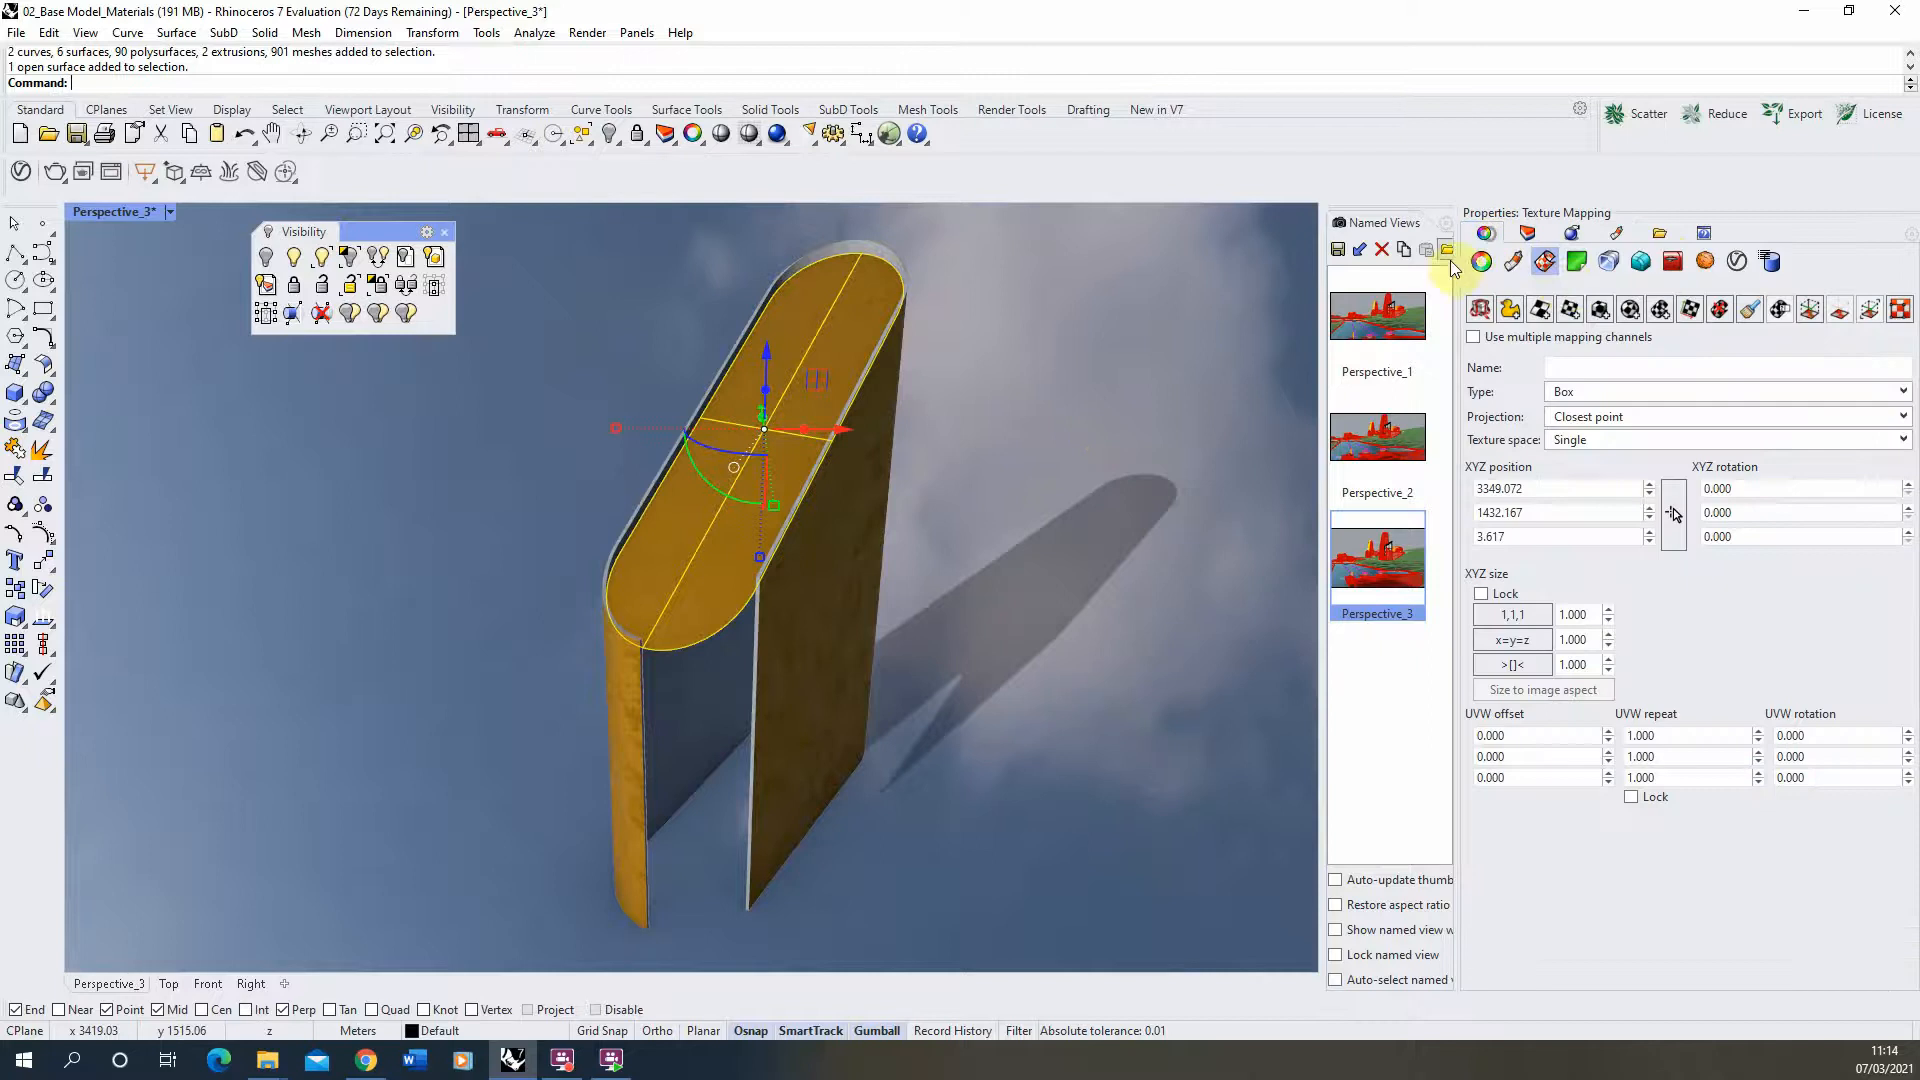
Add box mapping fitted to the panel (about 11 units) and return to the materials list.
click(1480, 260)
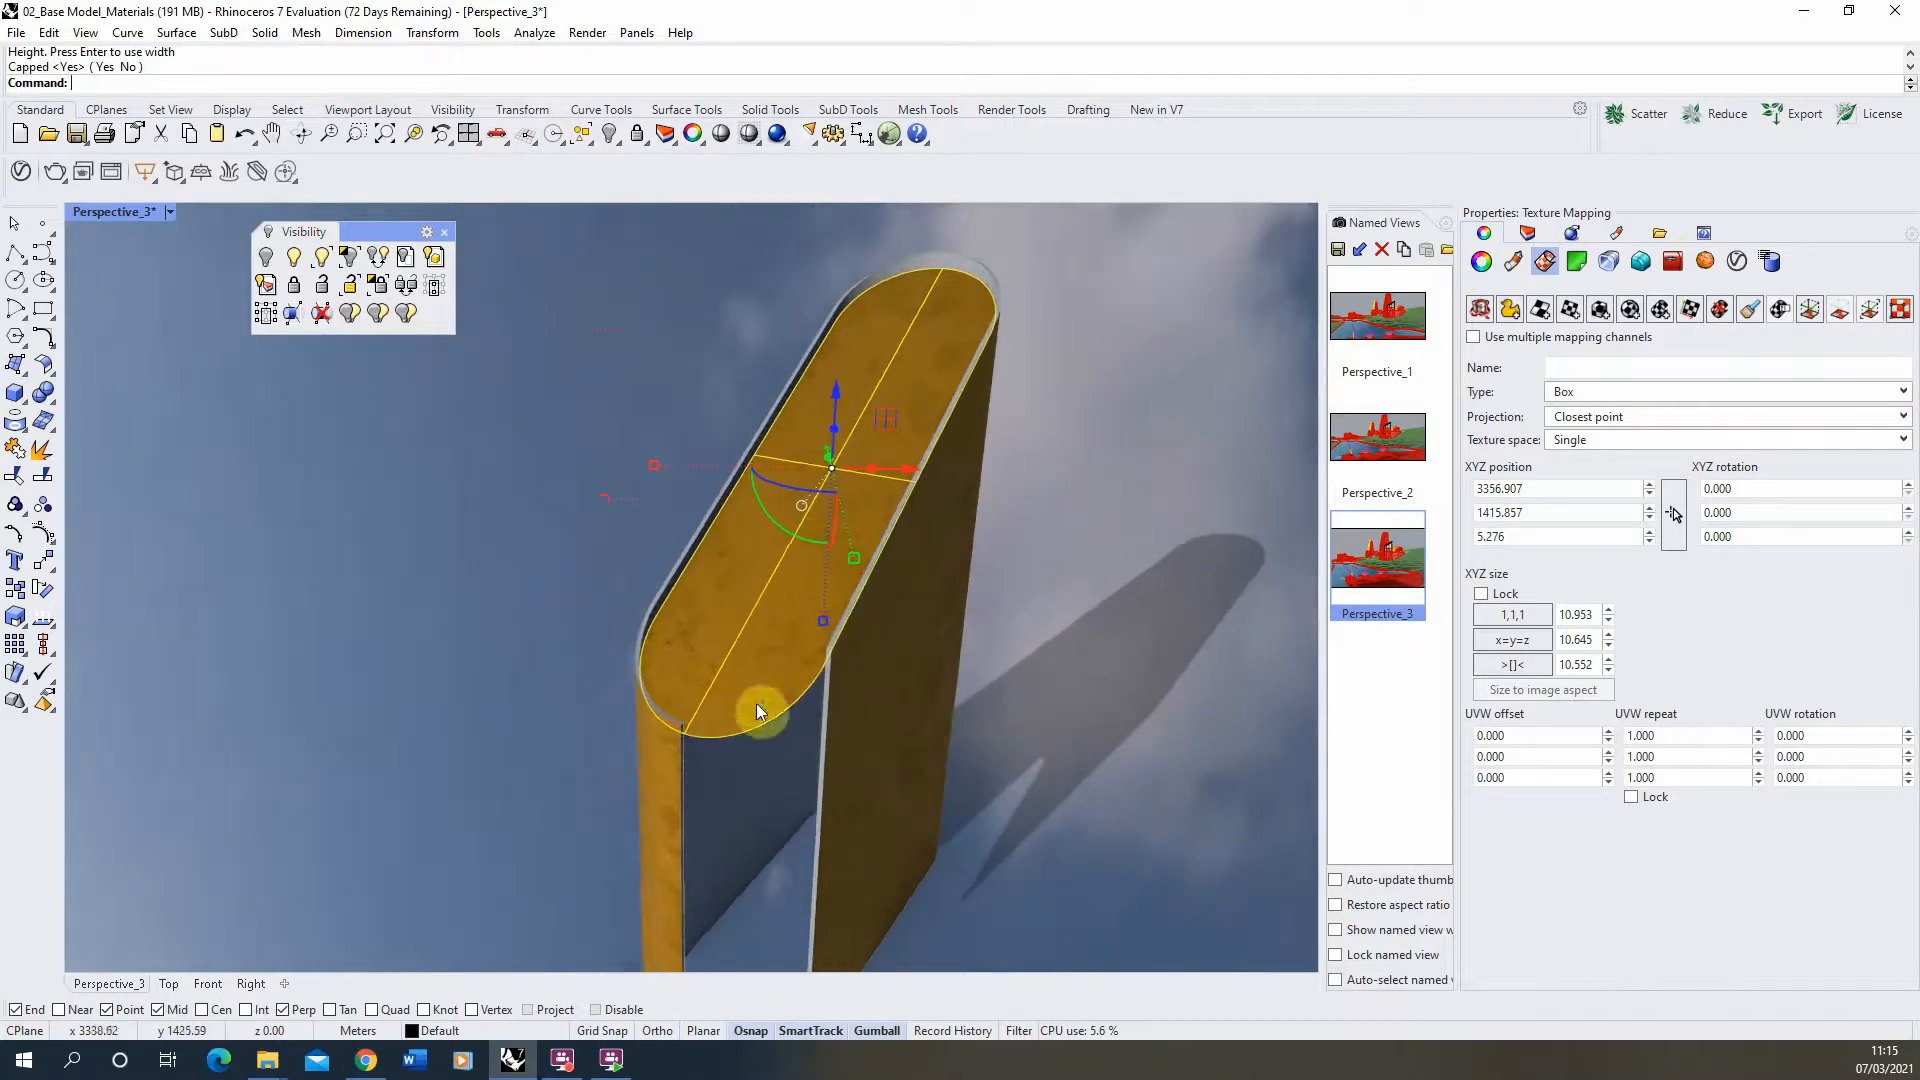
mouse_move(952, 566)
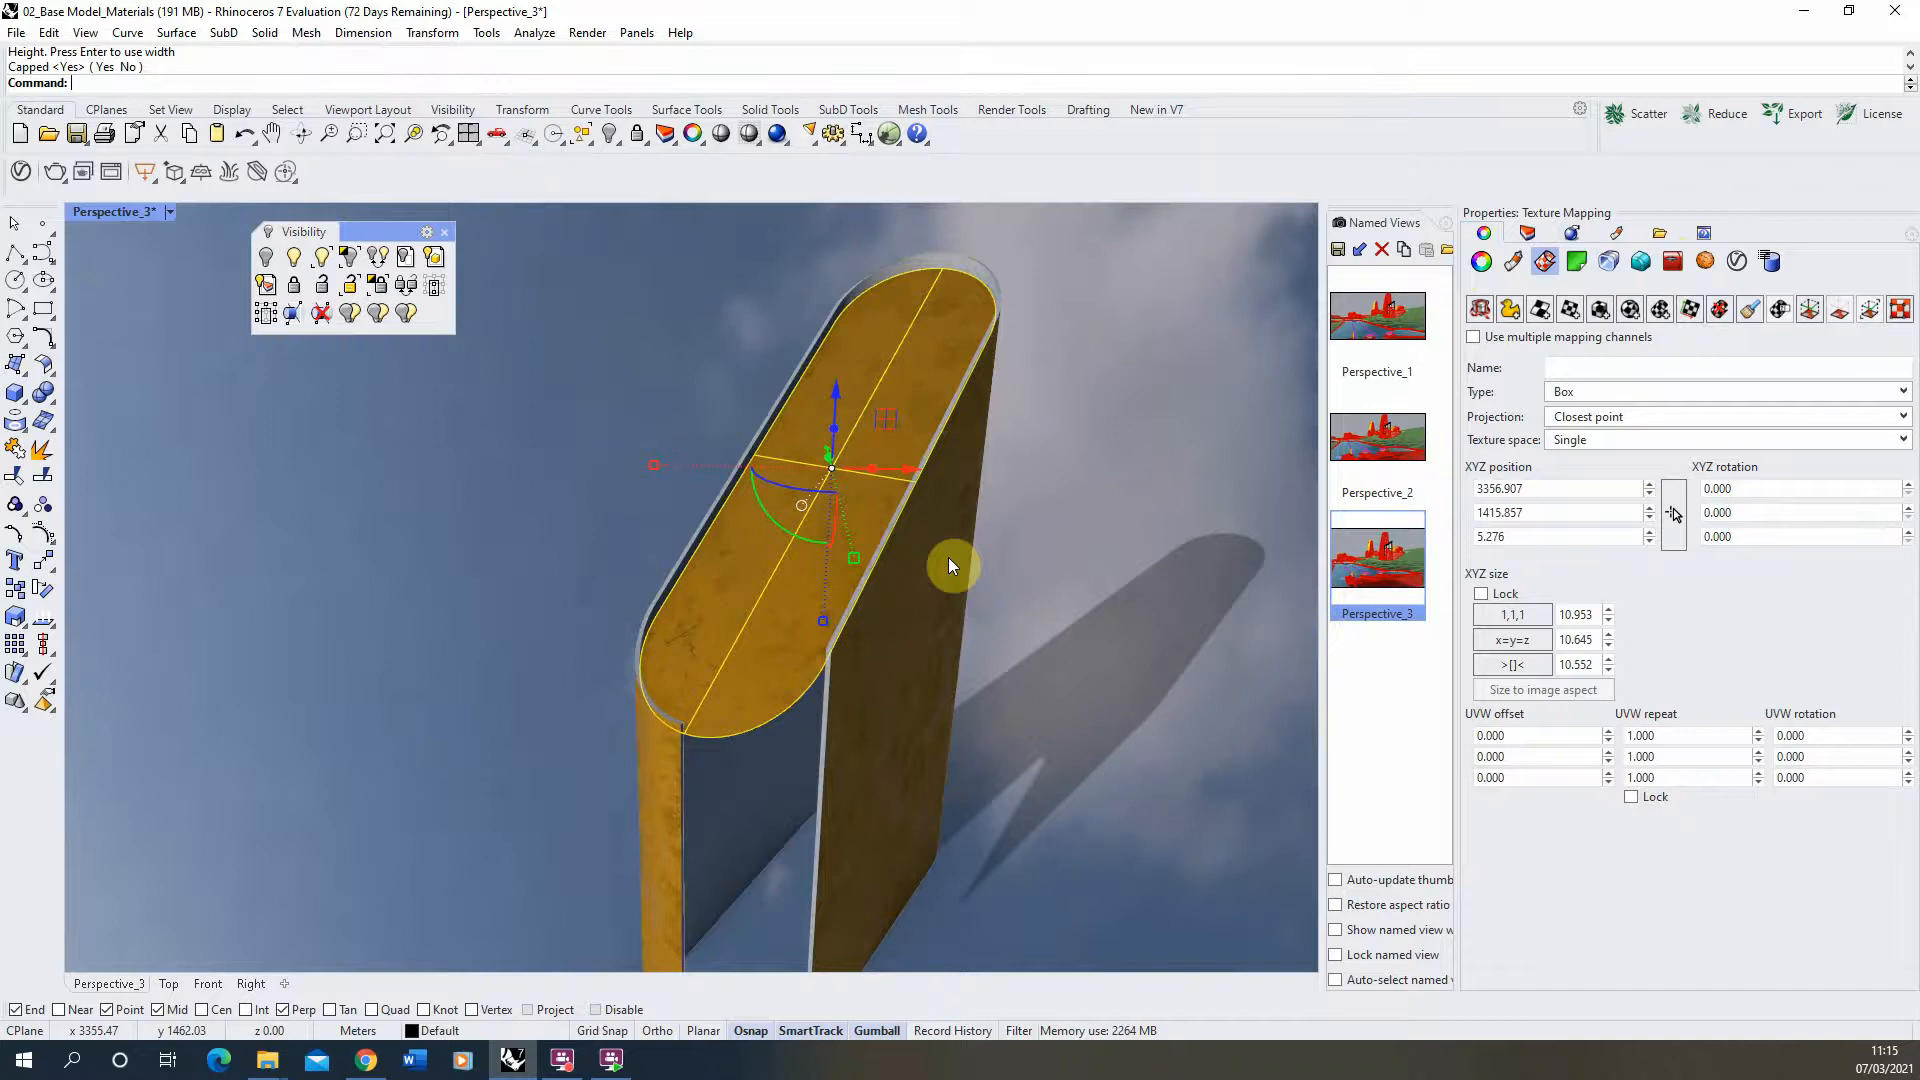
click(772, 574)
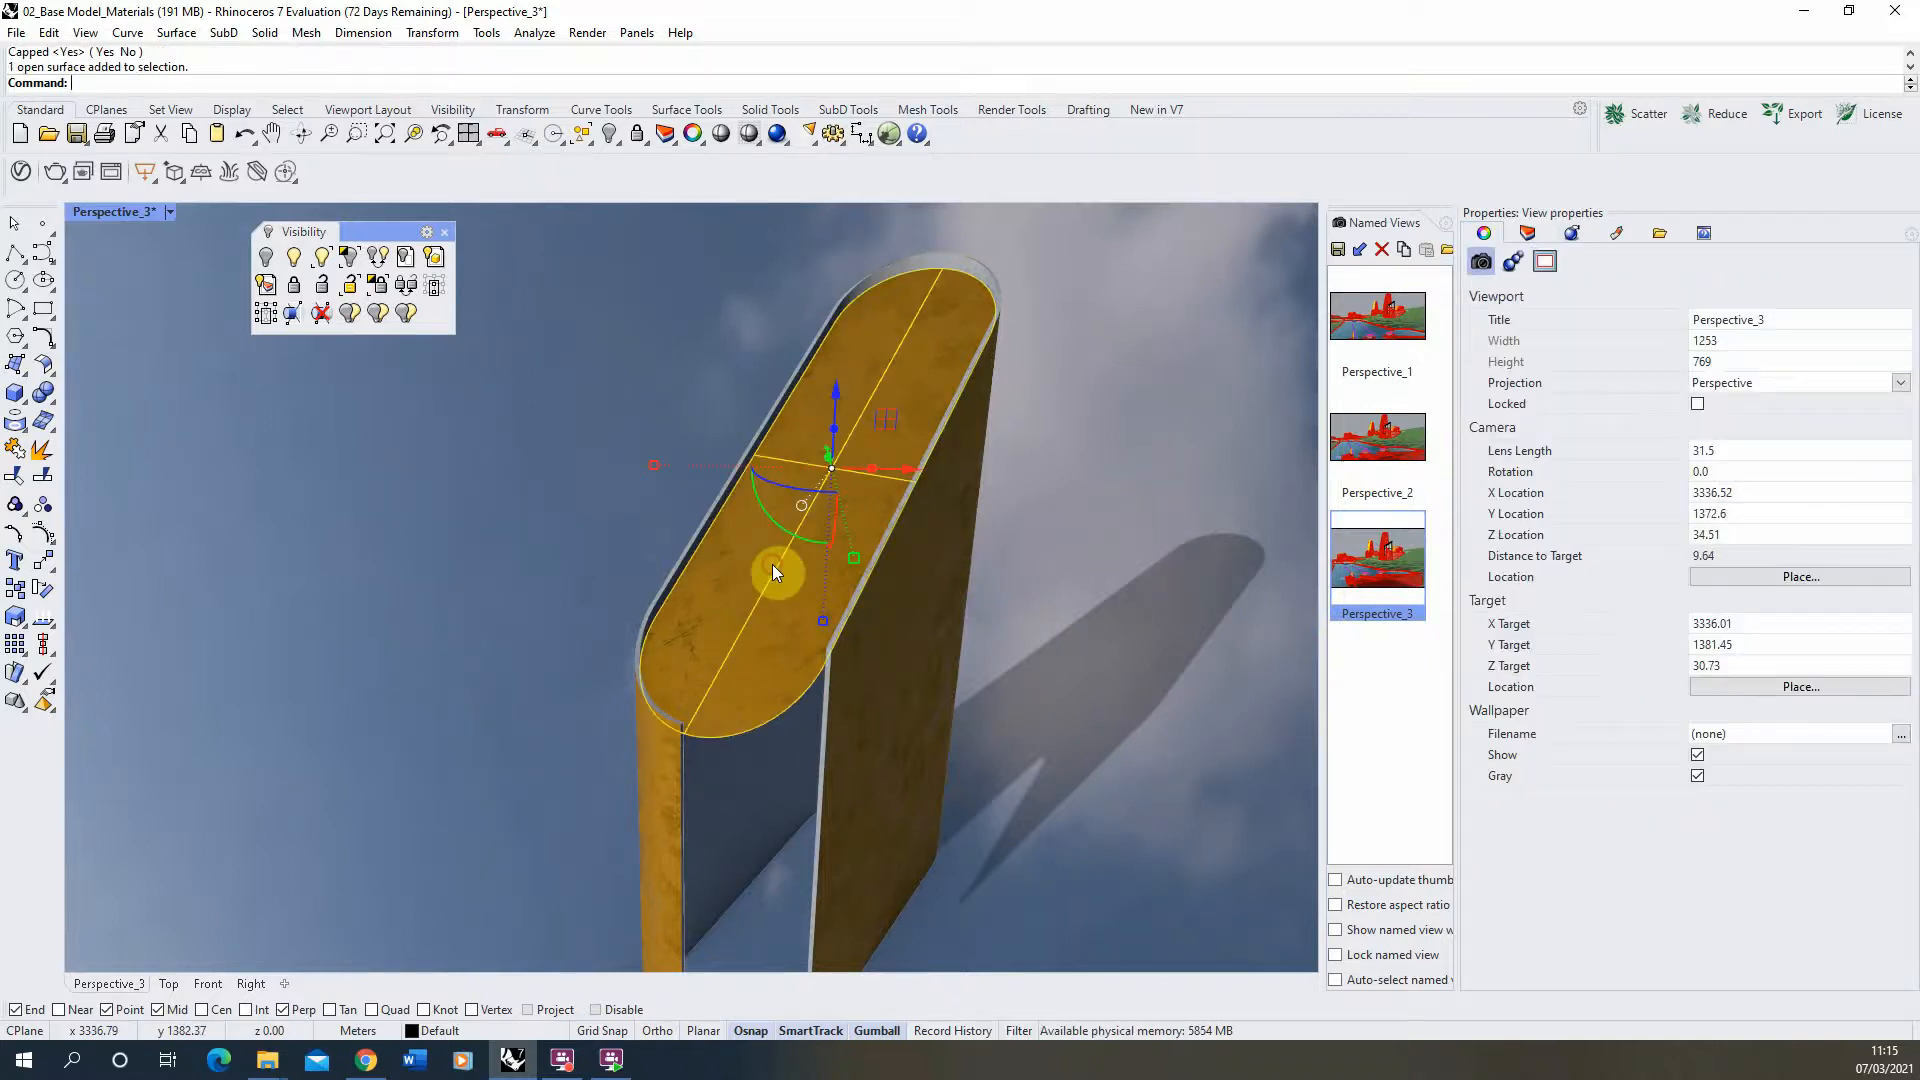
click(1628, 232)
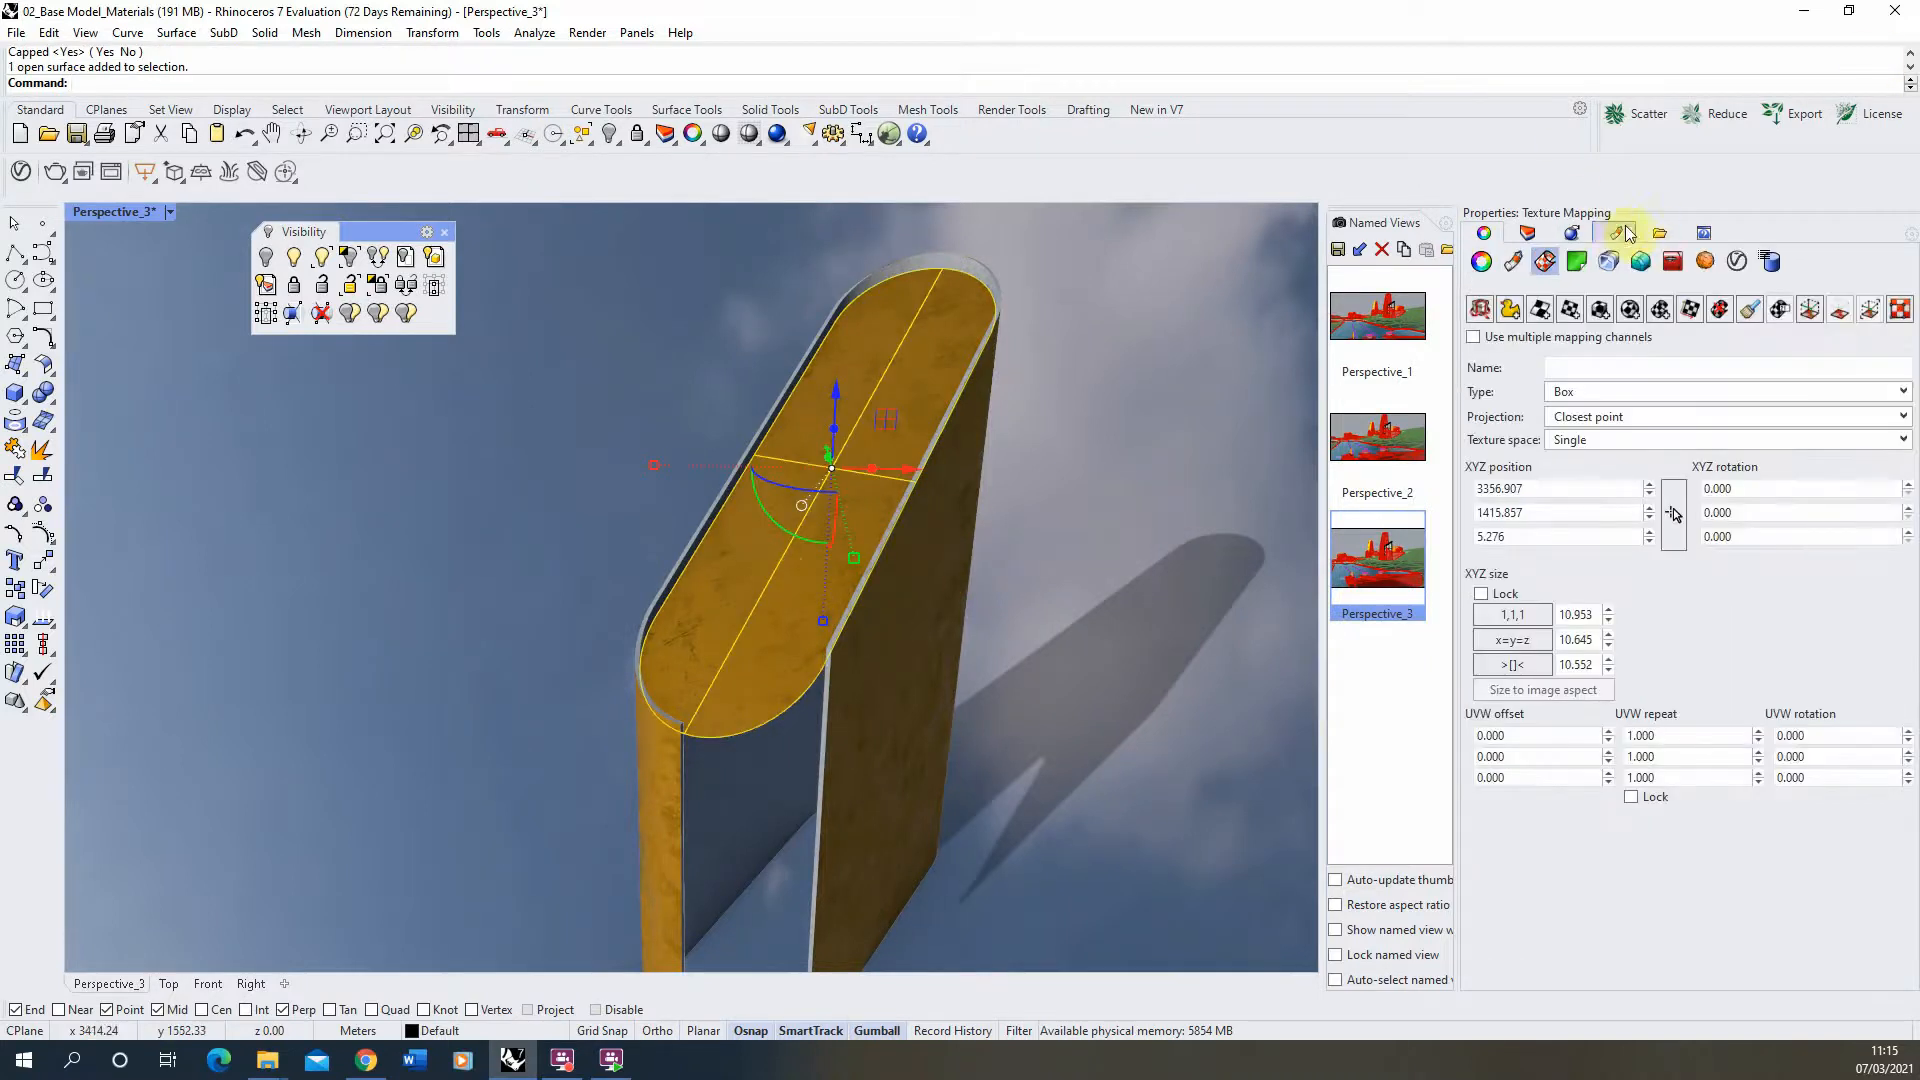
click(1614, 232)
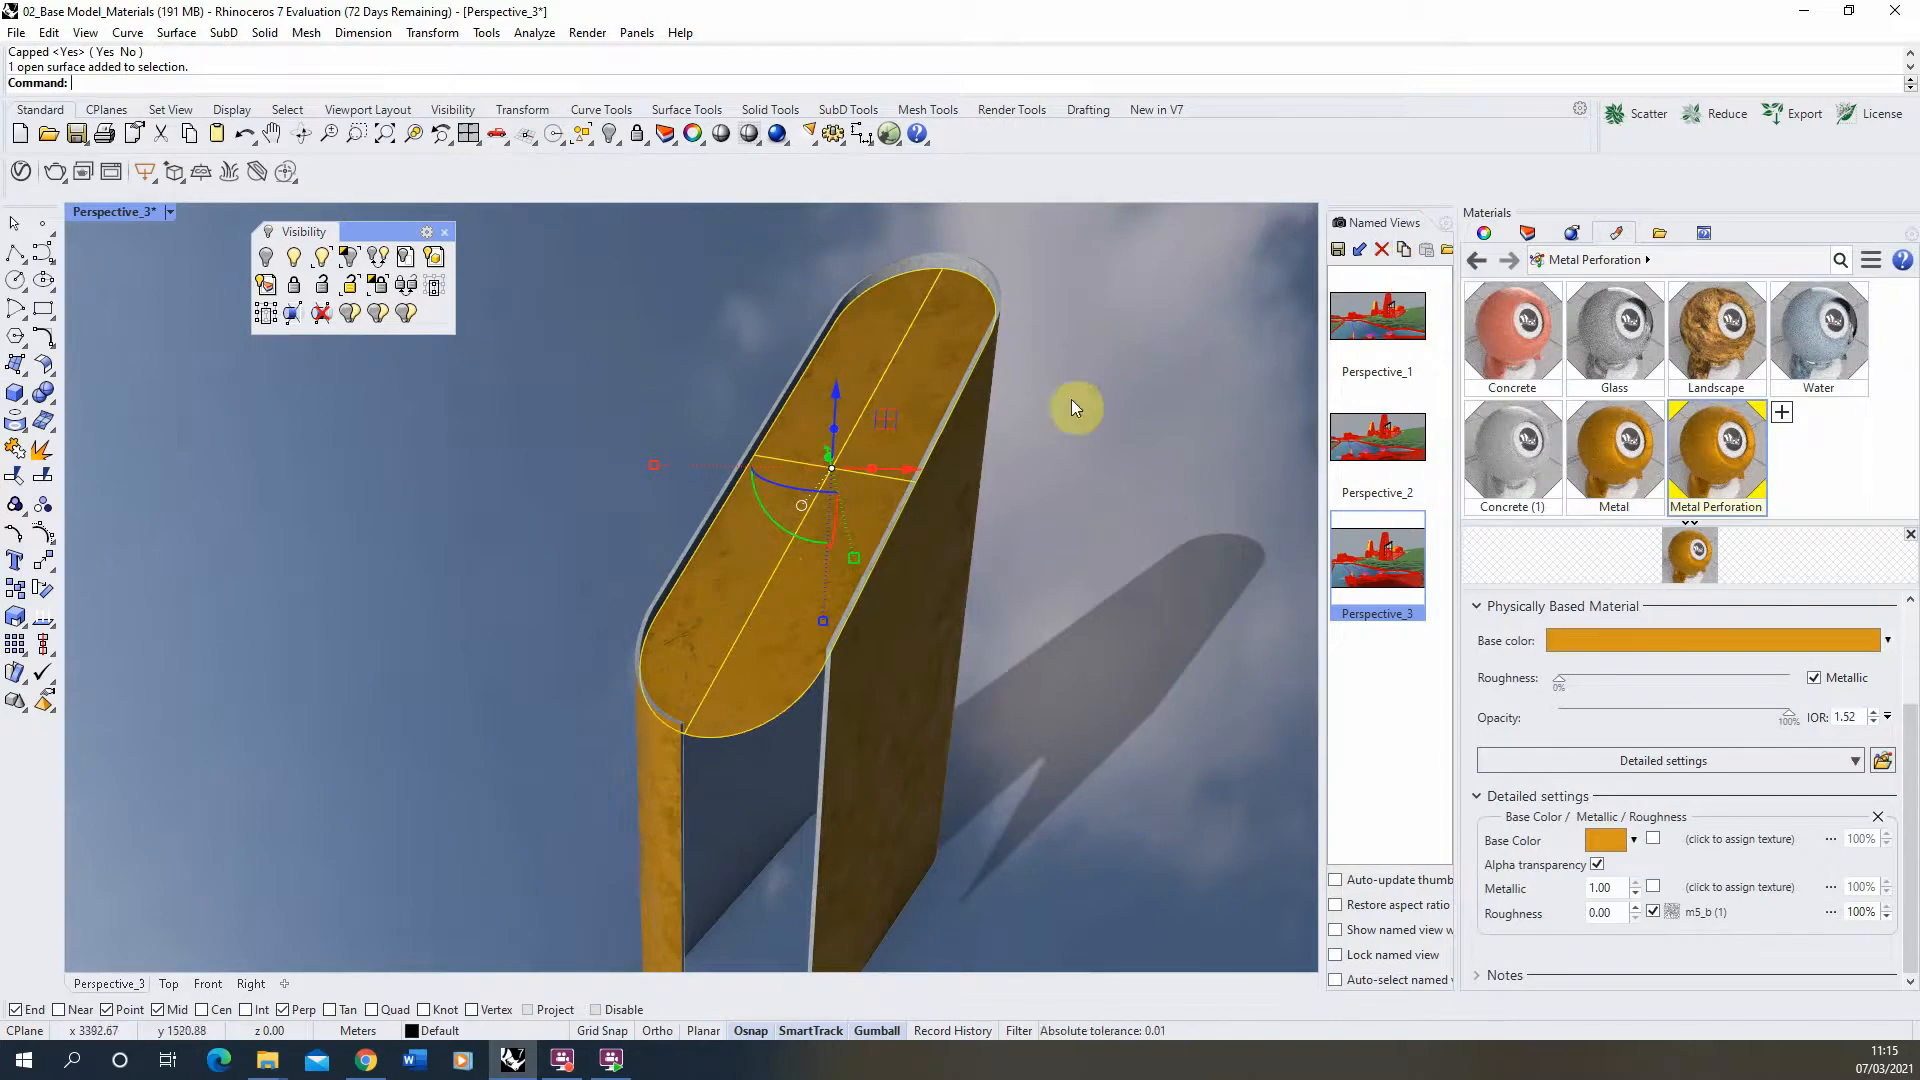
mouse_move(1614, 232)
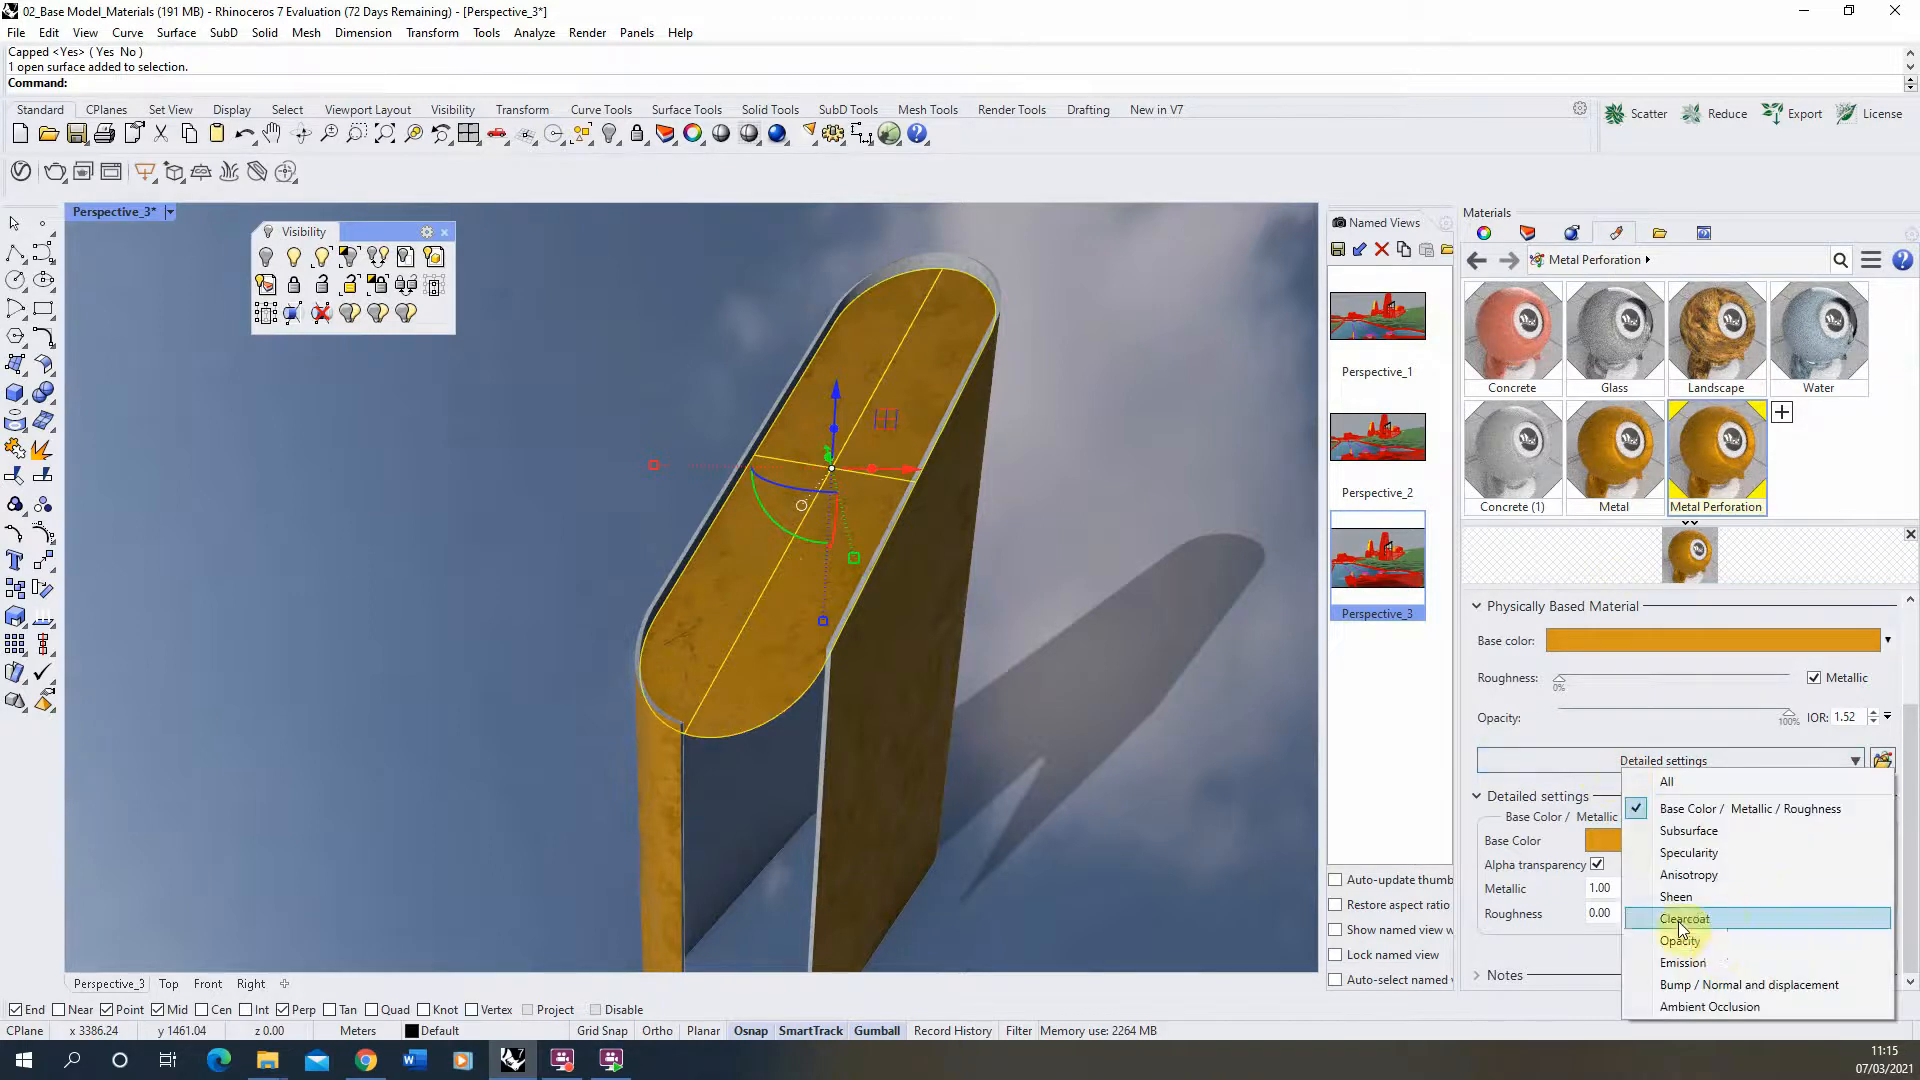
Enable an Opacity section on Metal Perforation with amount 0.20.
click(1638, 940)
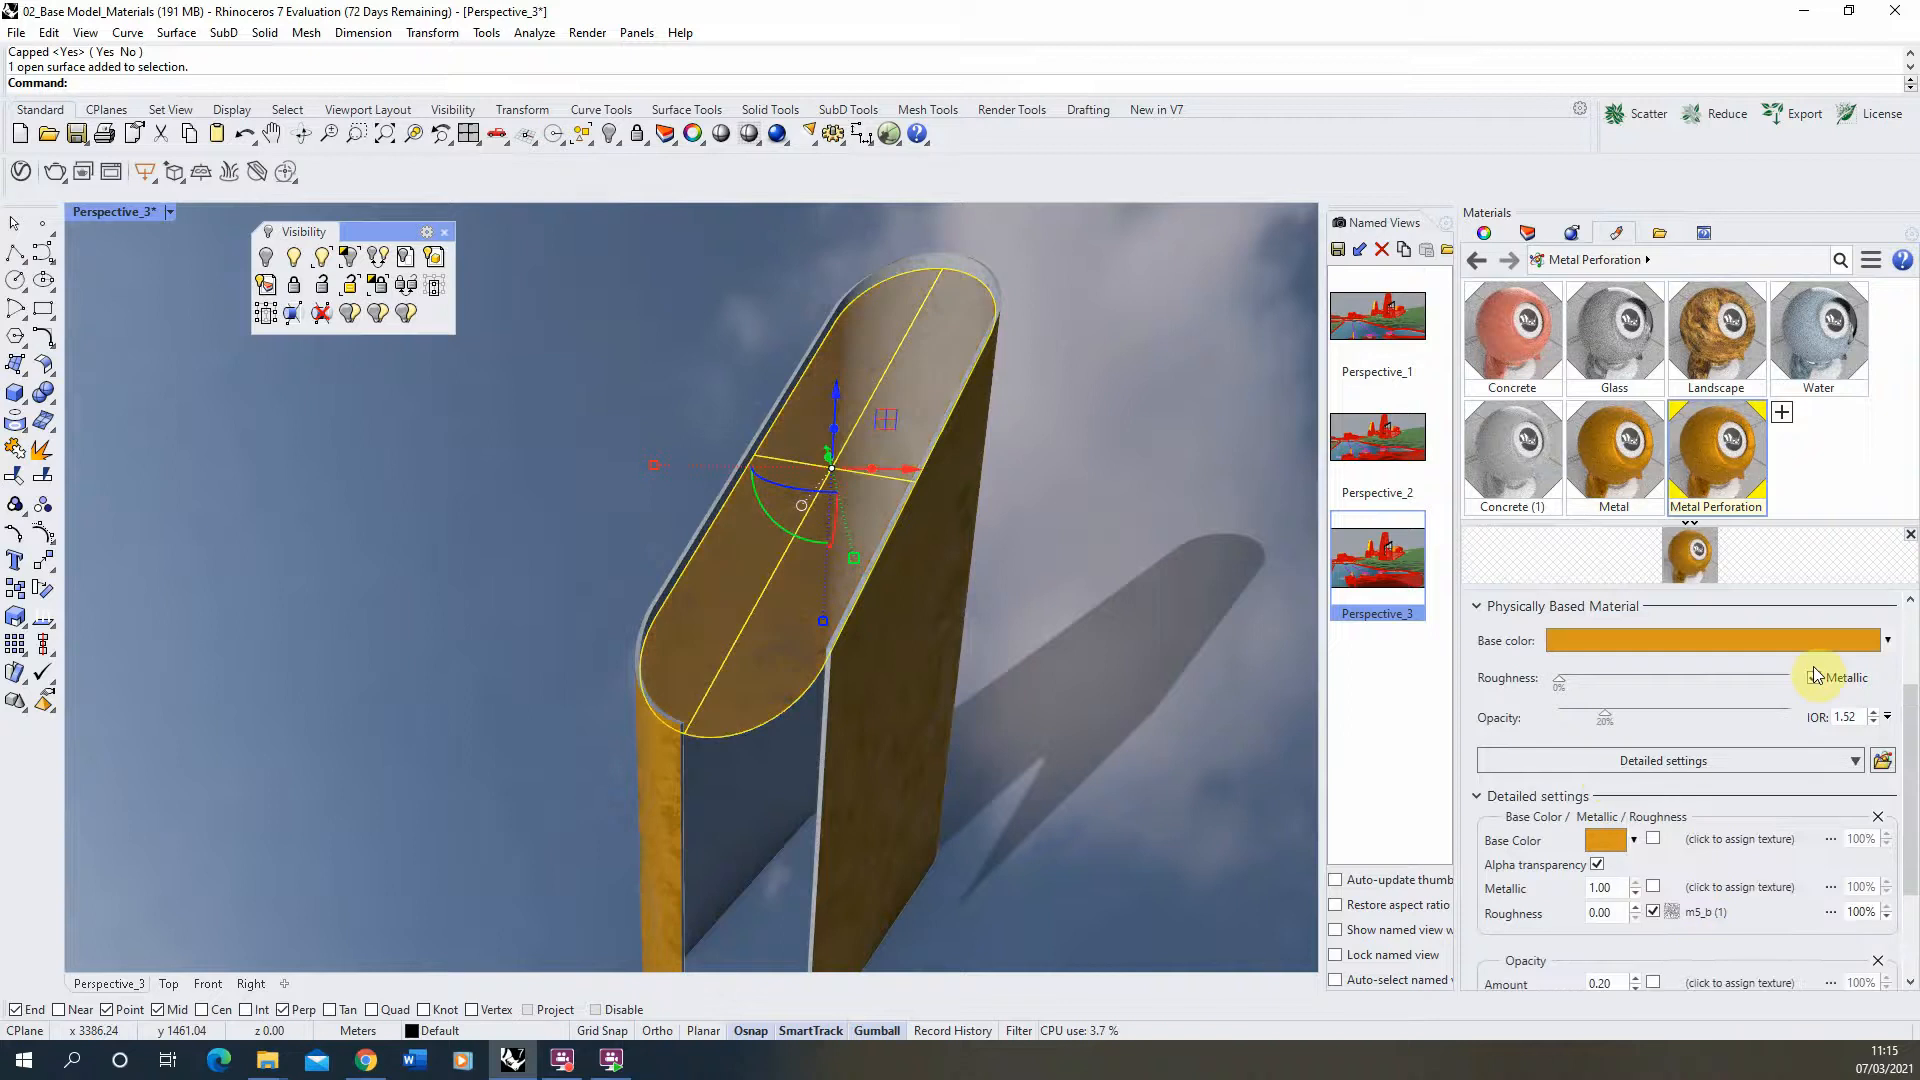
scroll(down, 3)
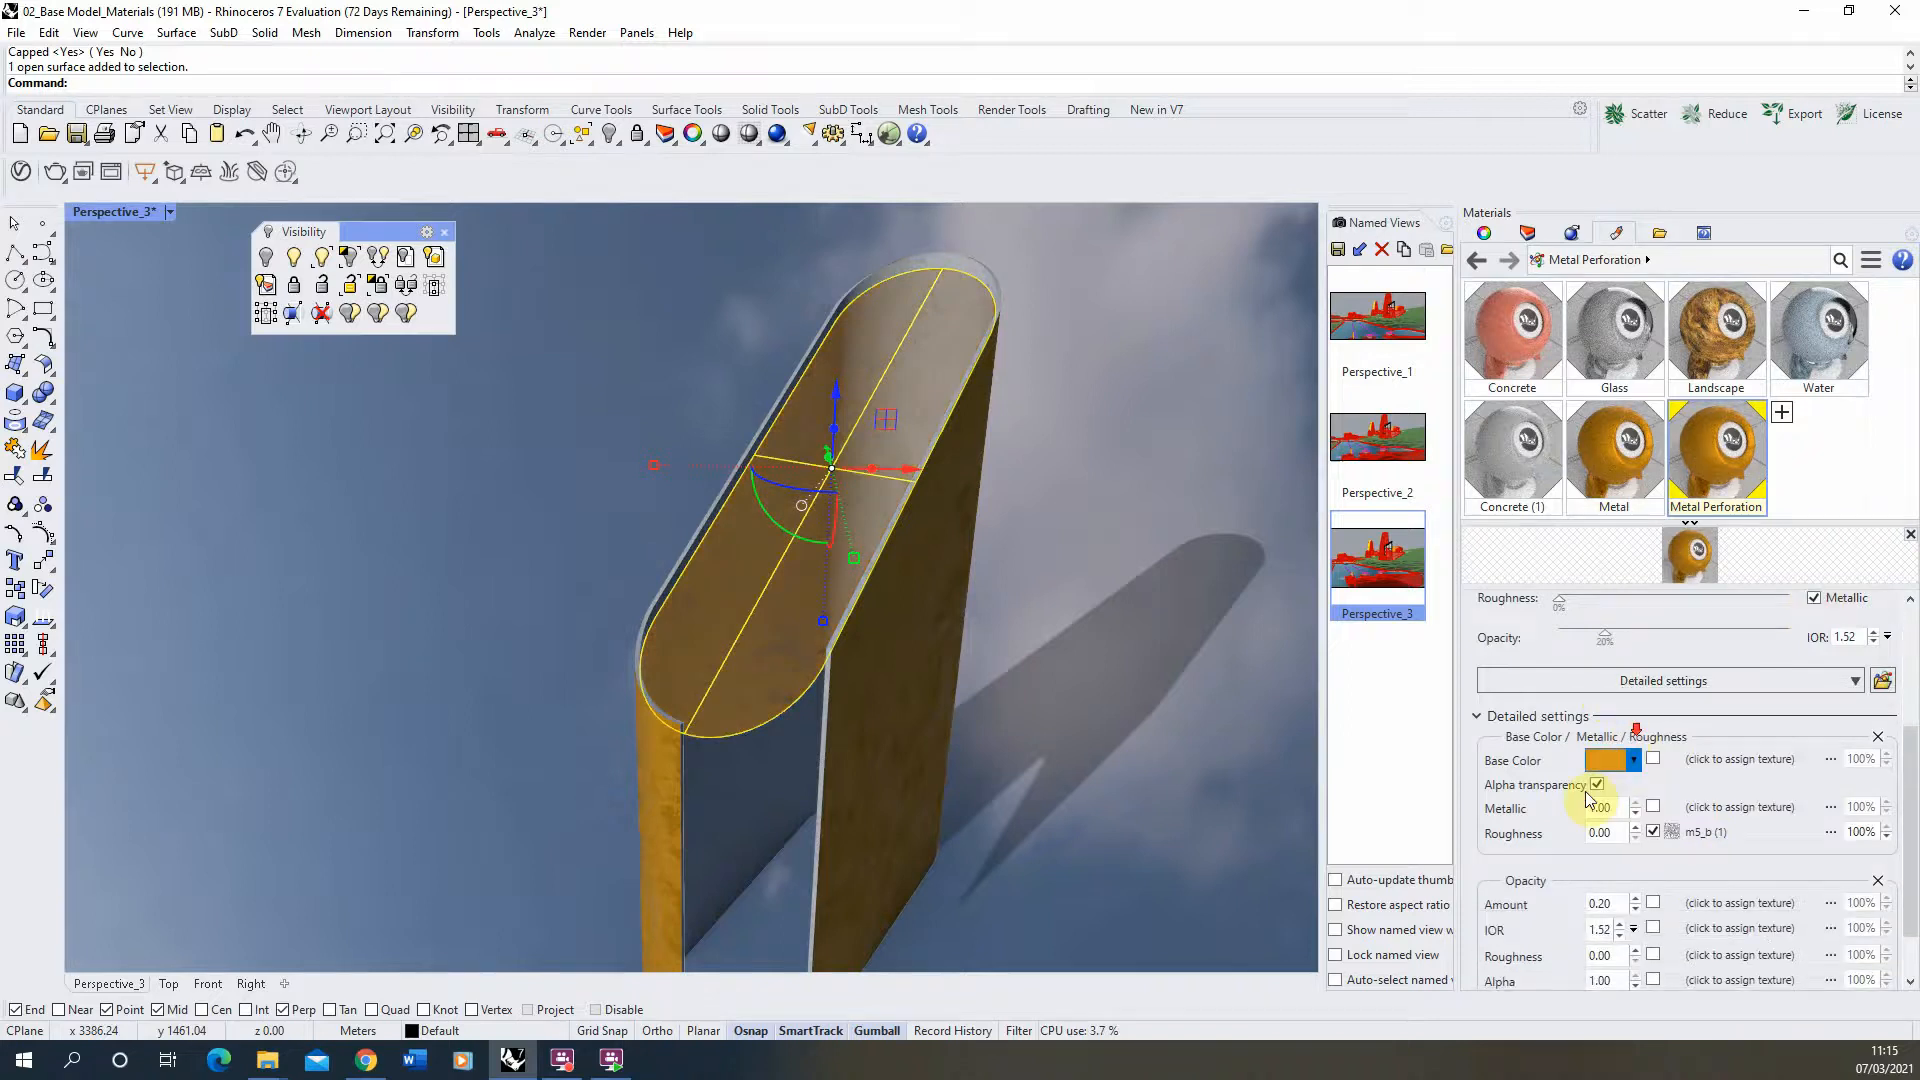
scroll(down, 3)
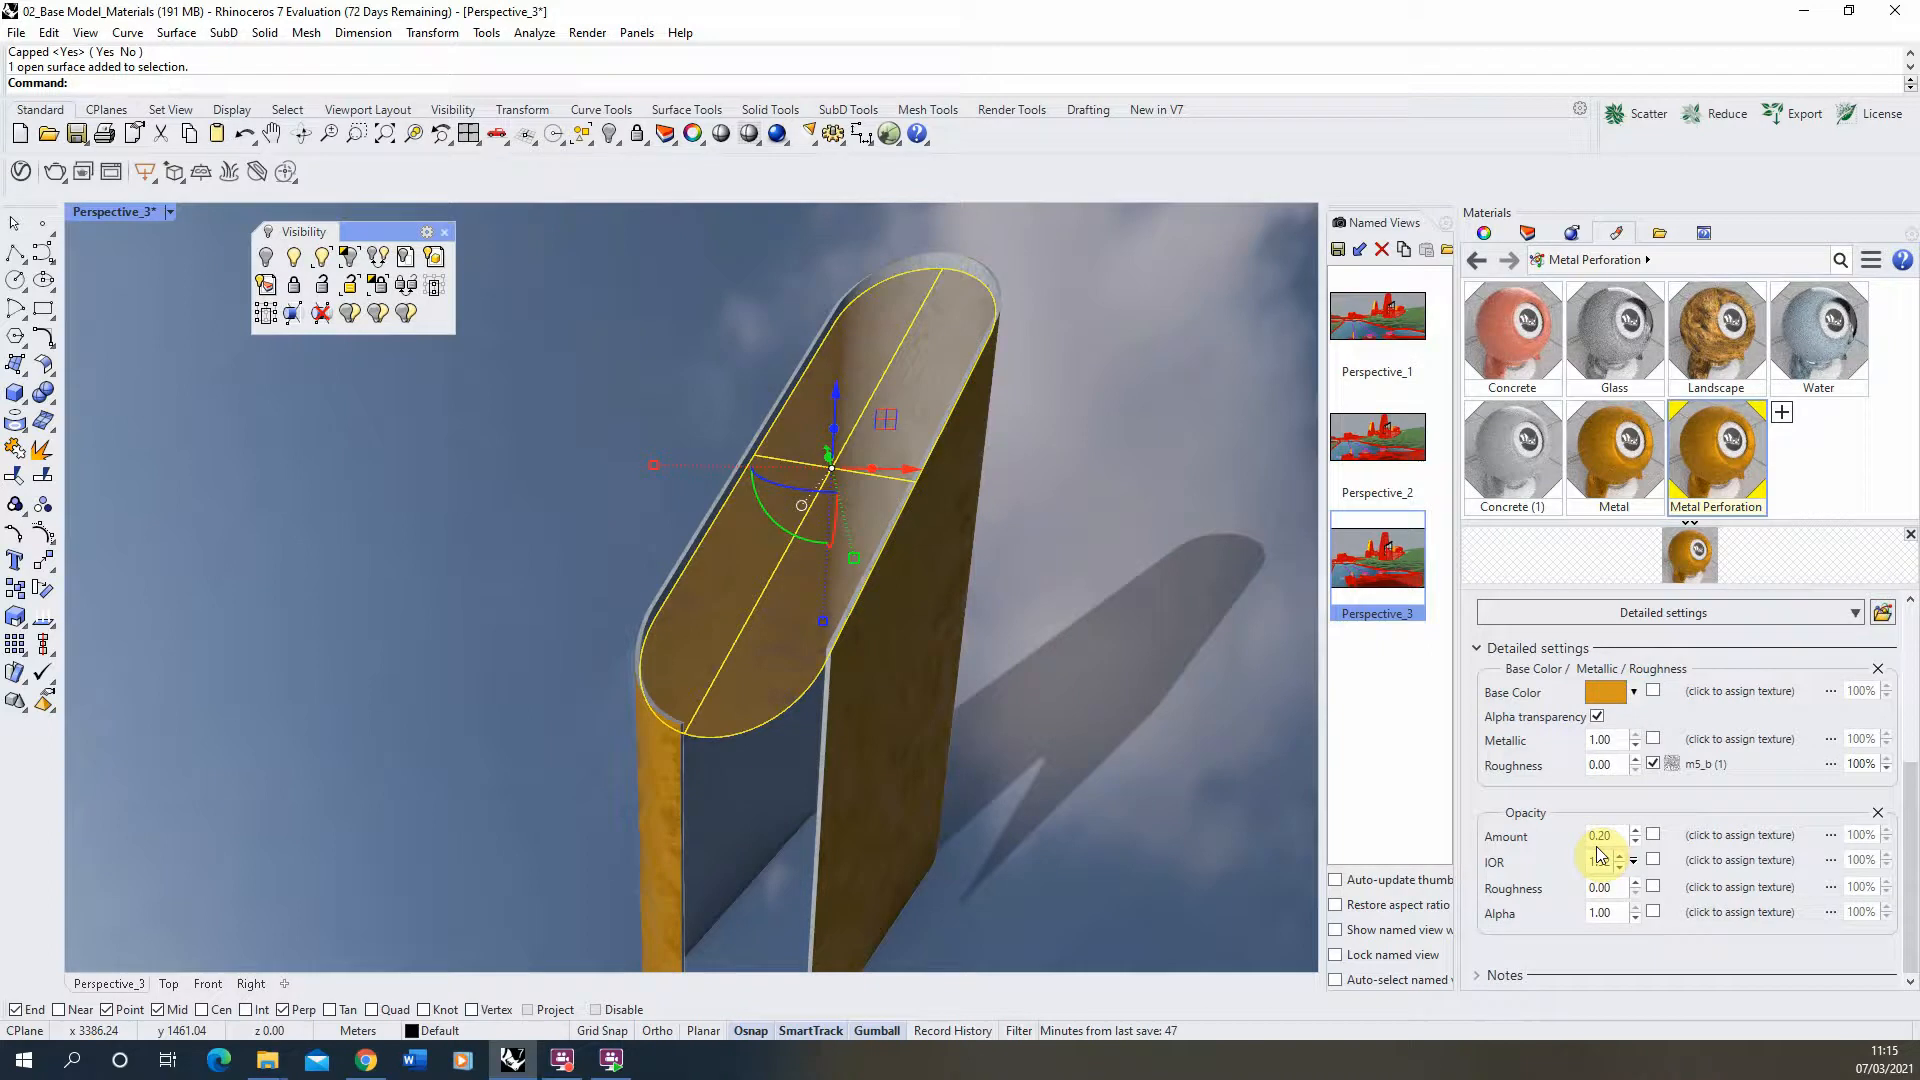
Set the Metal Perforation opacity amount to 1.00 so the panel is fully opaque.
click(1634, 858)
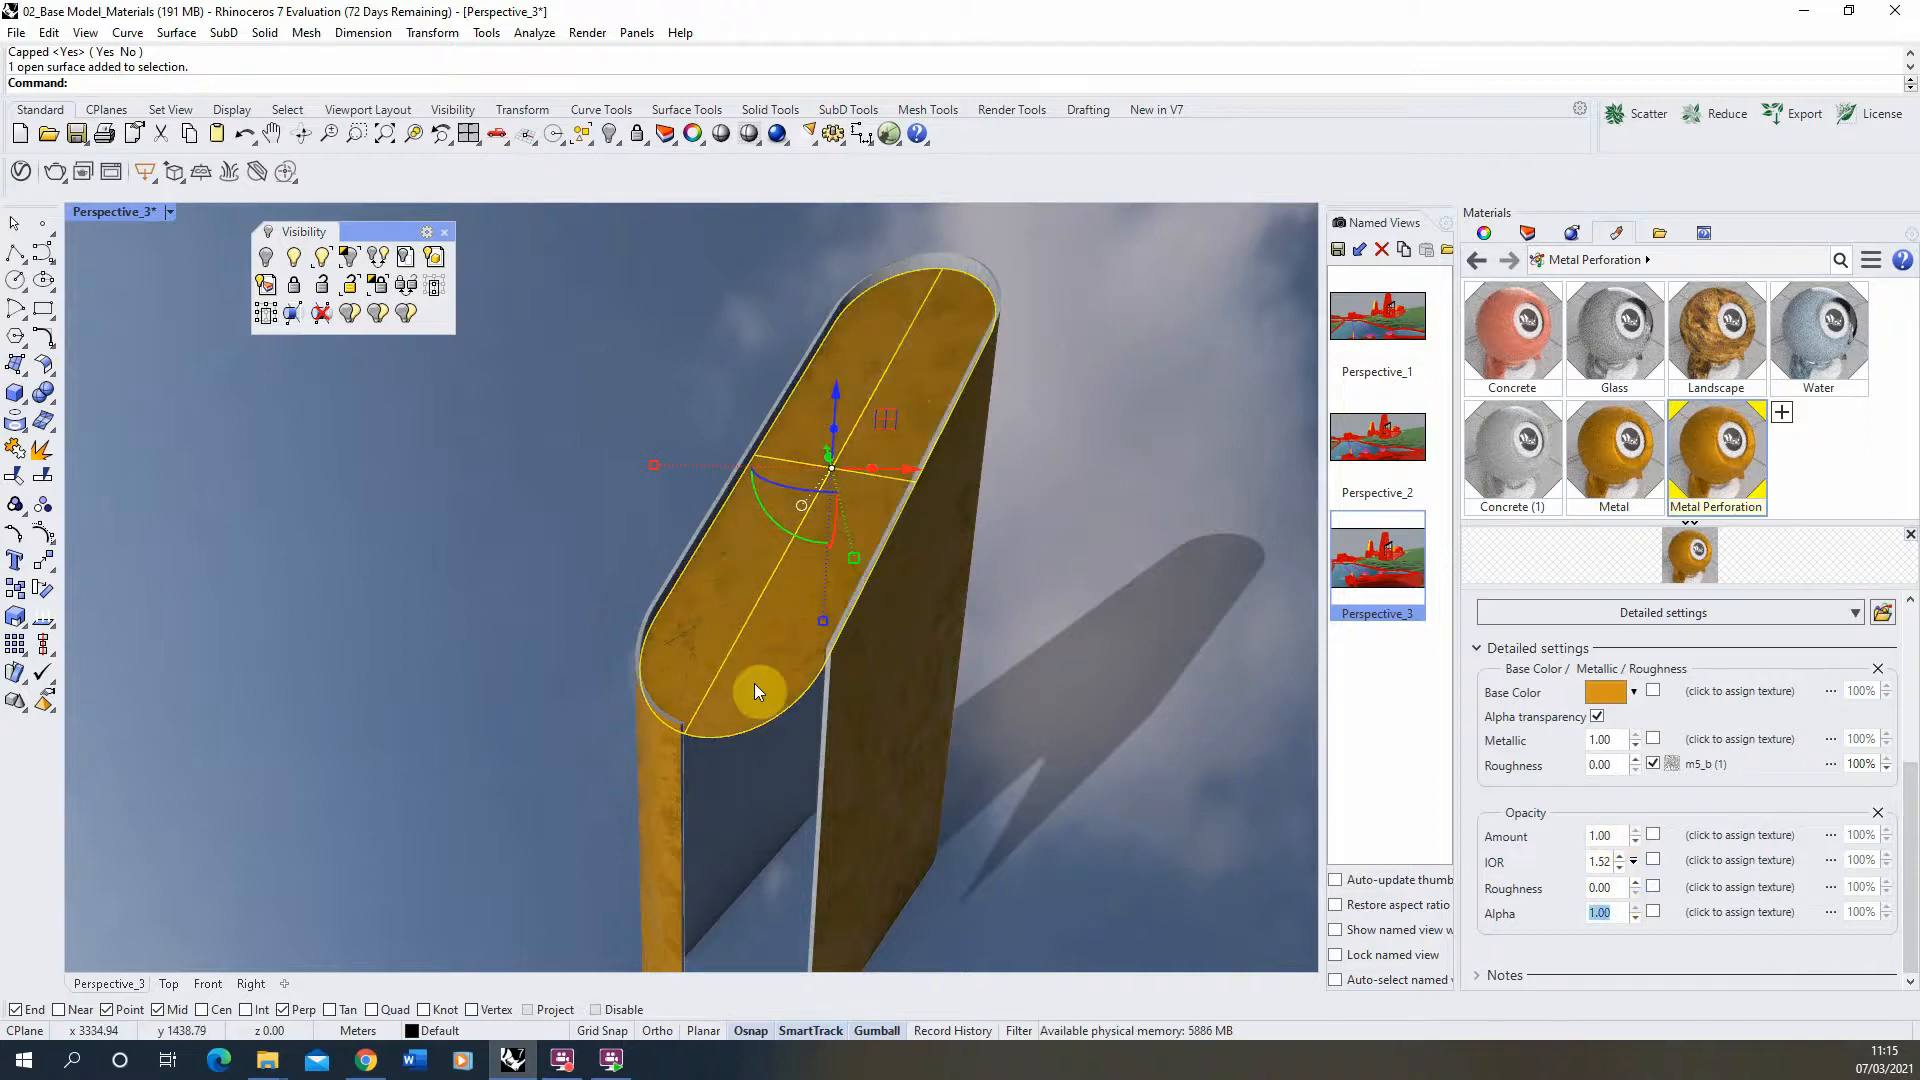
mouse_move(1584, 788)
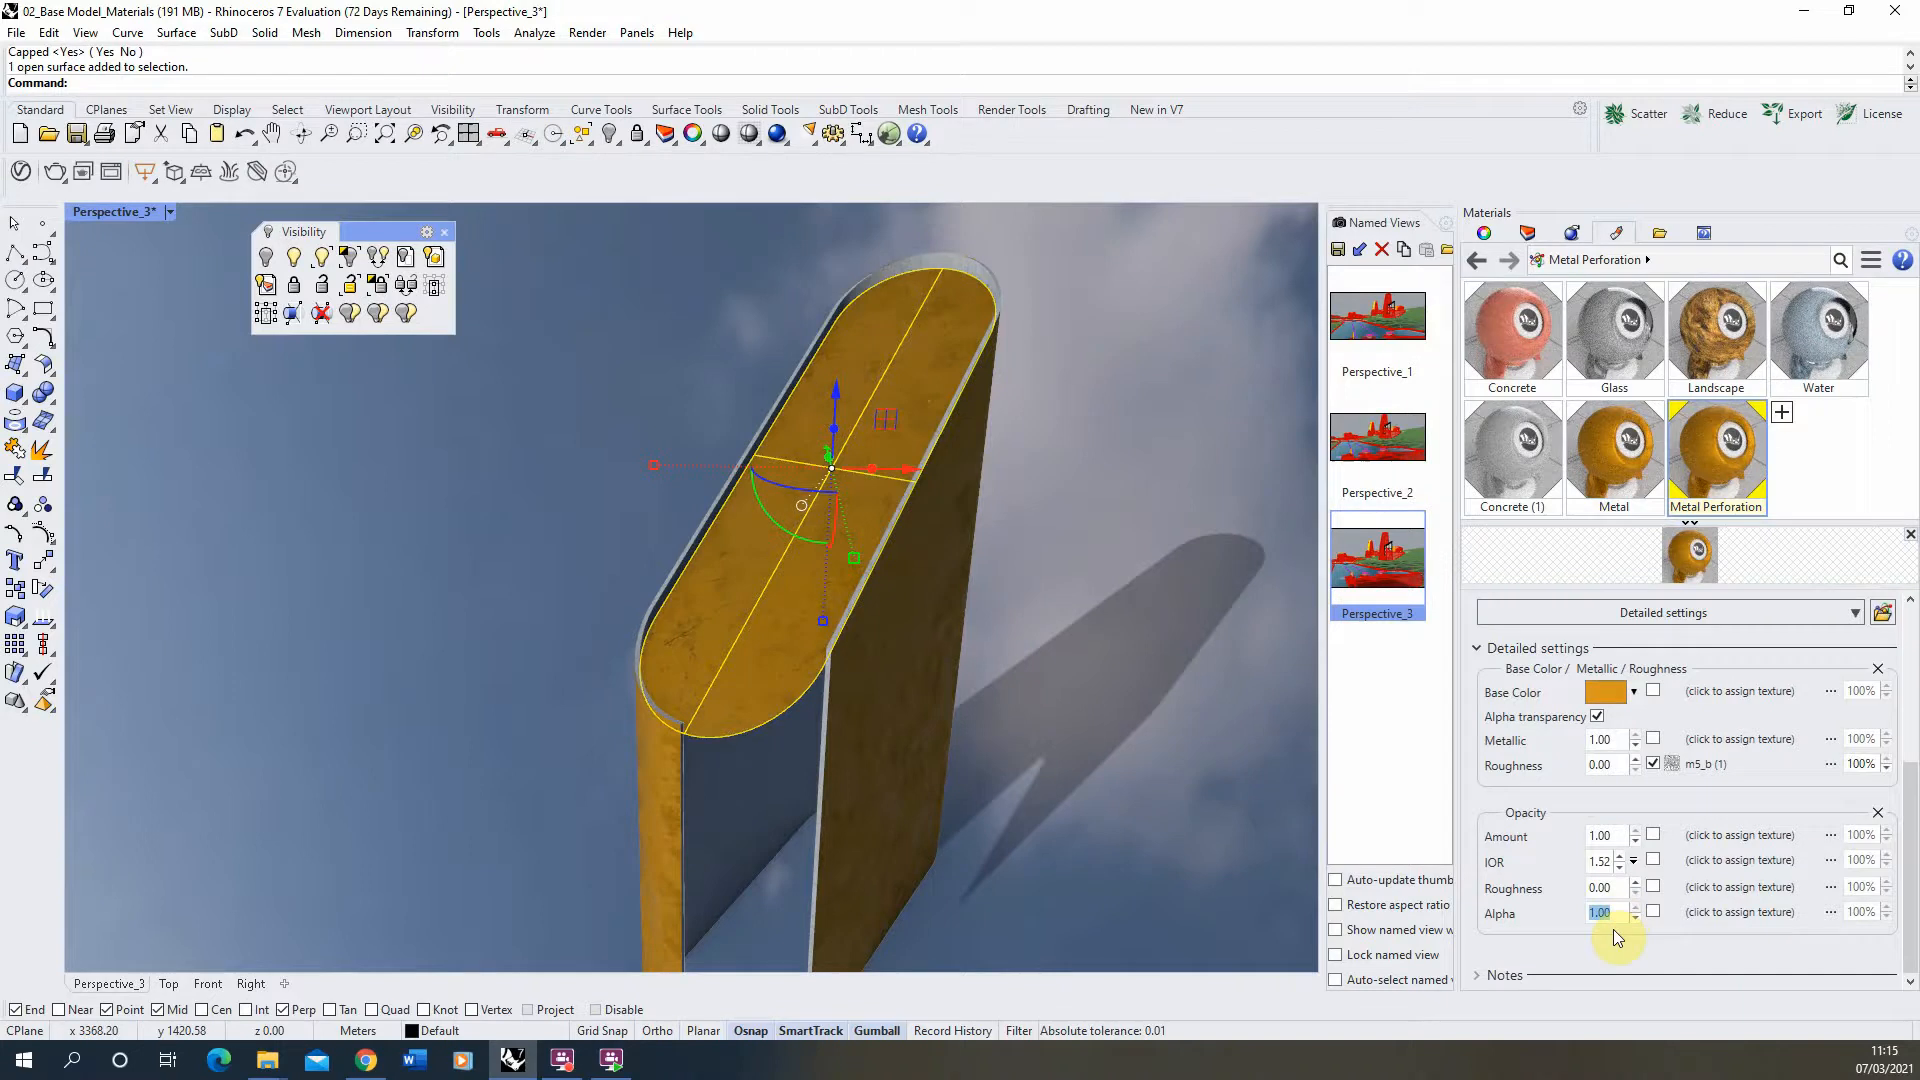
mouse_move(1726, 920)
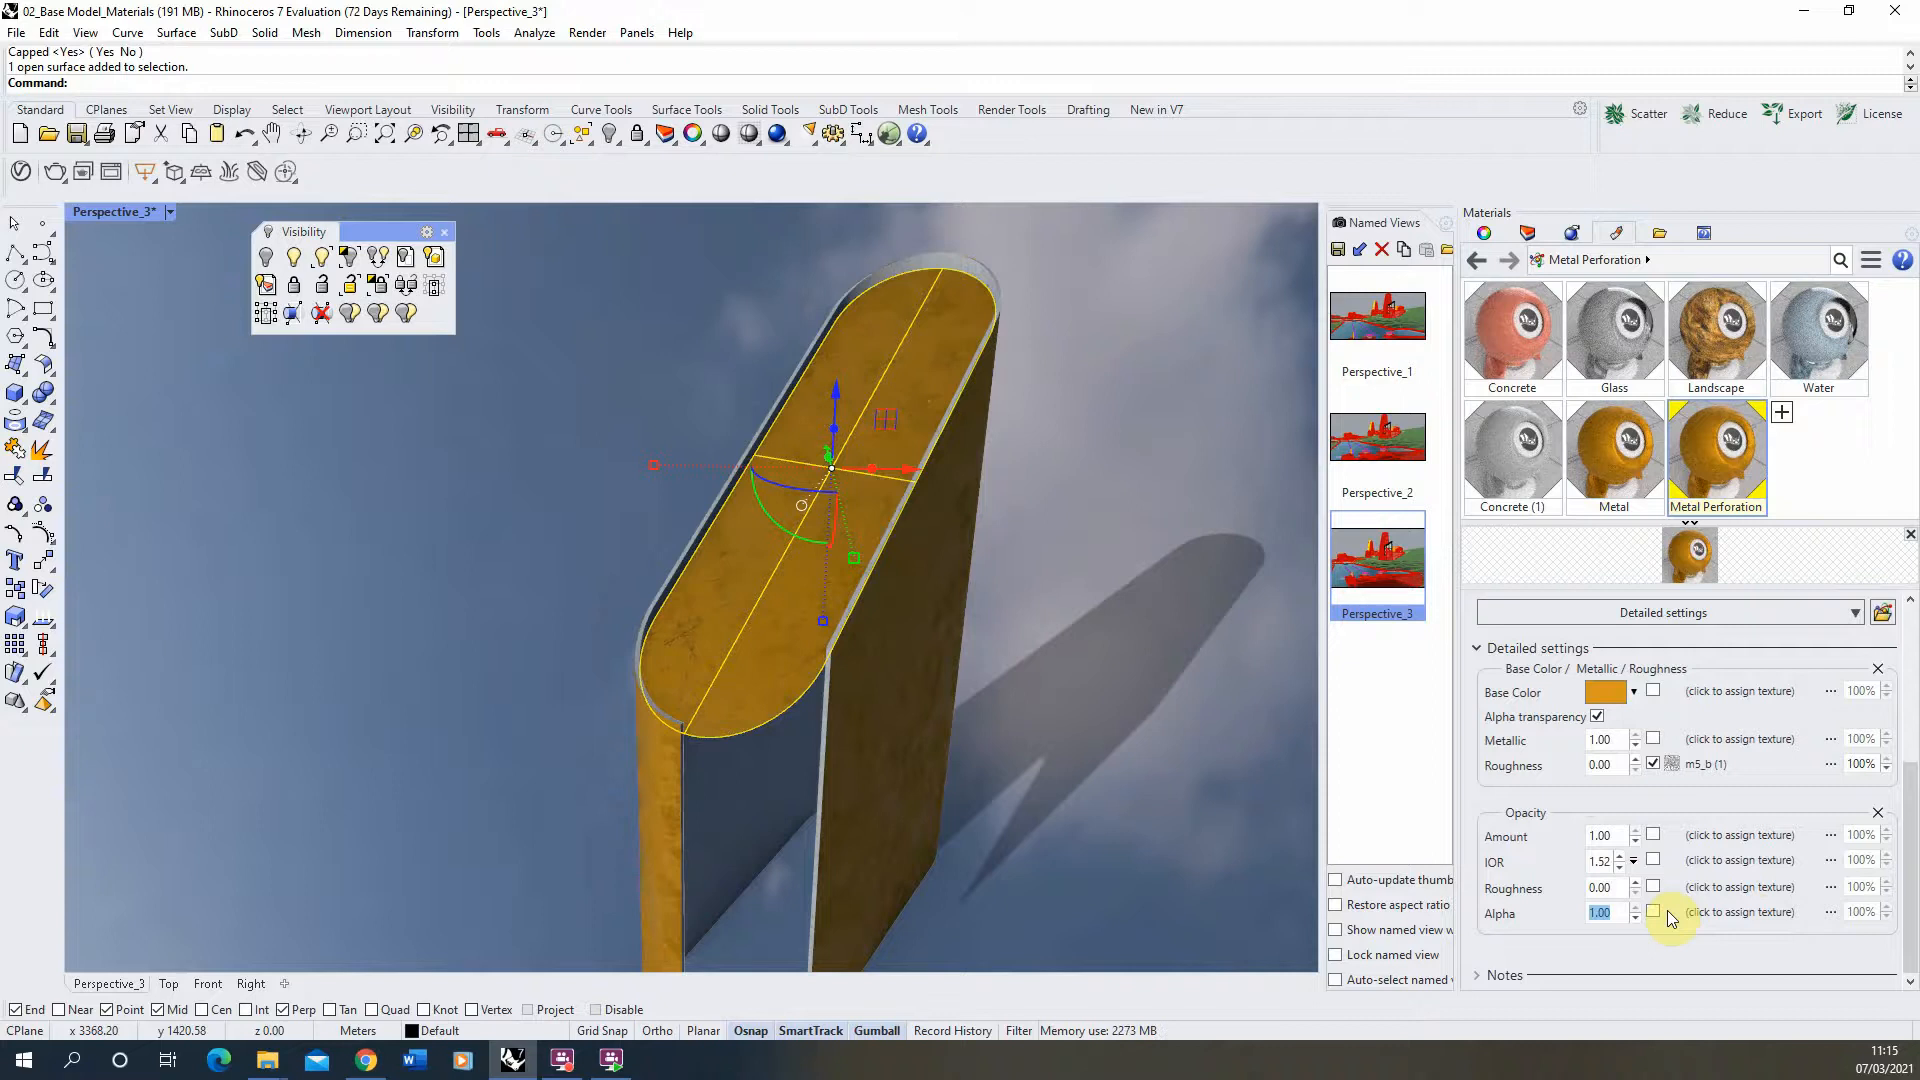
mouse_move(1696, 918)
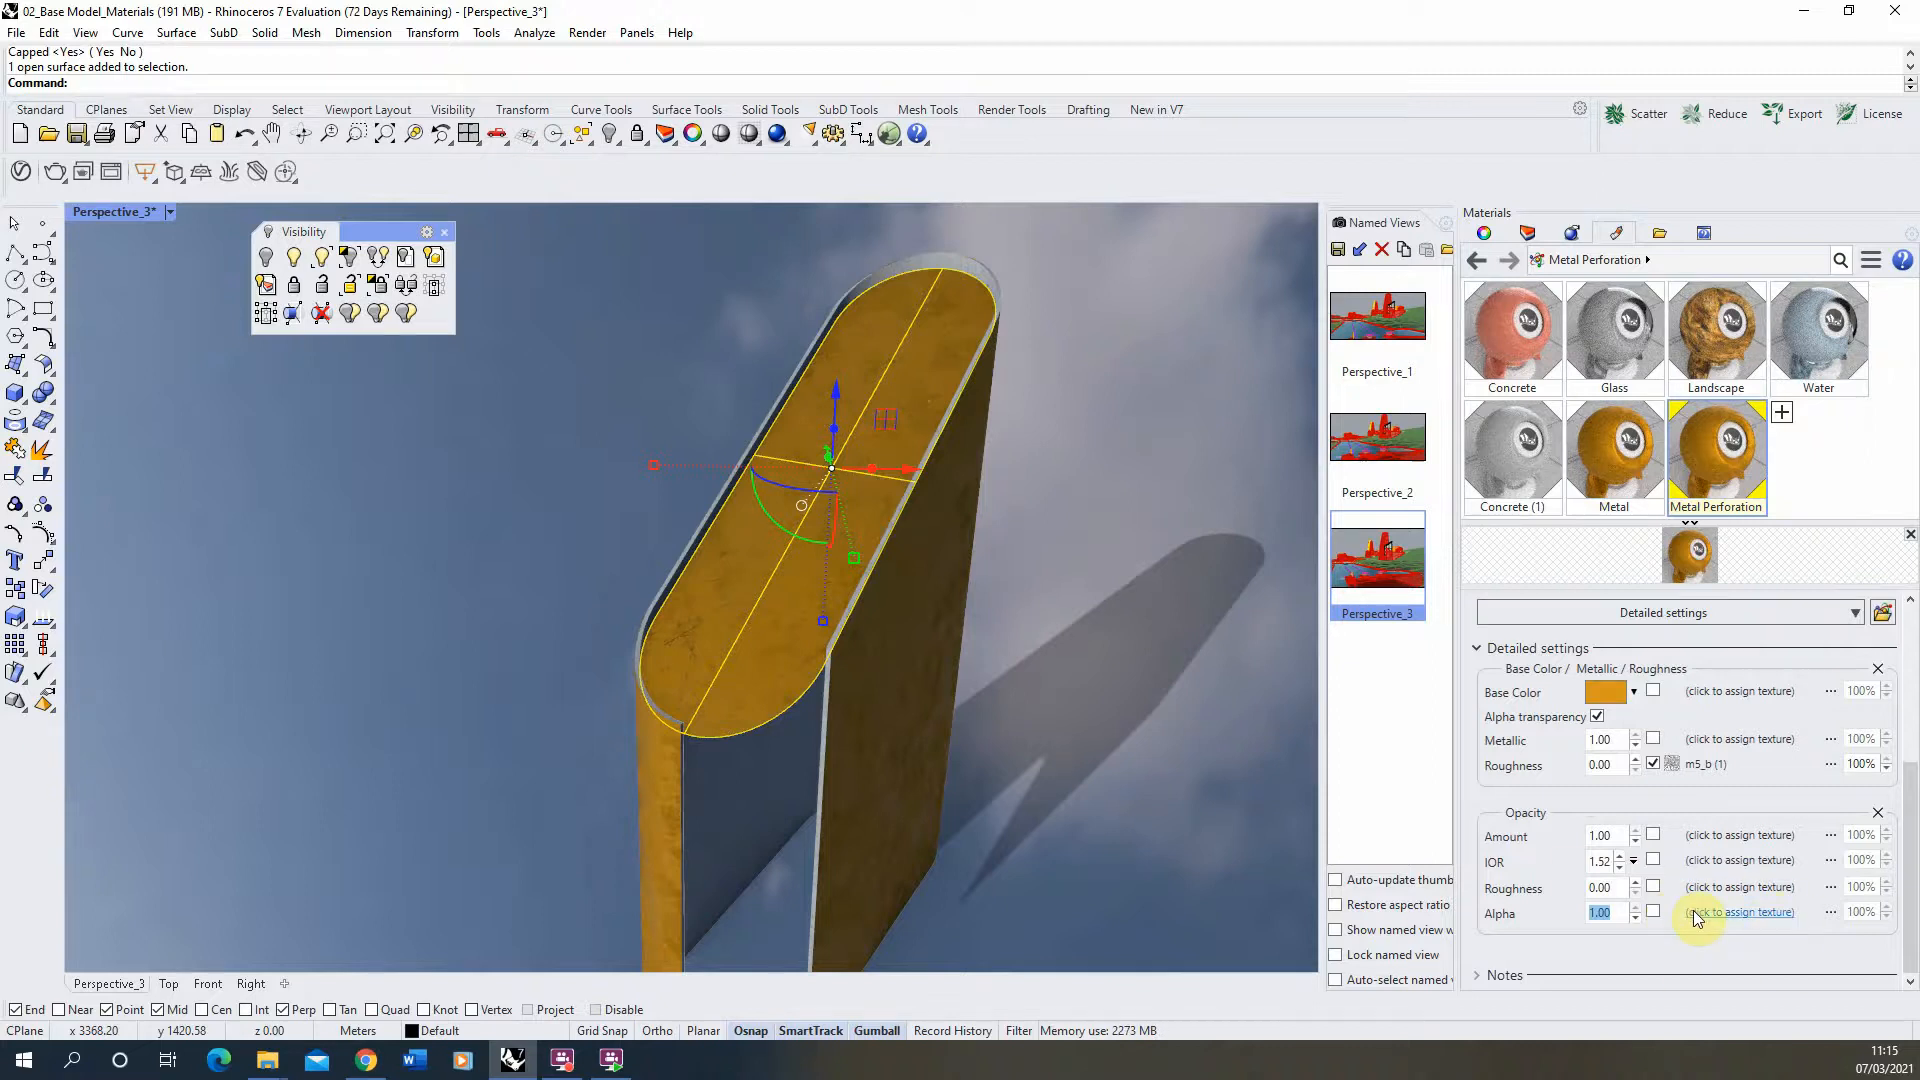
Load perforated_1_Alpha-Bump_tiled3 as the opacity alpha texture, giving the panel round holes.
click(1736, 912)
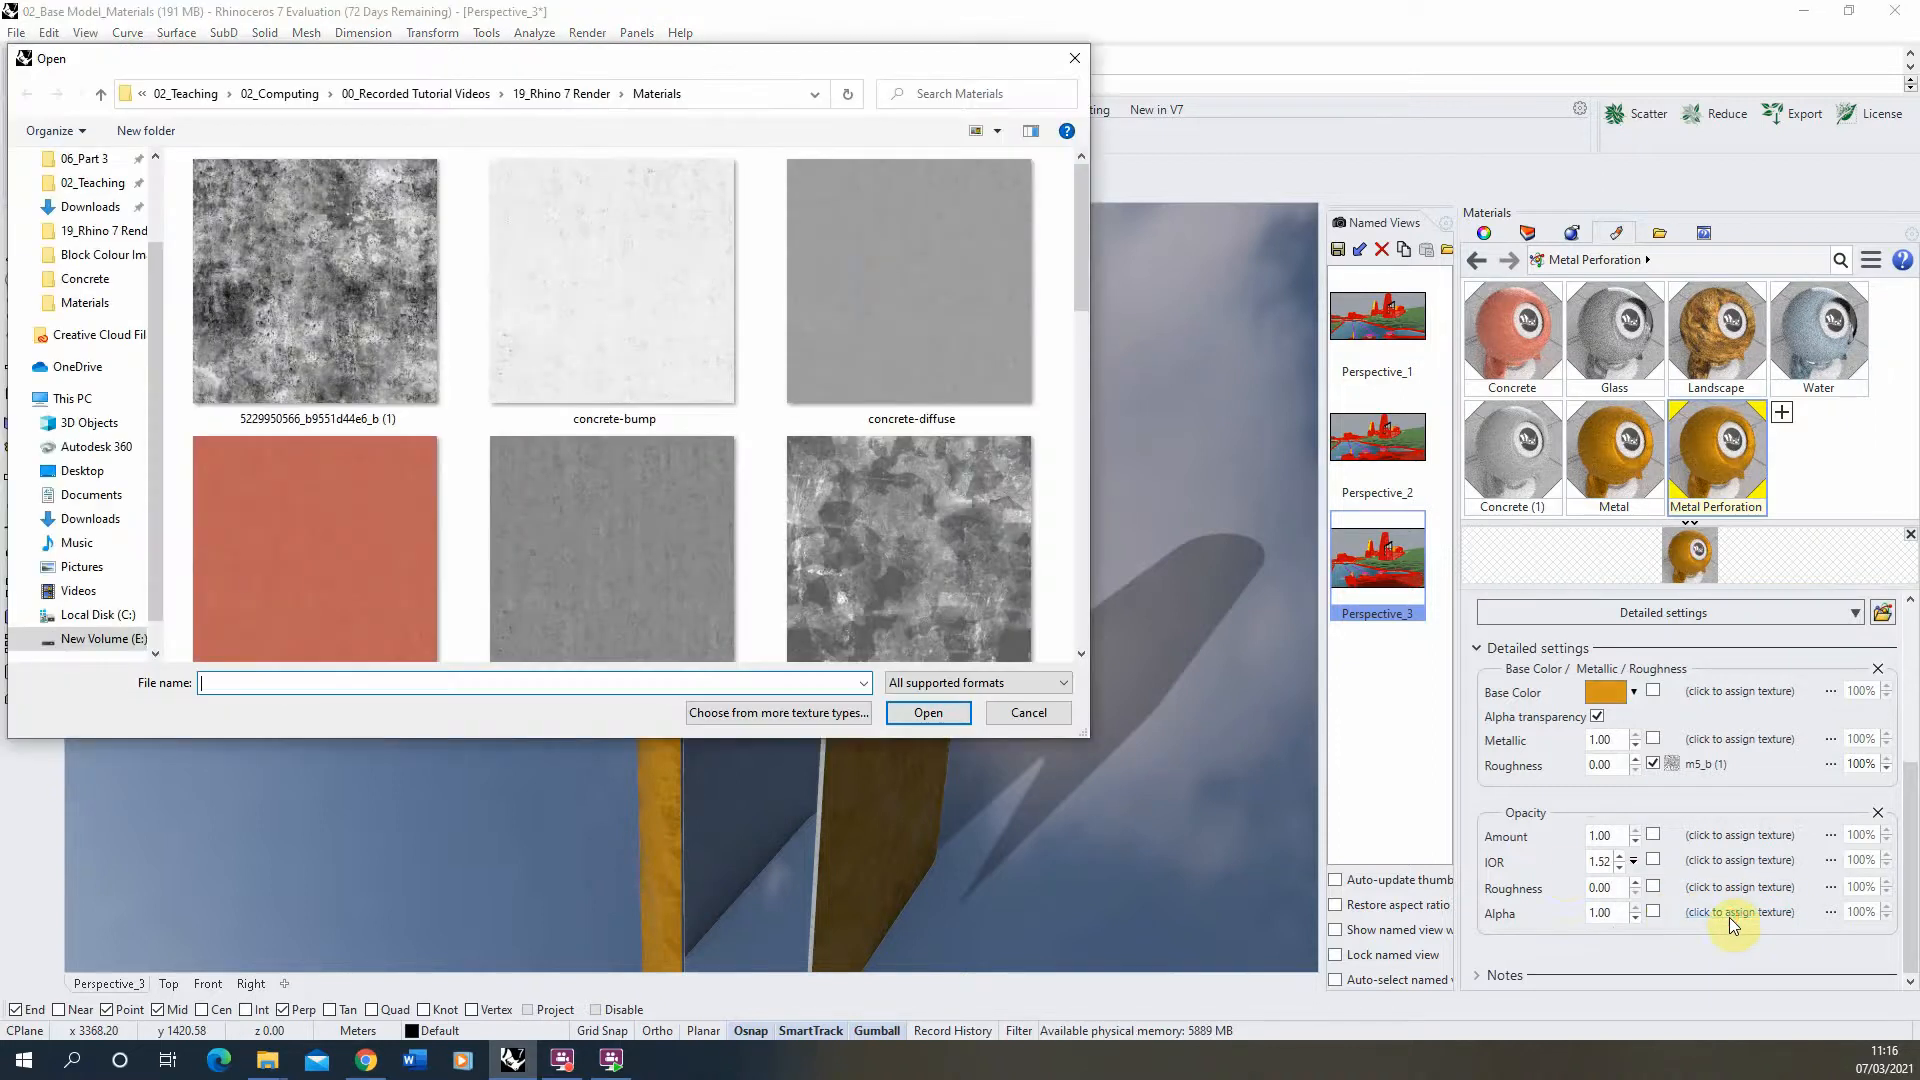
scroll(down, 3)
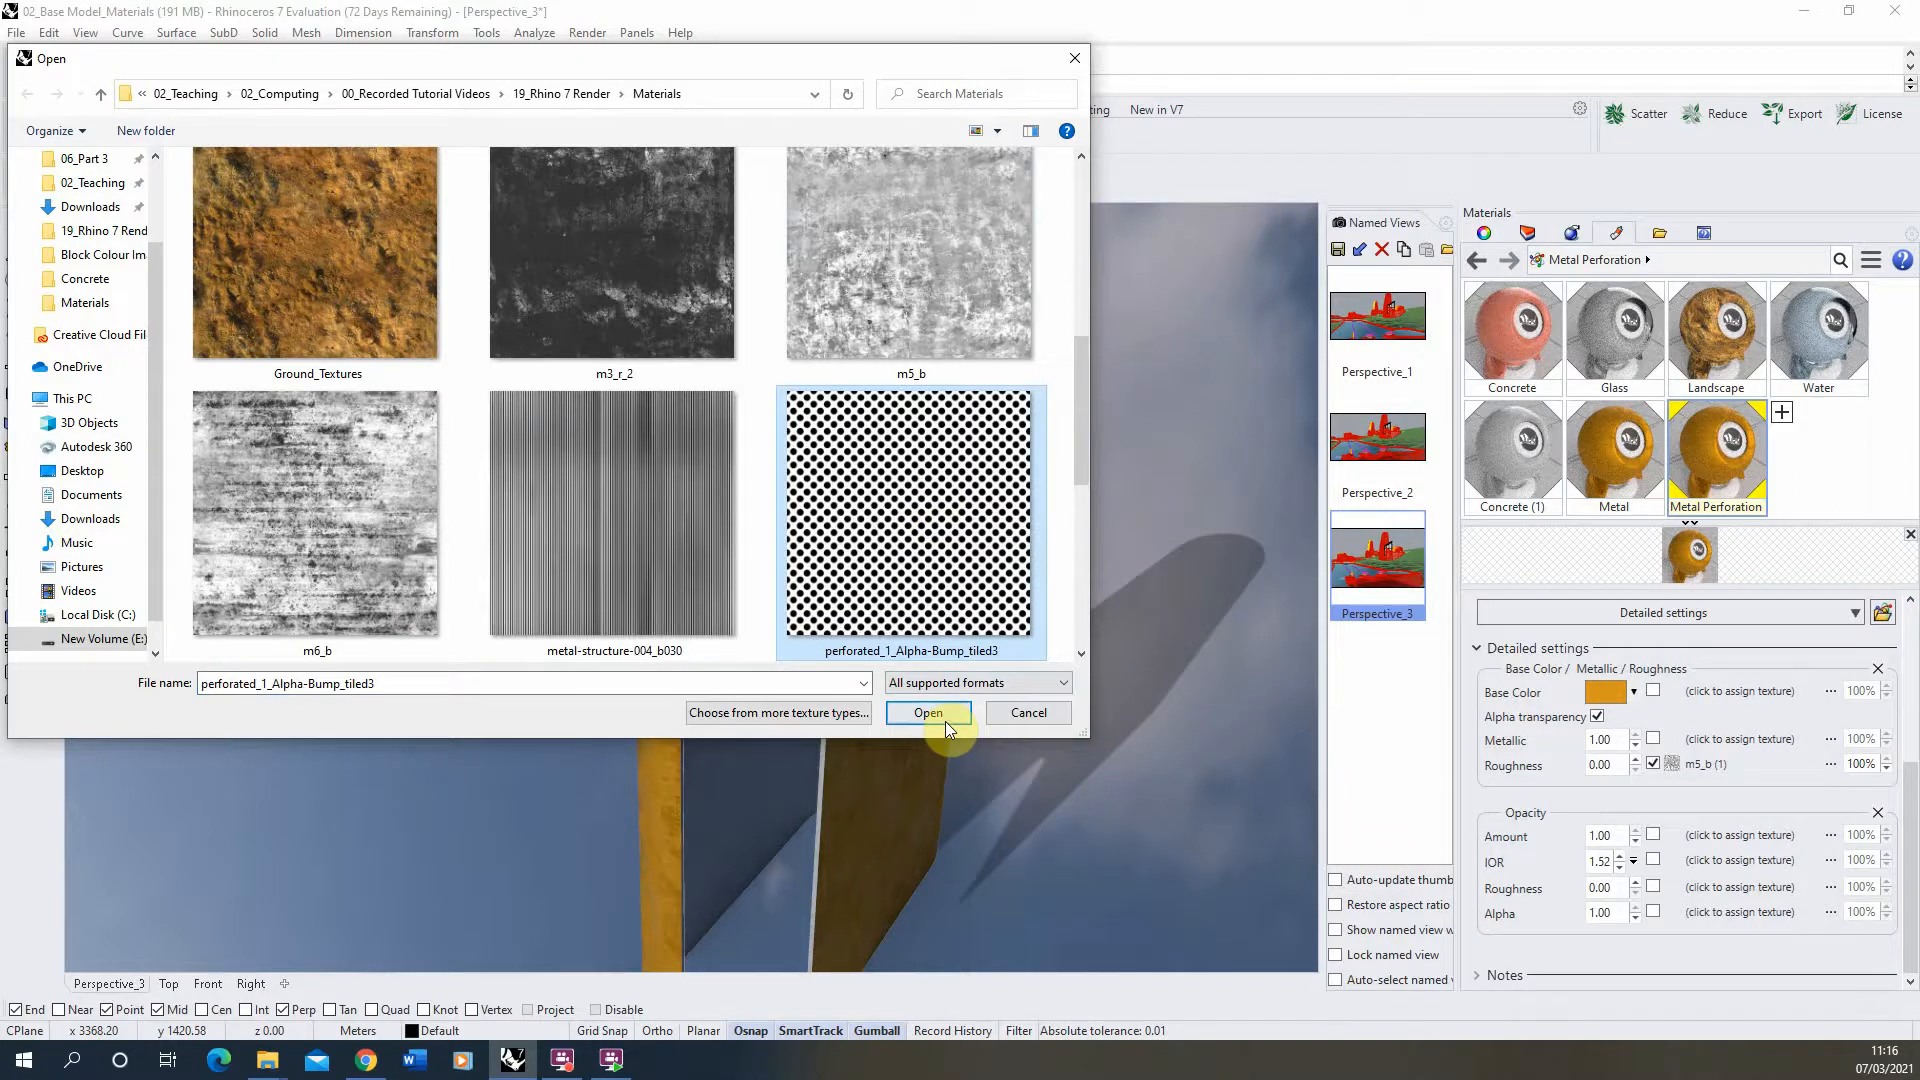
click(928, 712)
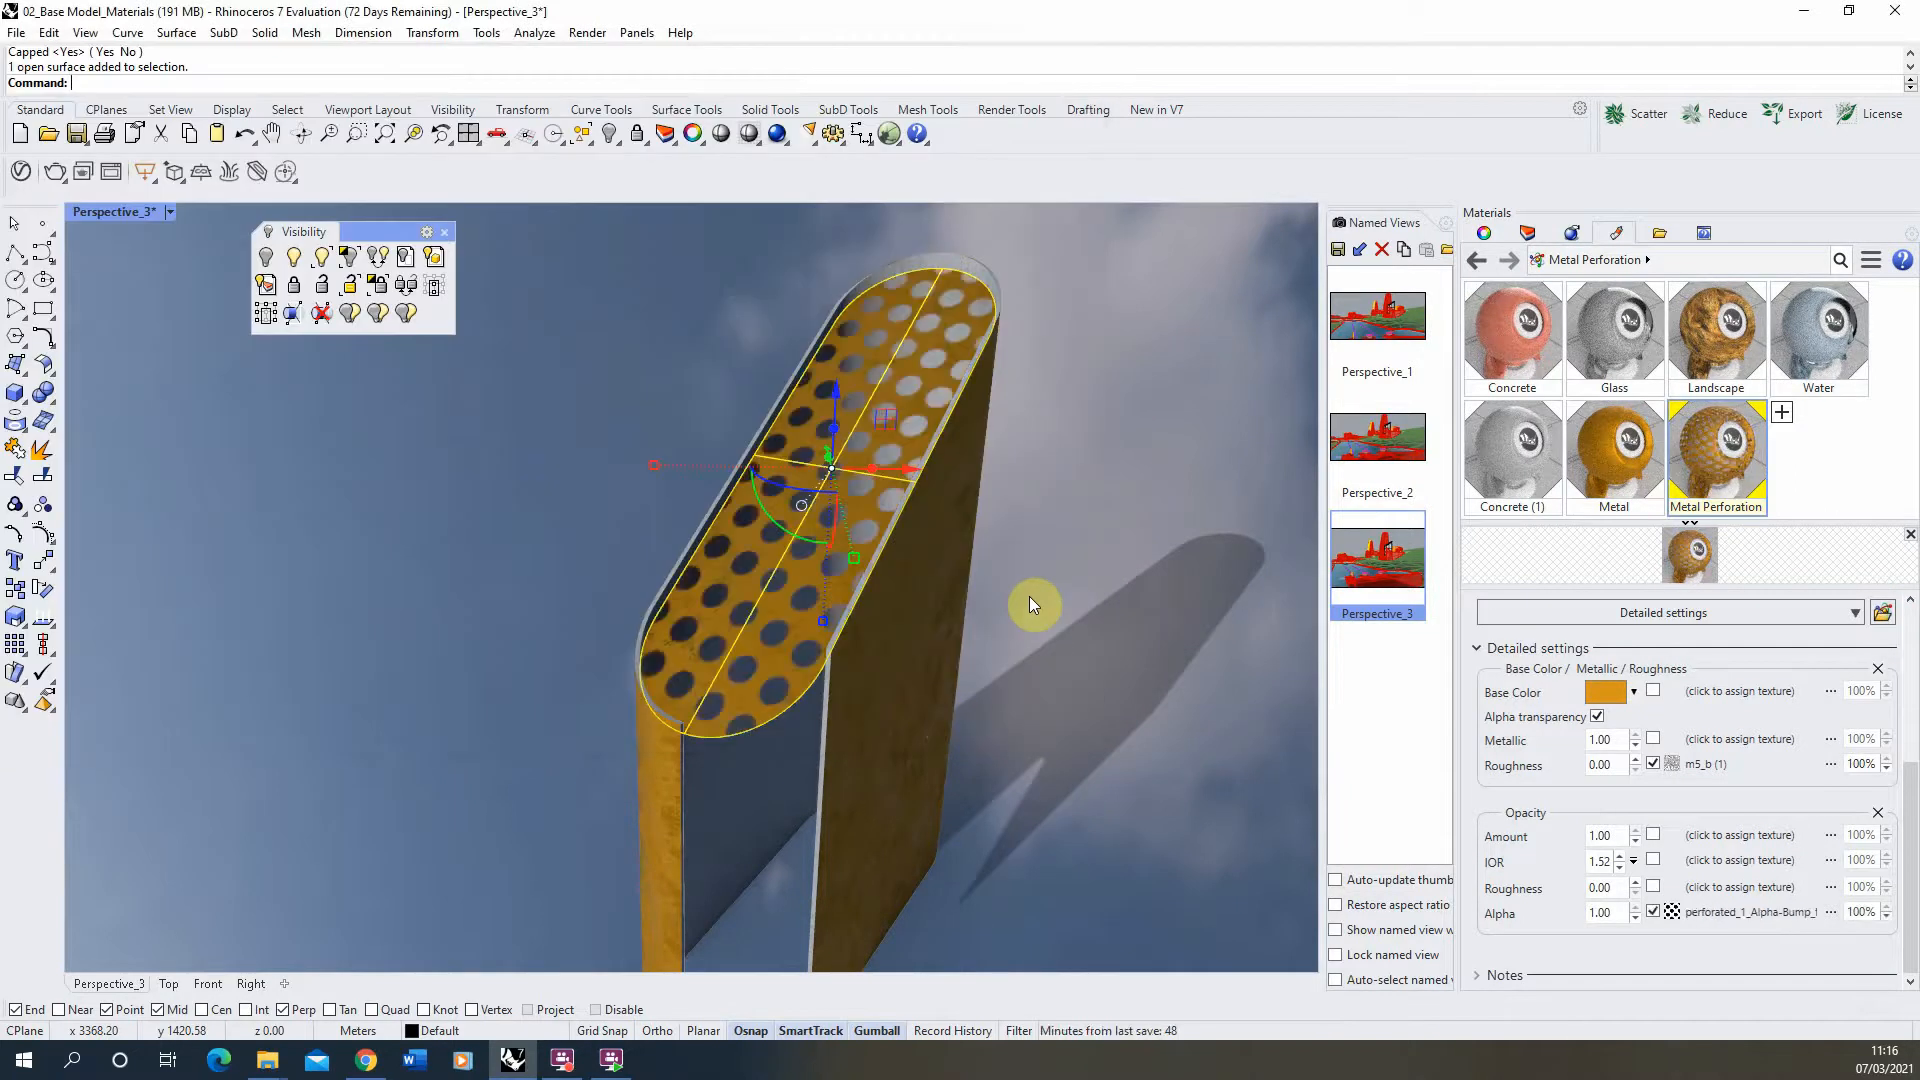
mouse_move(820, 642)
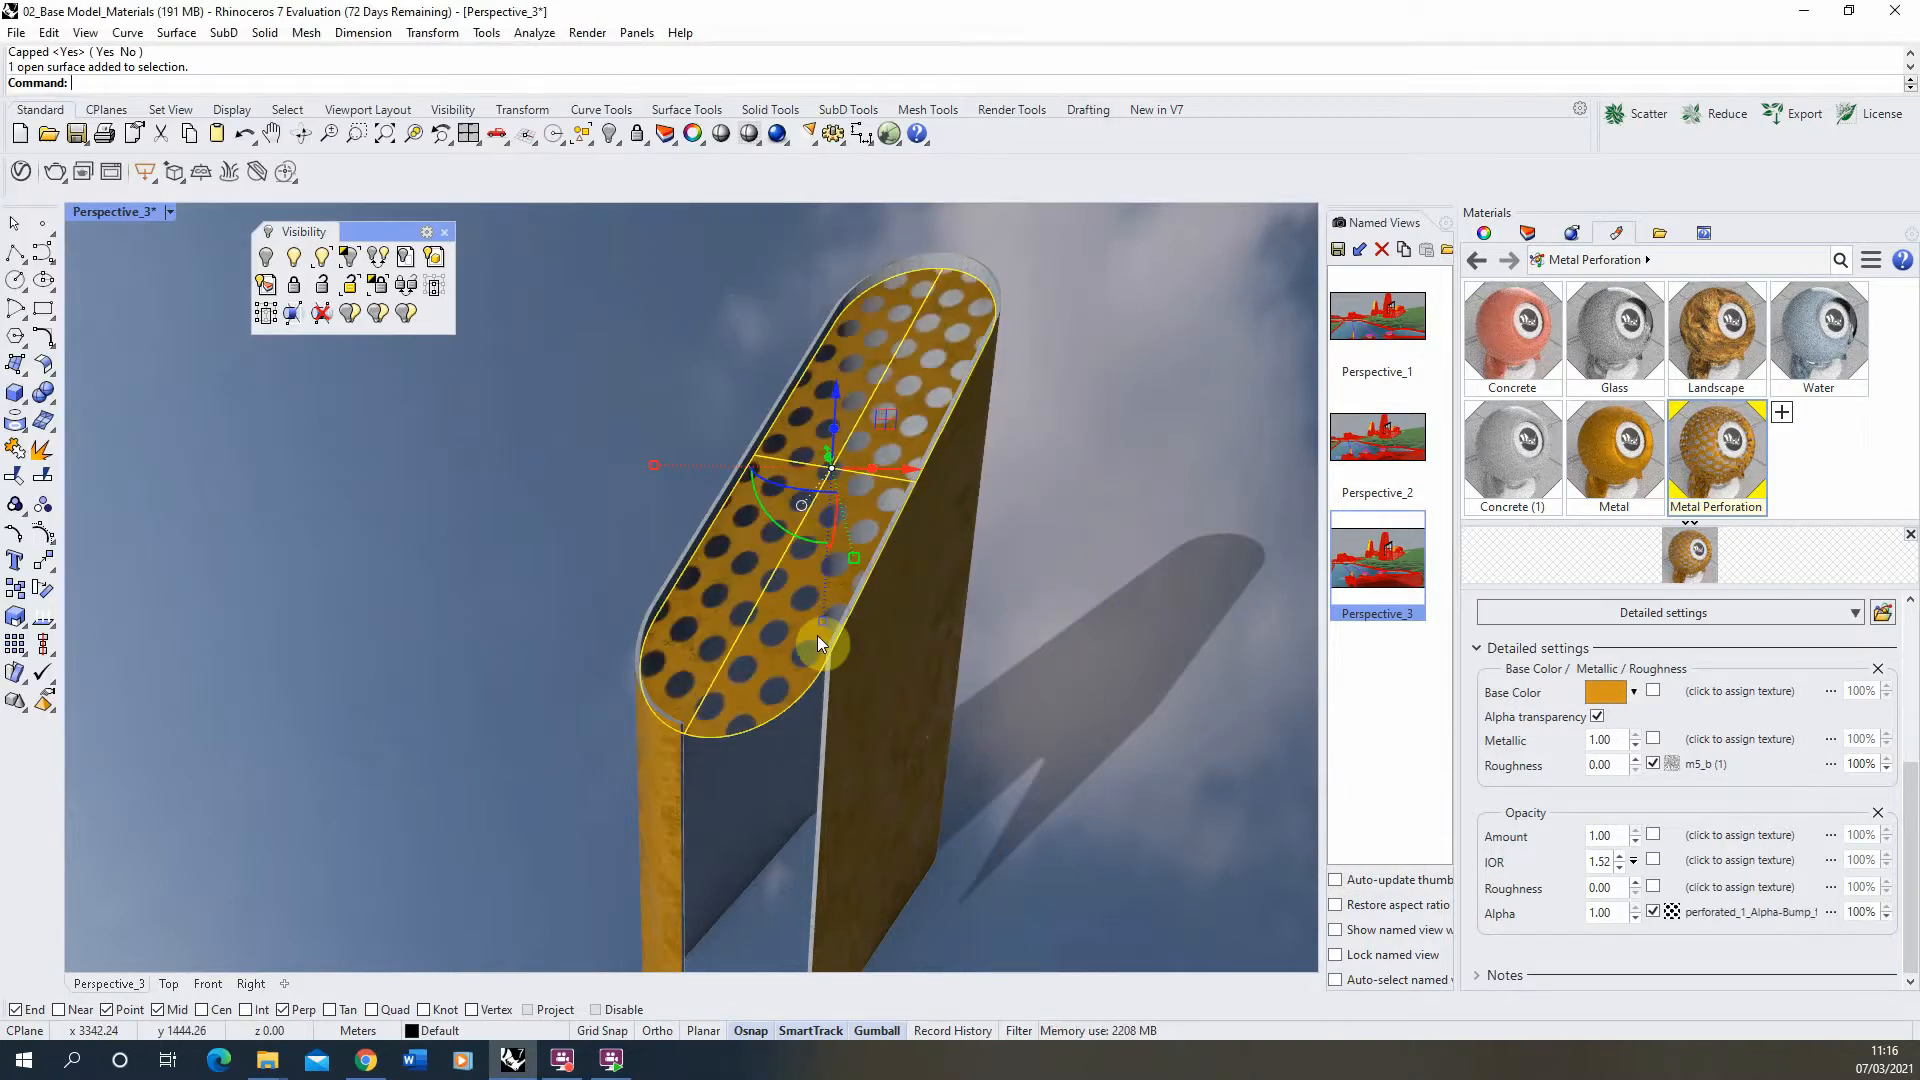
mouse_move(838, 634)
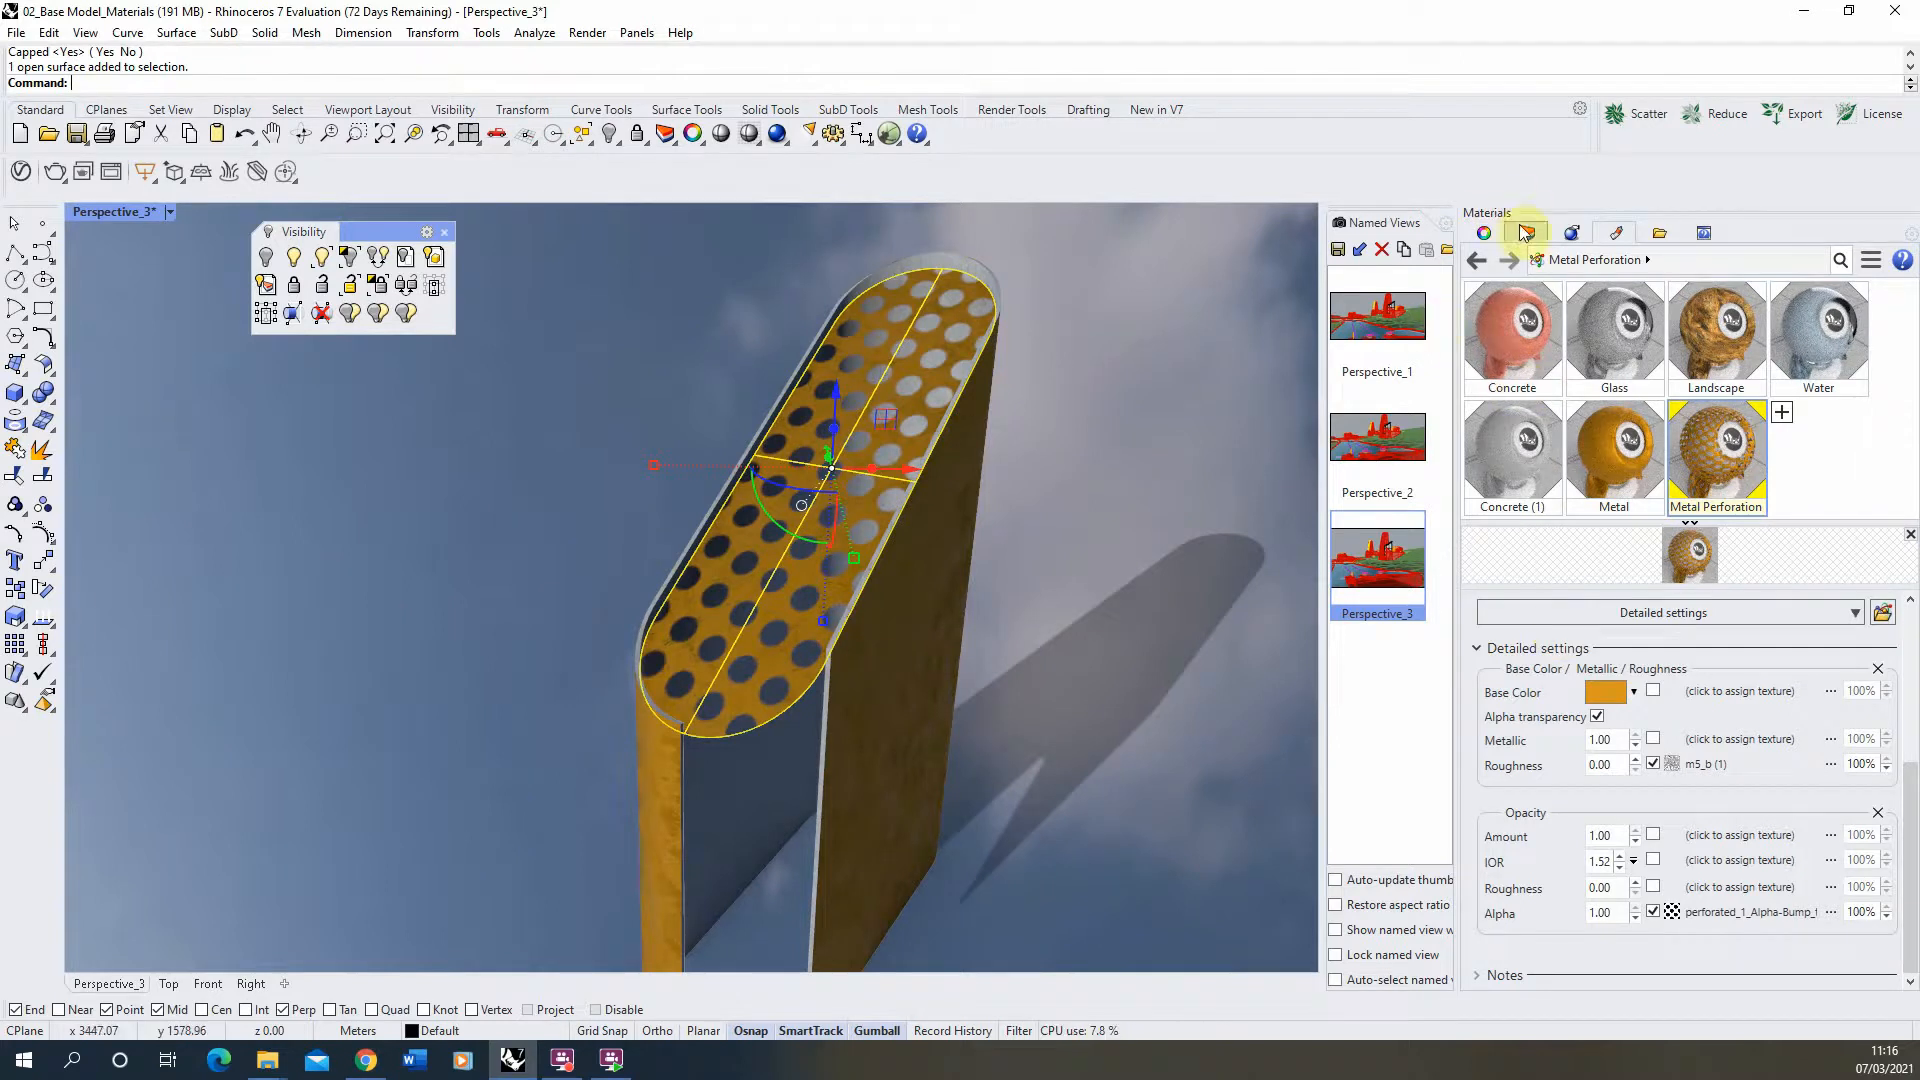
Set the panel's box mapping size to 1 per axis for a fine, dense perforation pattern.
click(1544, 232)
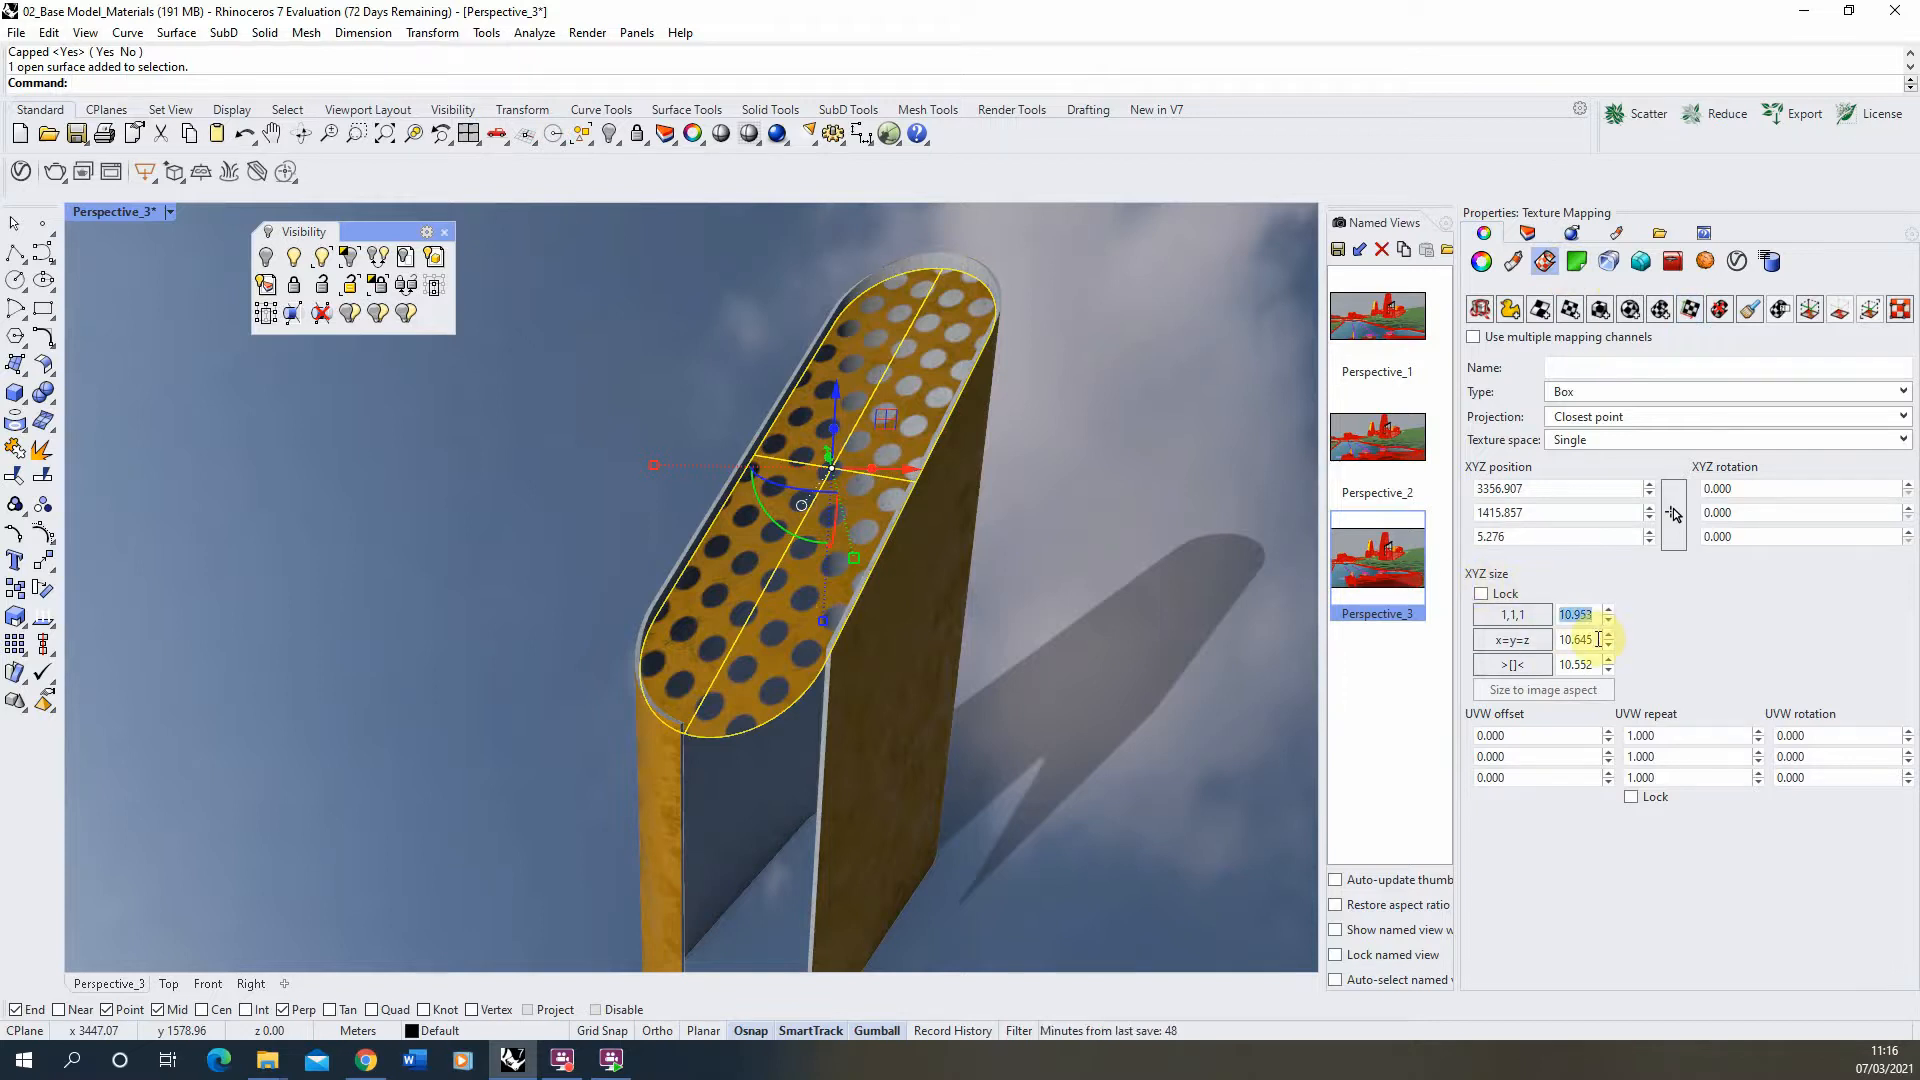
click(1608, 640)
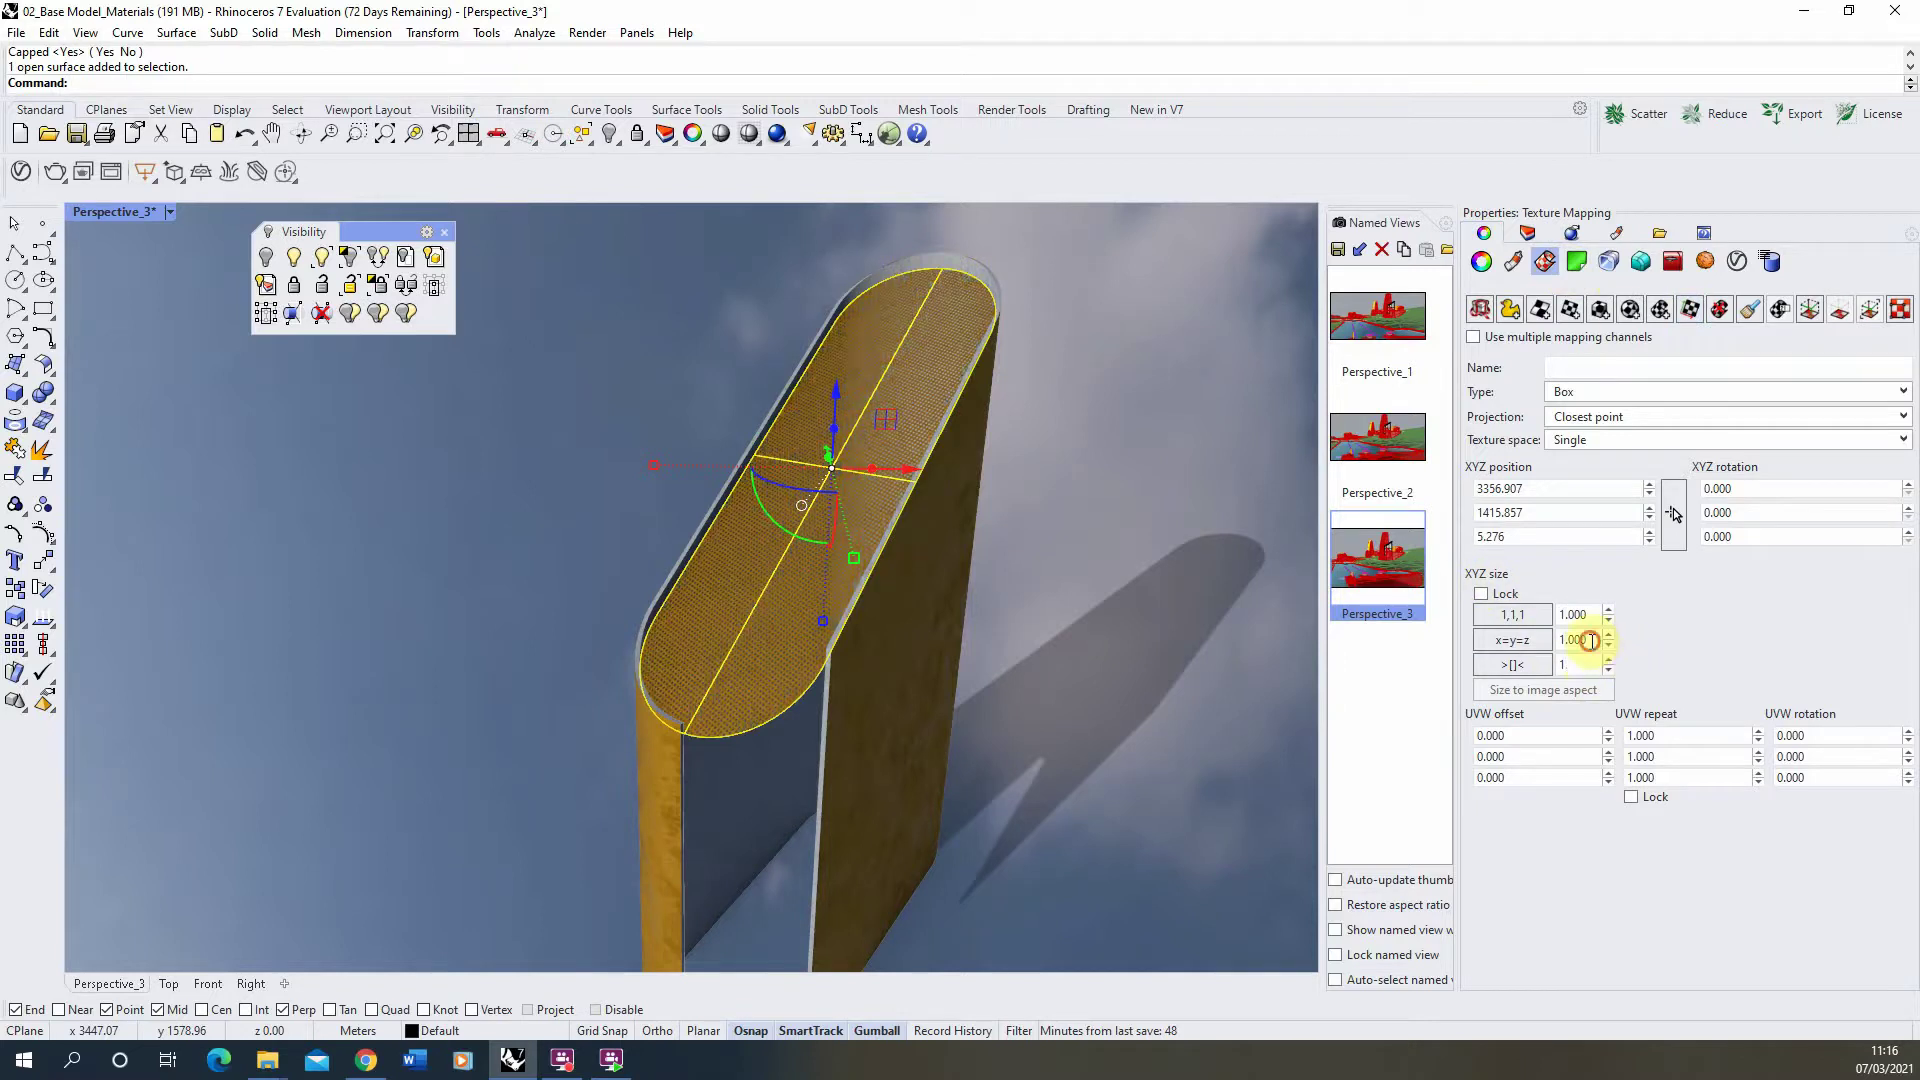
scroll(down, 3)
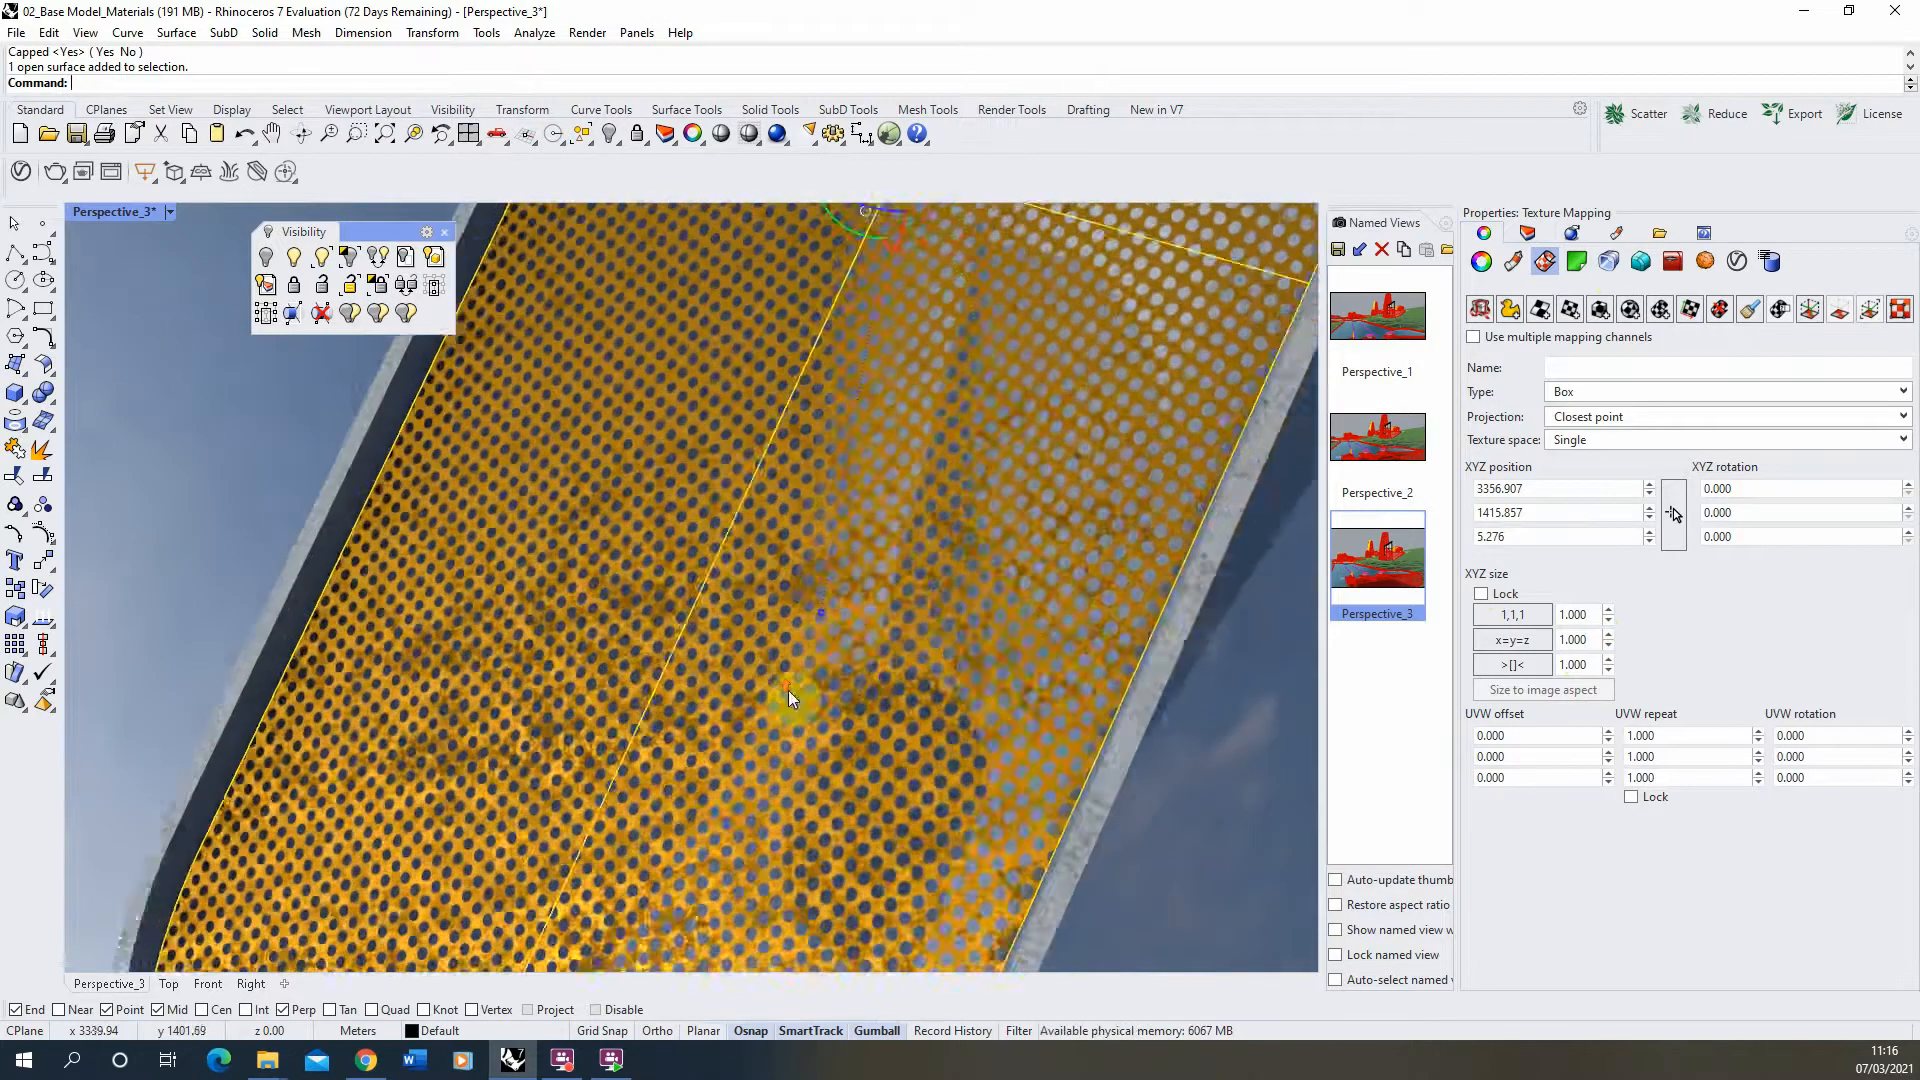
scroll(down, 3)
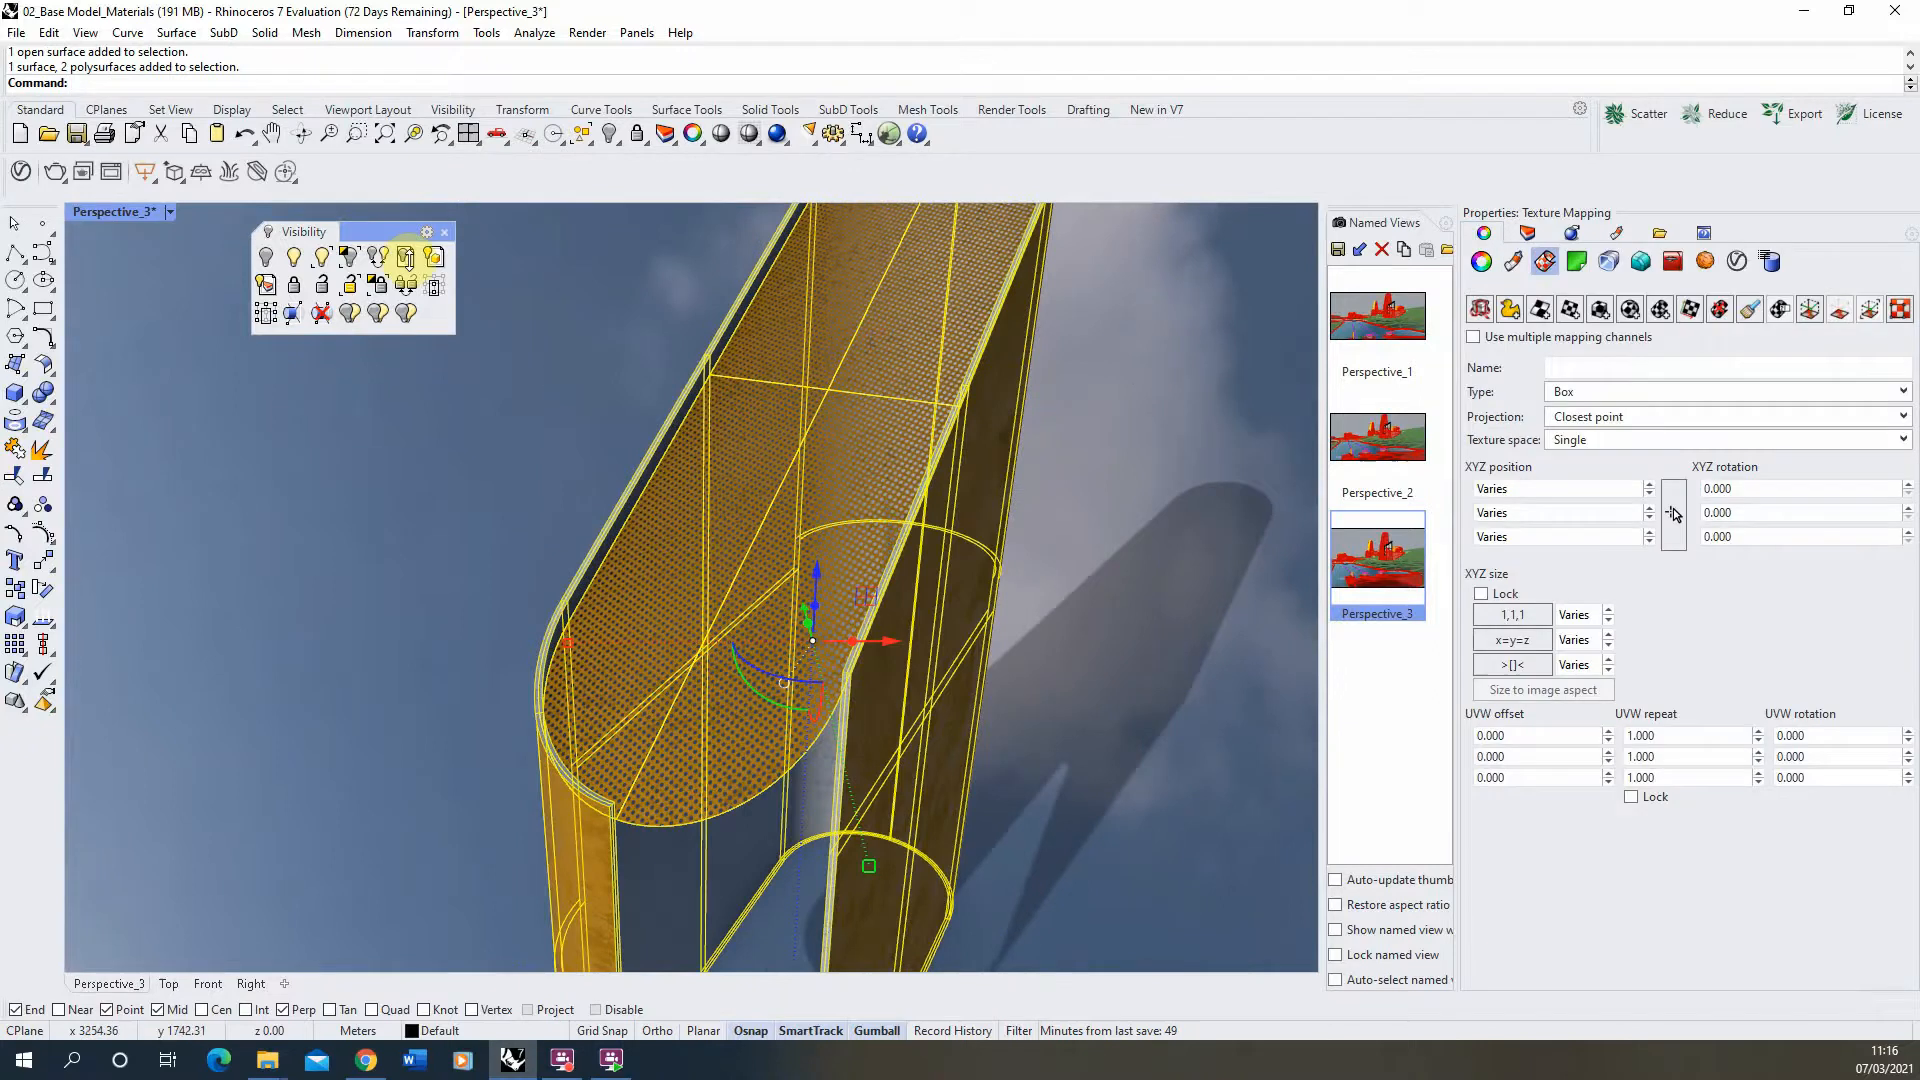
mouse_move(348, 256)
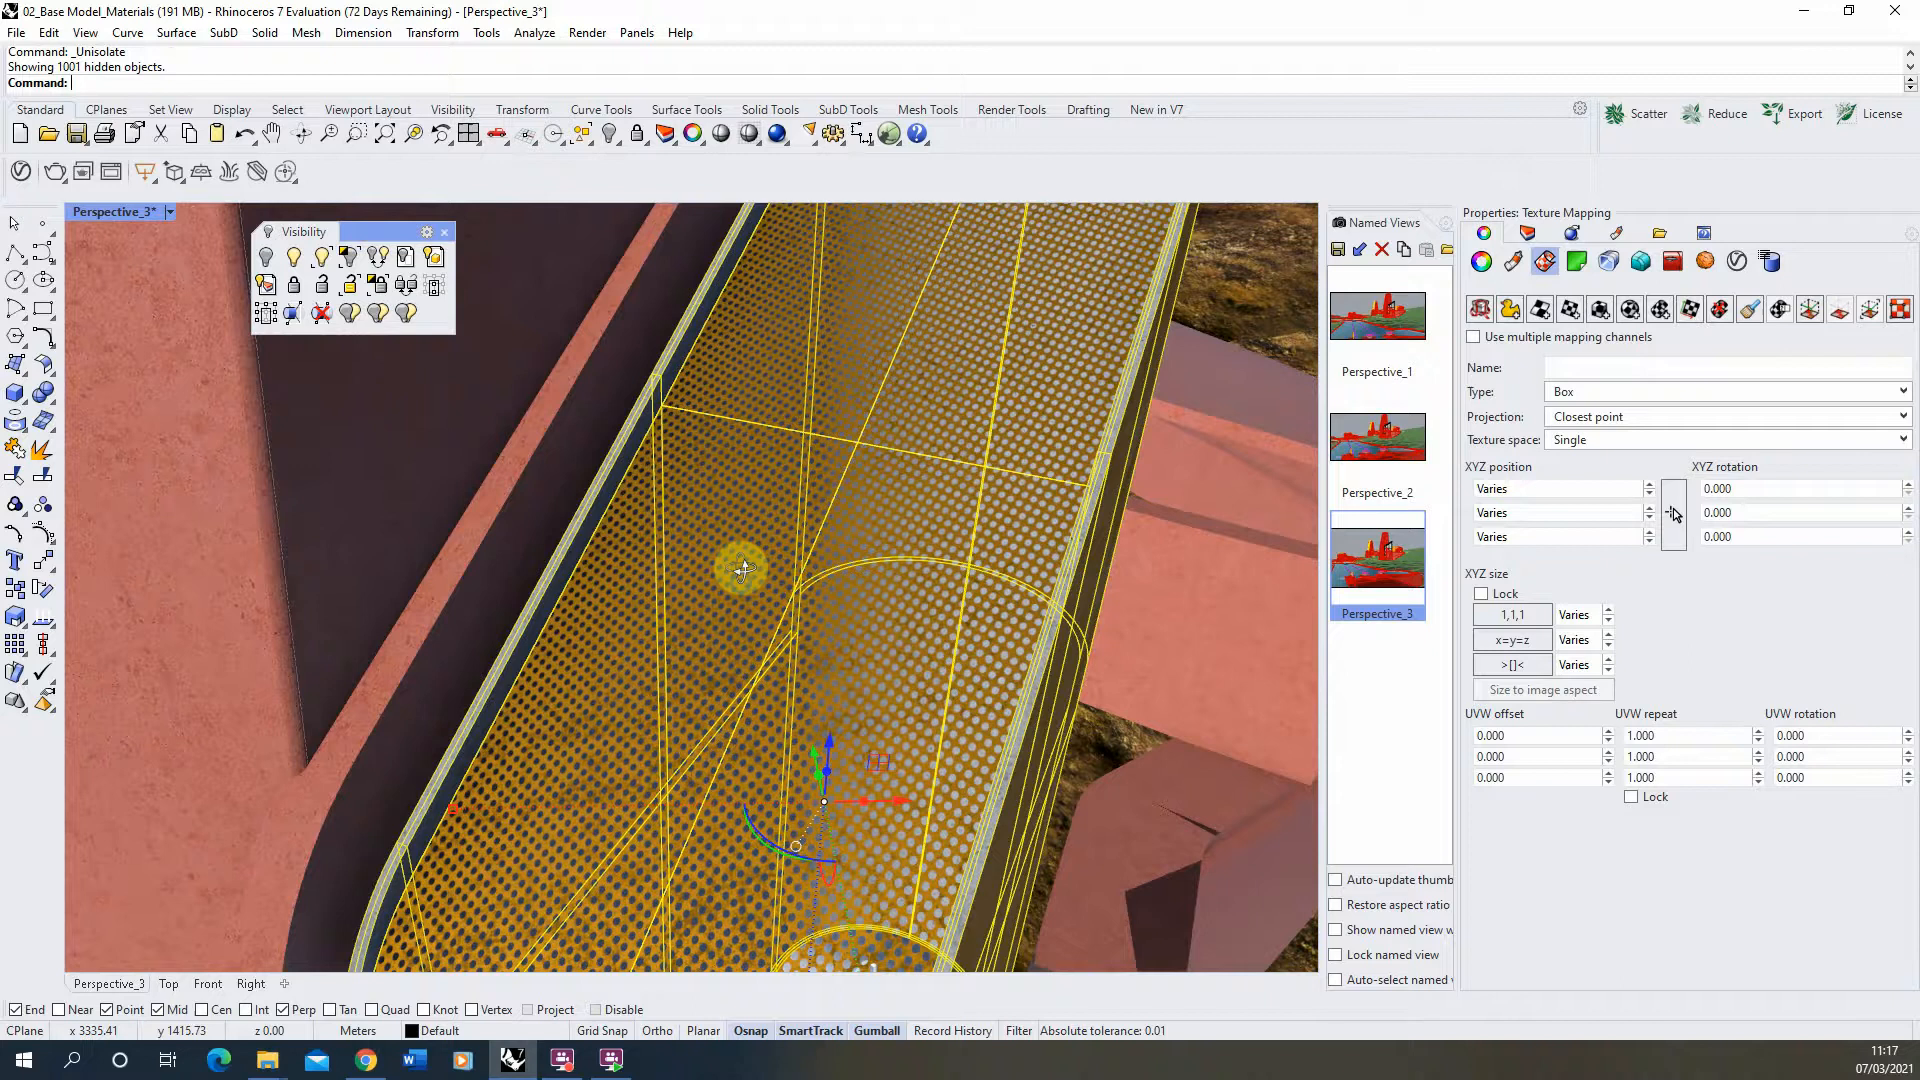
Show the hidden scene objects again and go to the Render menu.
click(586, 32)
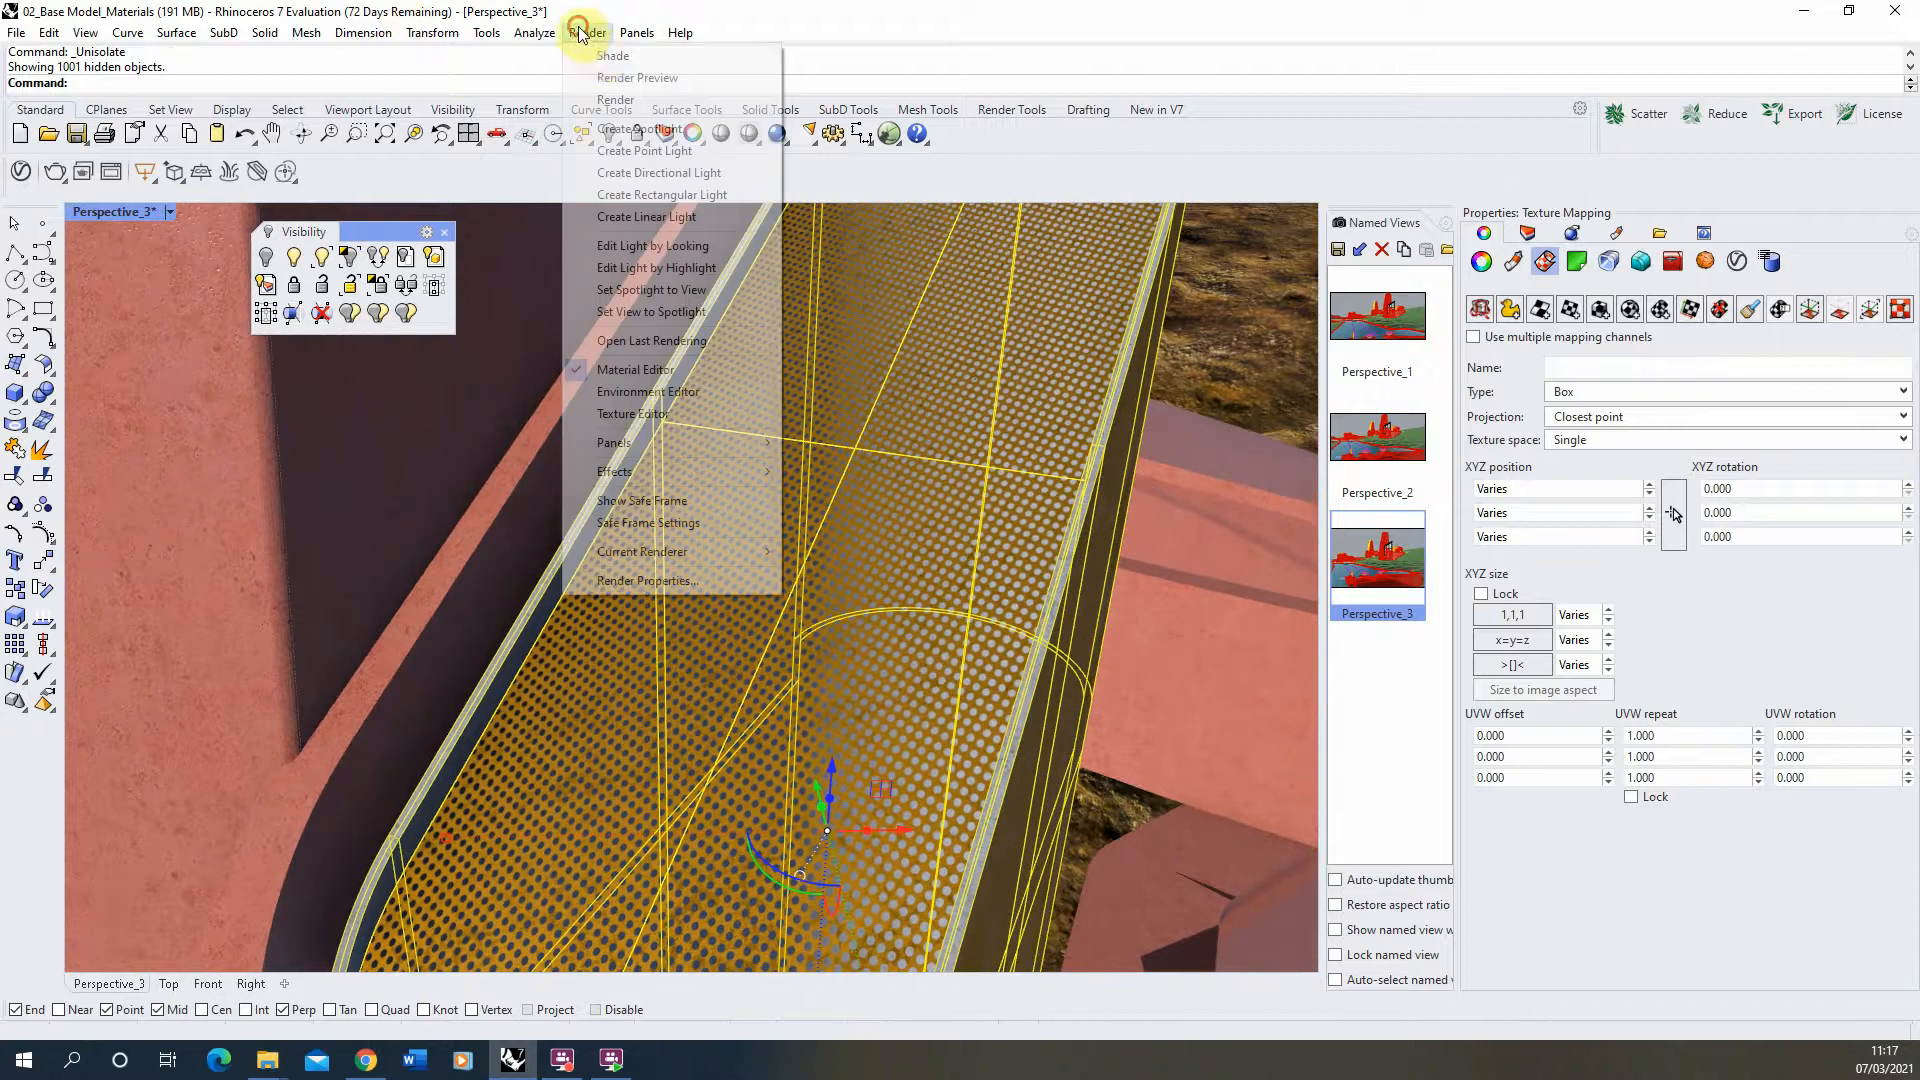
Render the view in Rhino Render, stop it after a few samples and close the result.
click(636, 78)
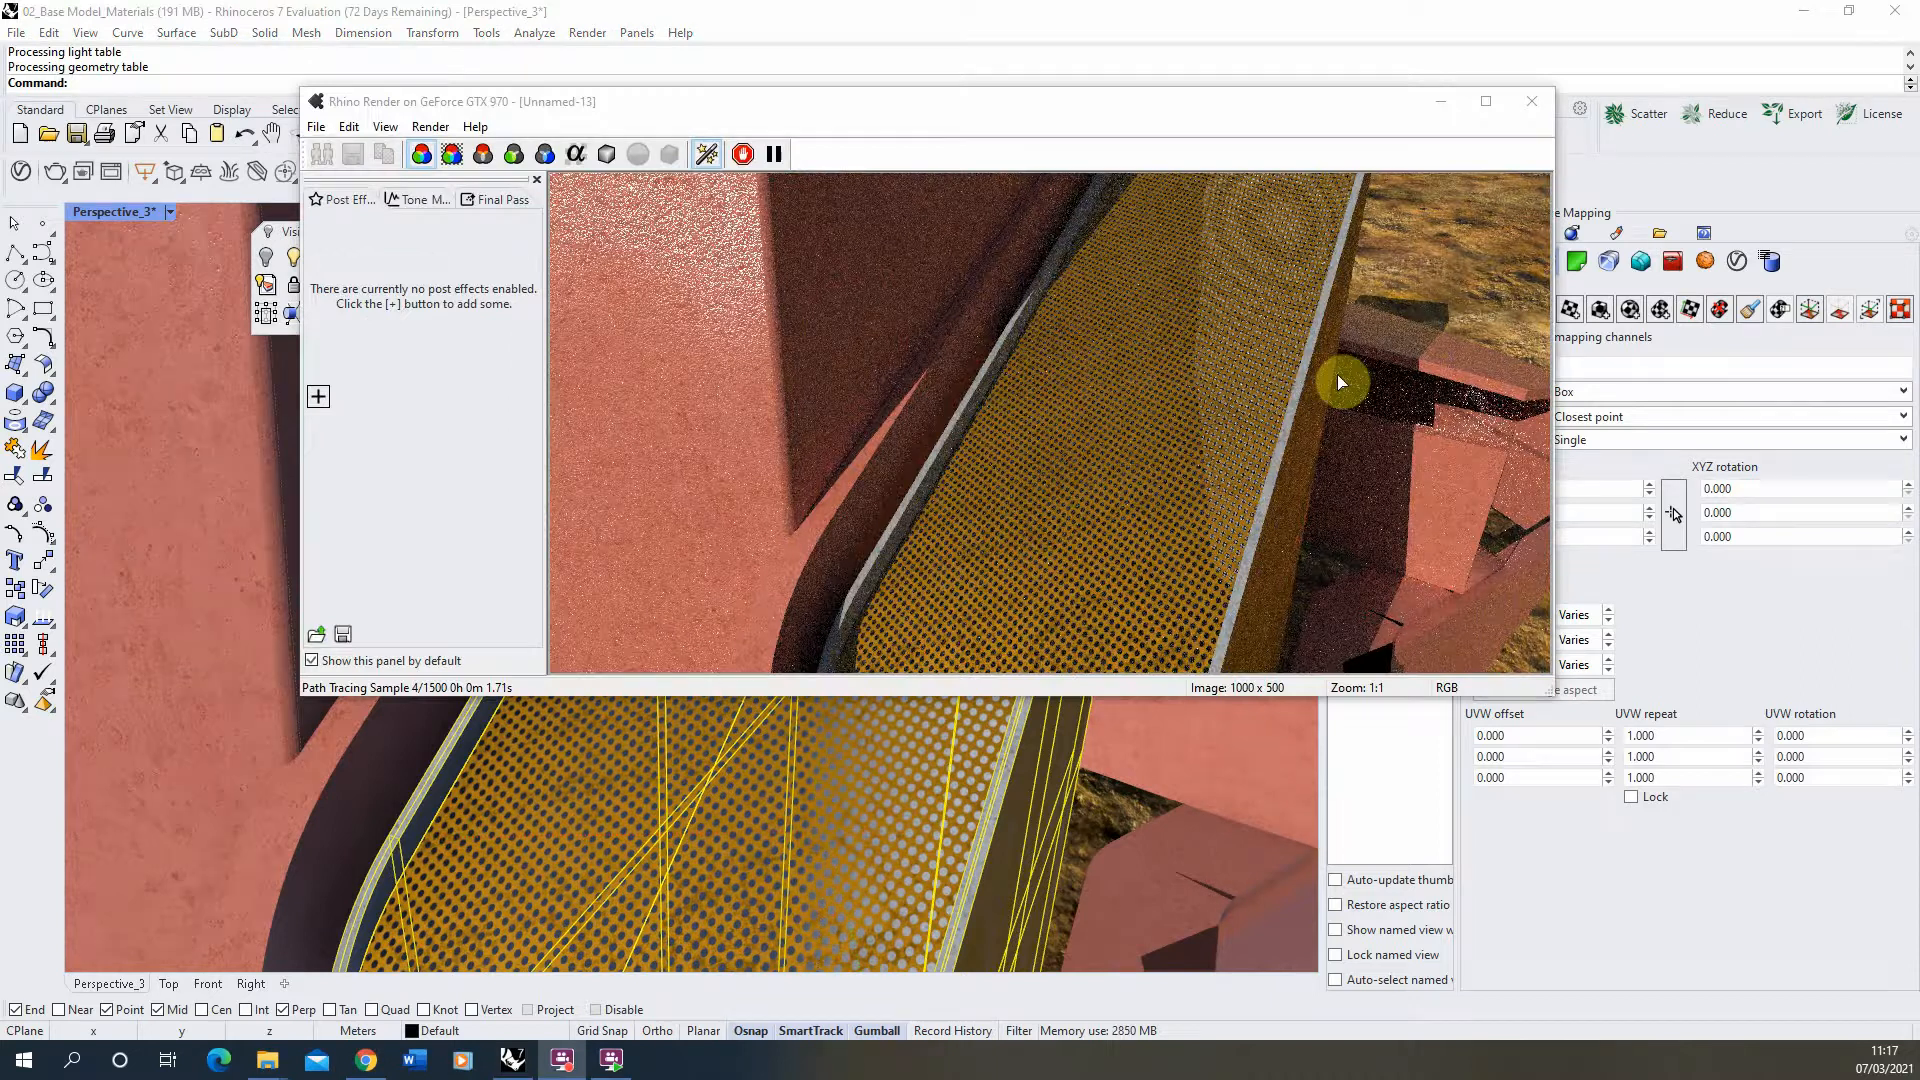
mouse_move(1200, 490)
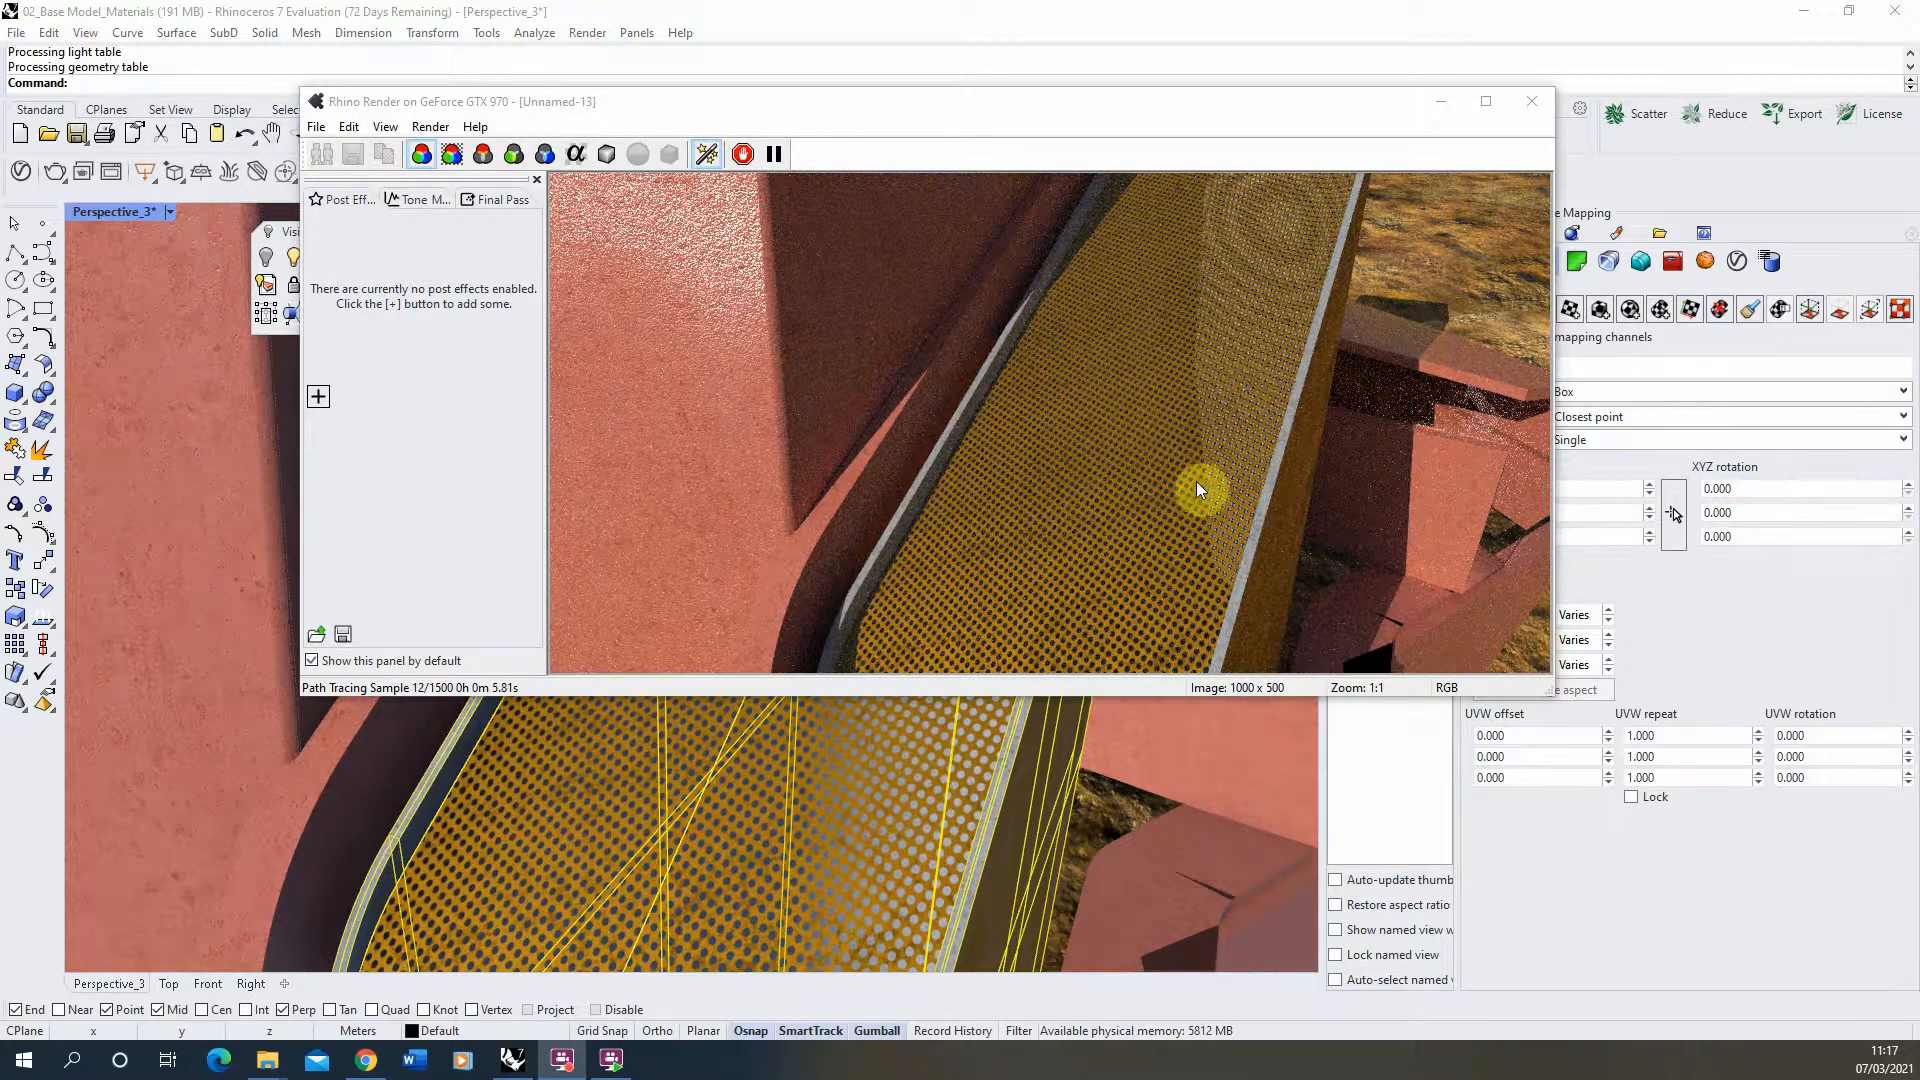
mouse_move(1272, 646)
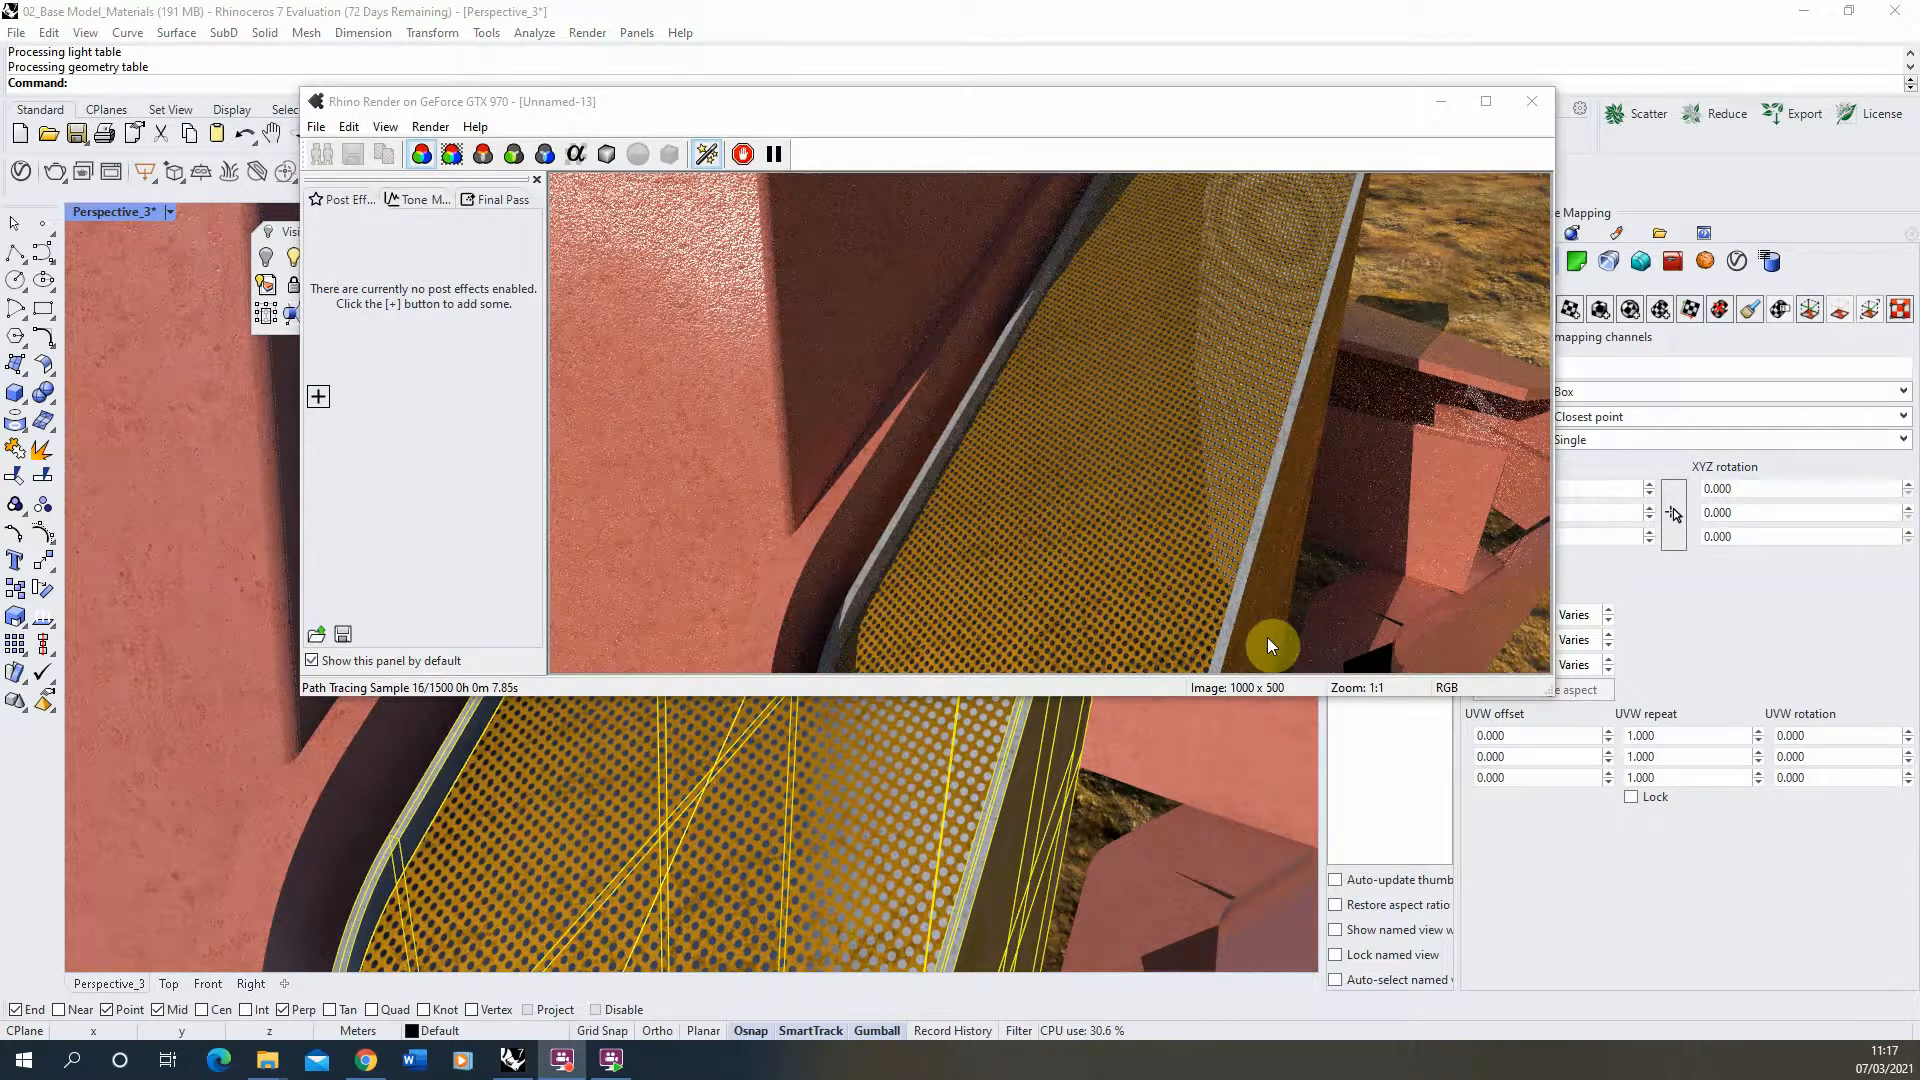
mouse_move(1212, 512)
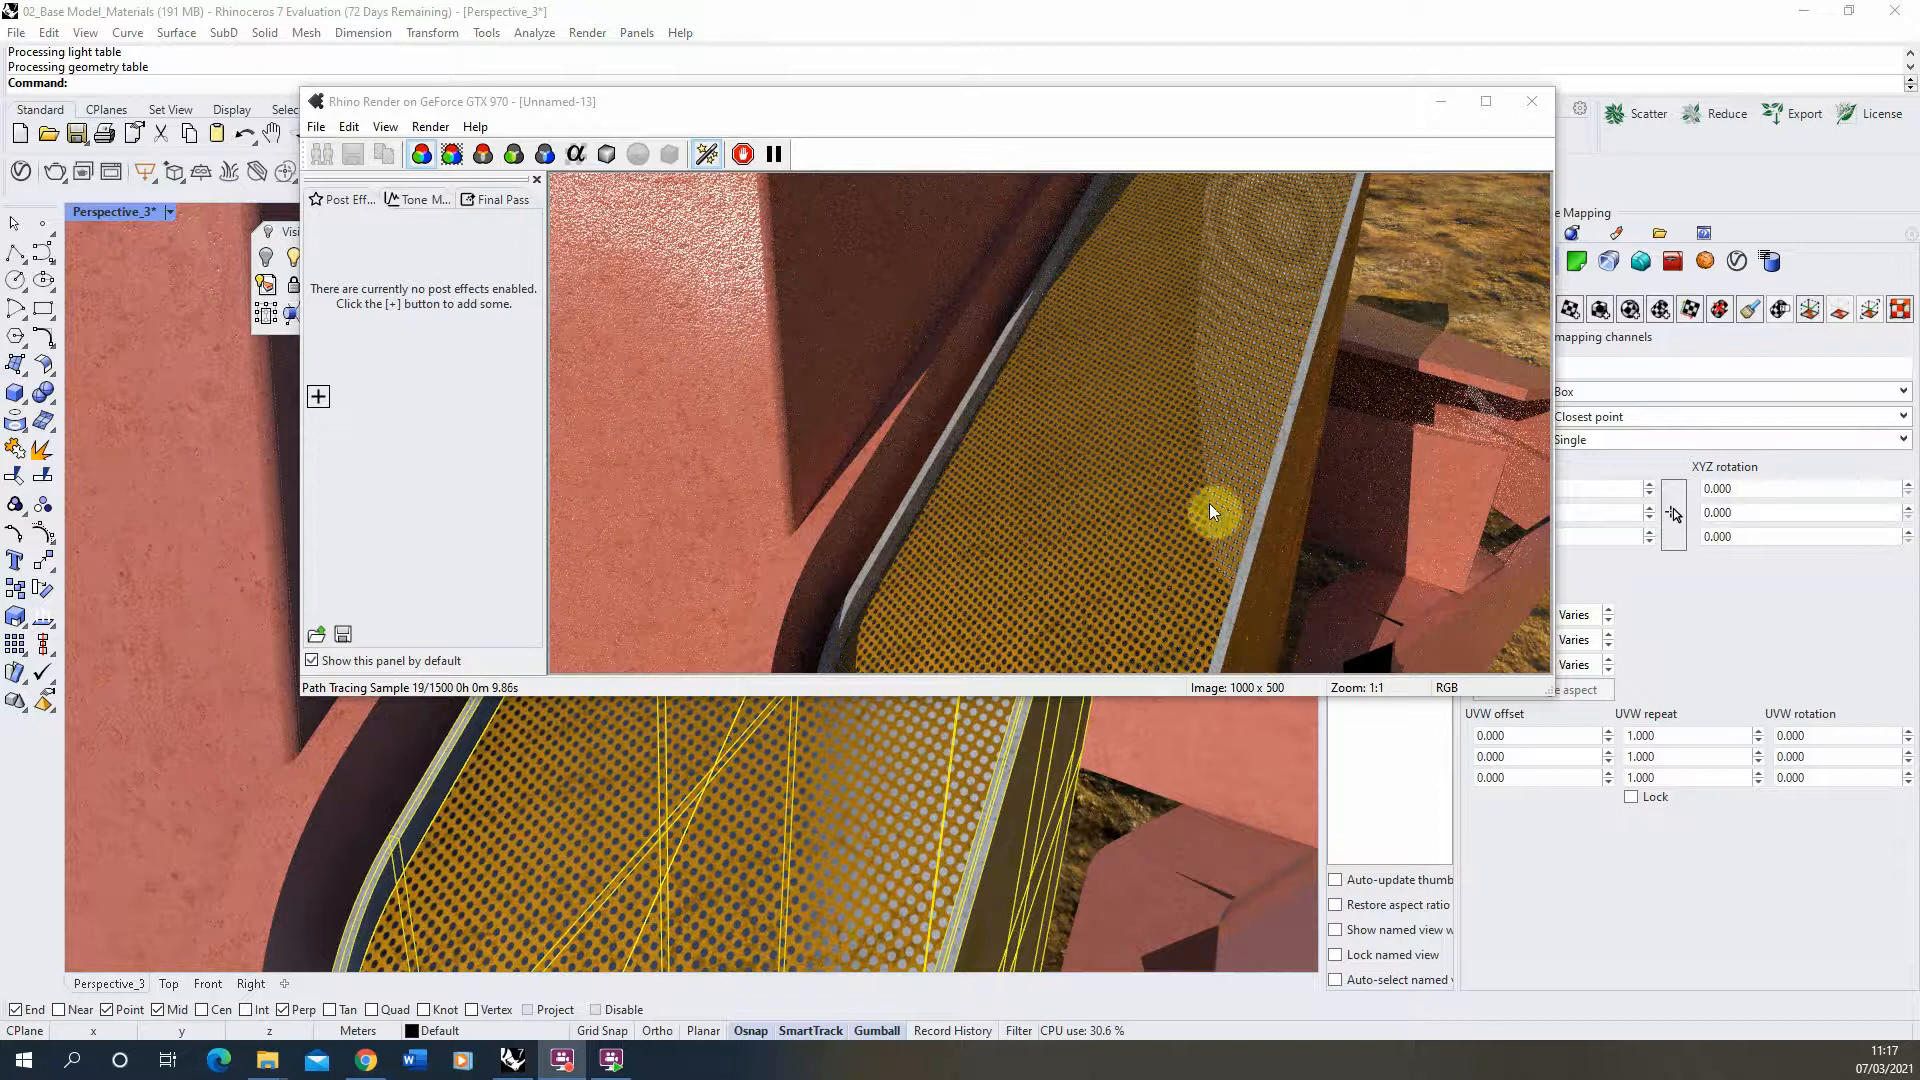
mouse_move(1072, 312)
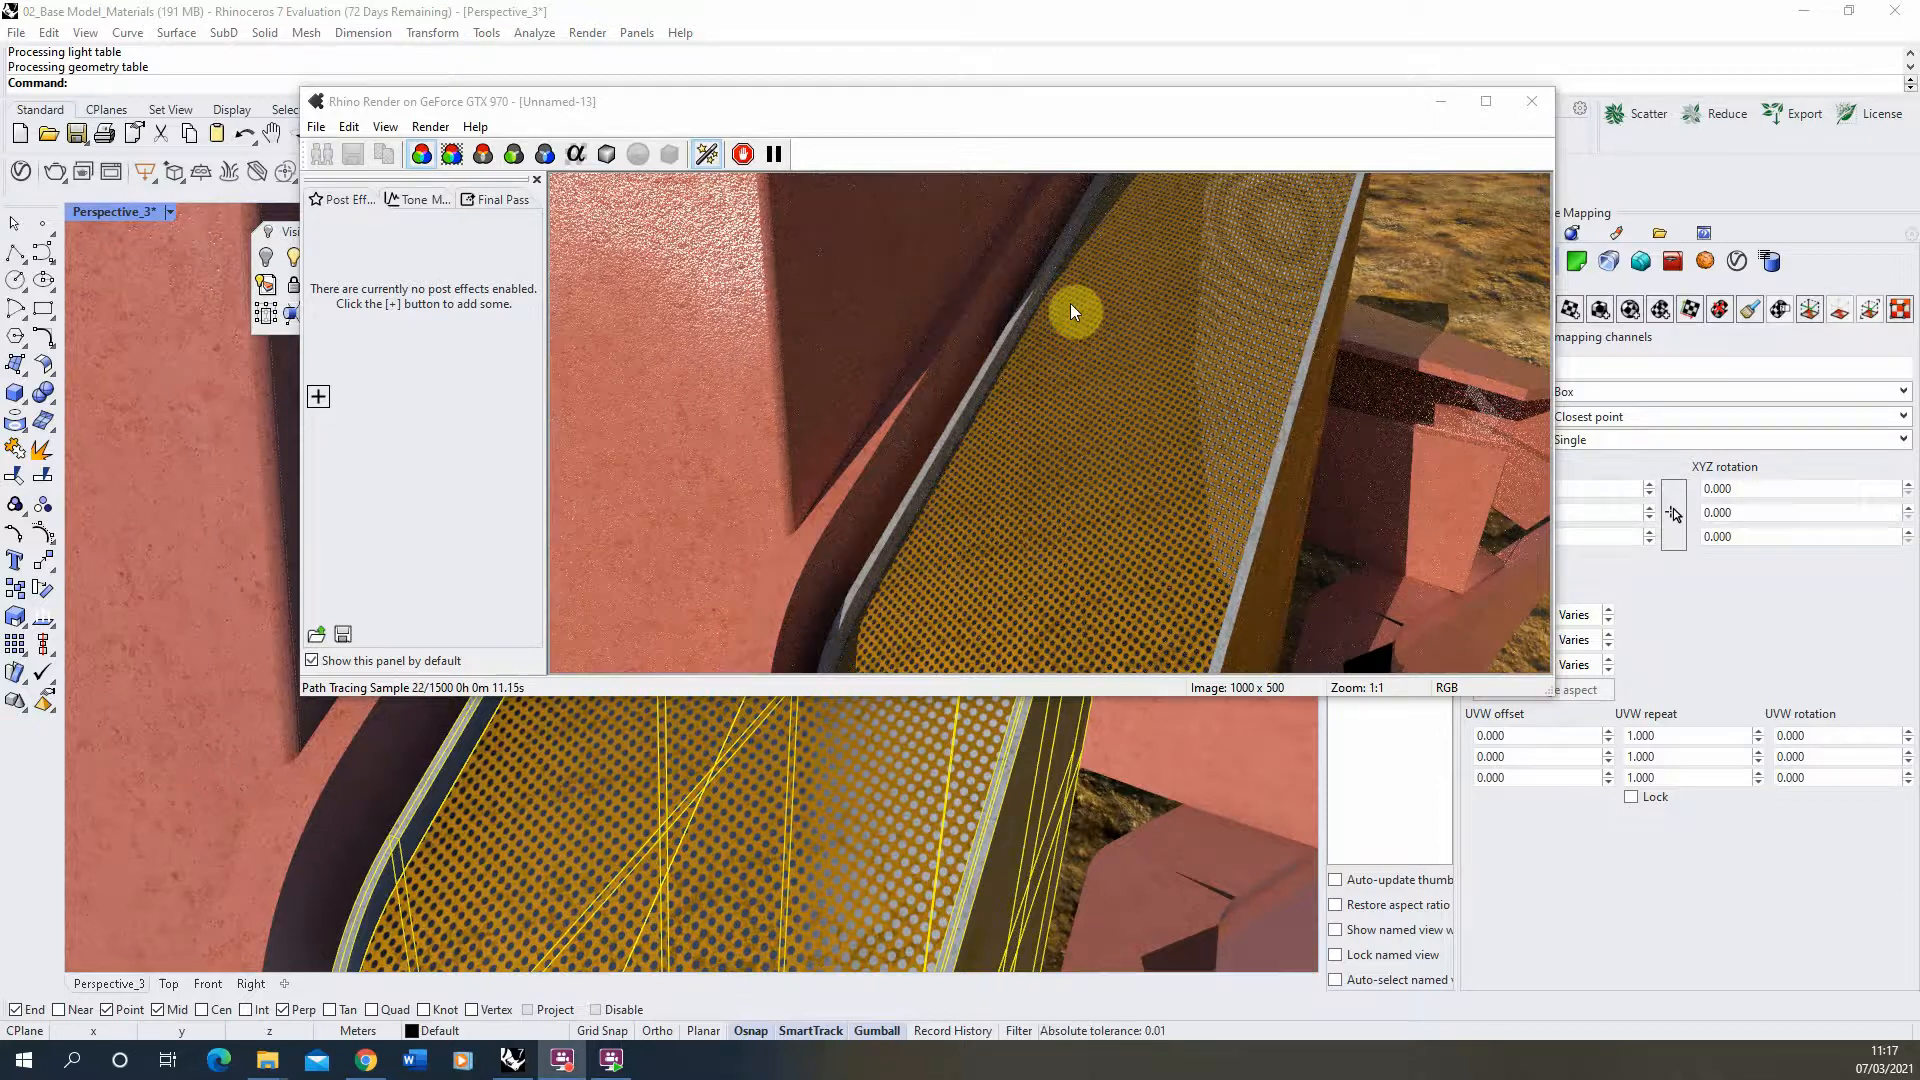
mouse_move(1130, 584)
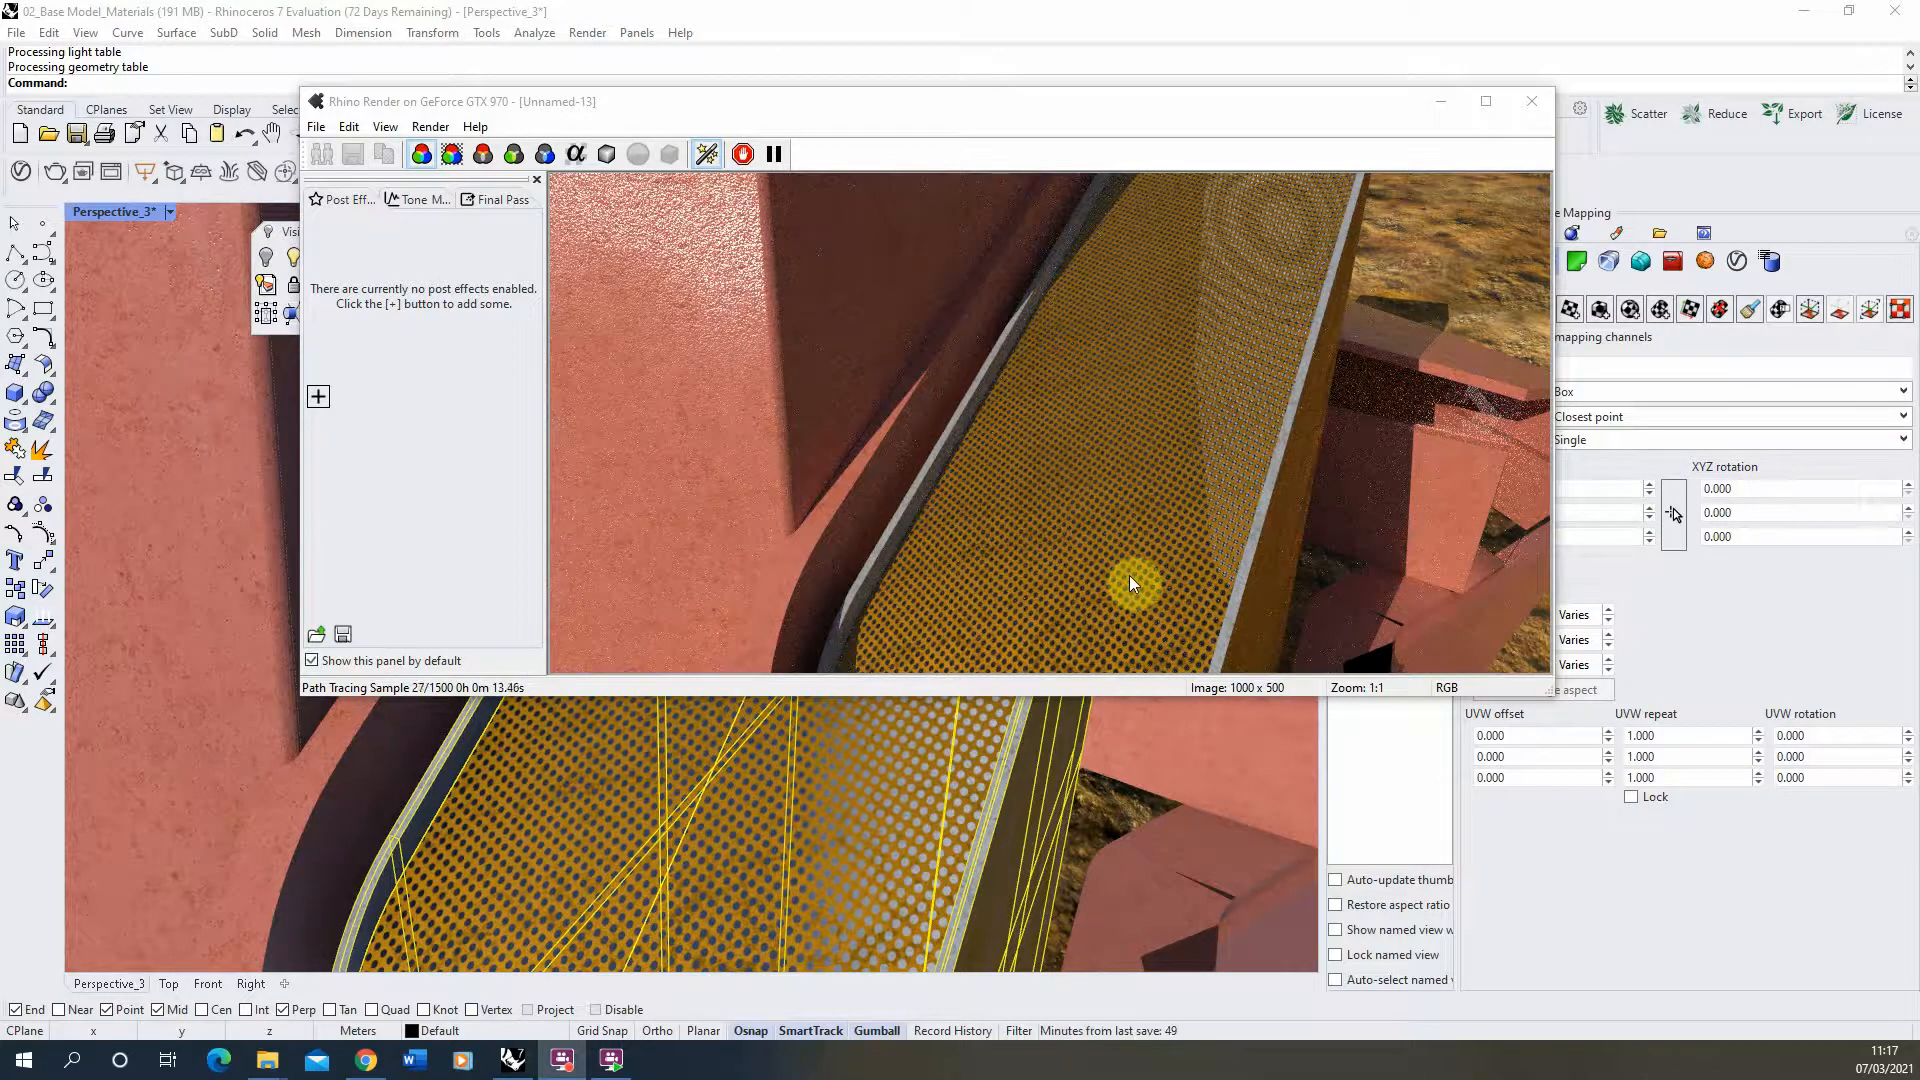
mouse_move(732, 206)
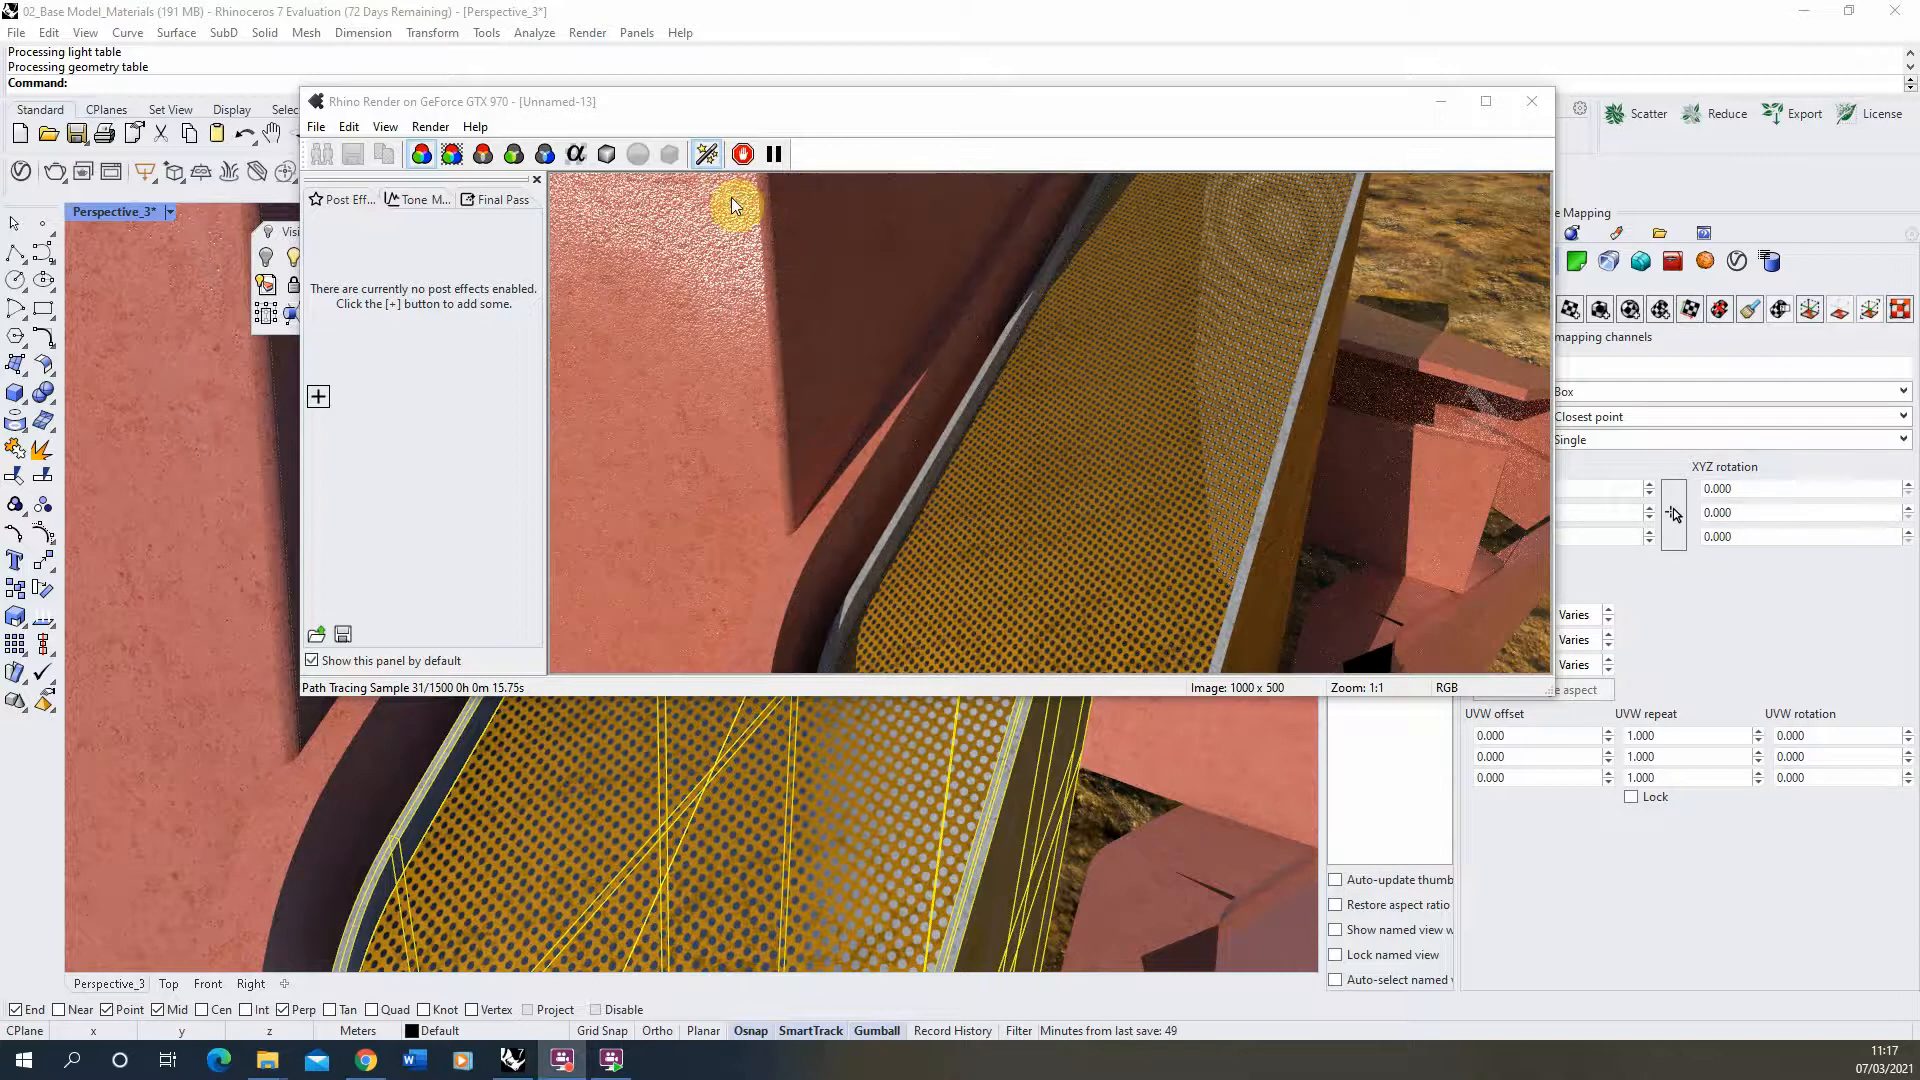
click(744, 154)
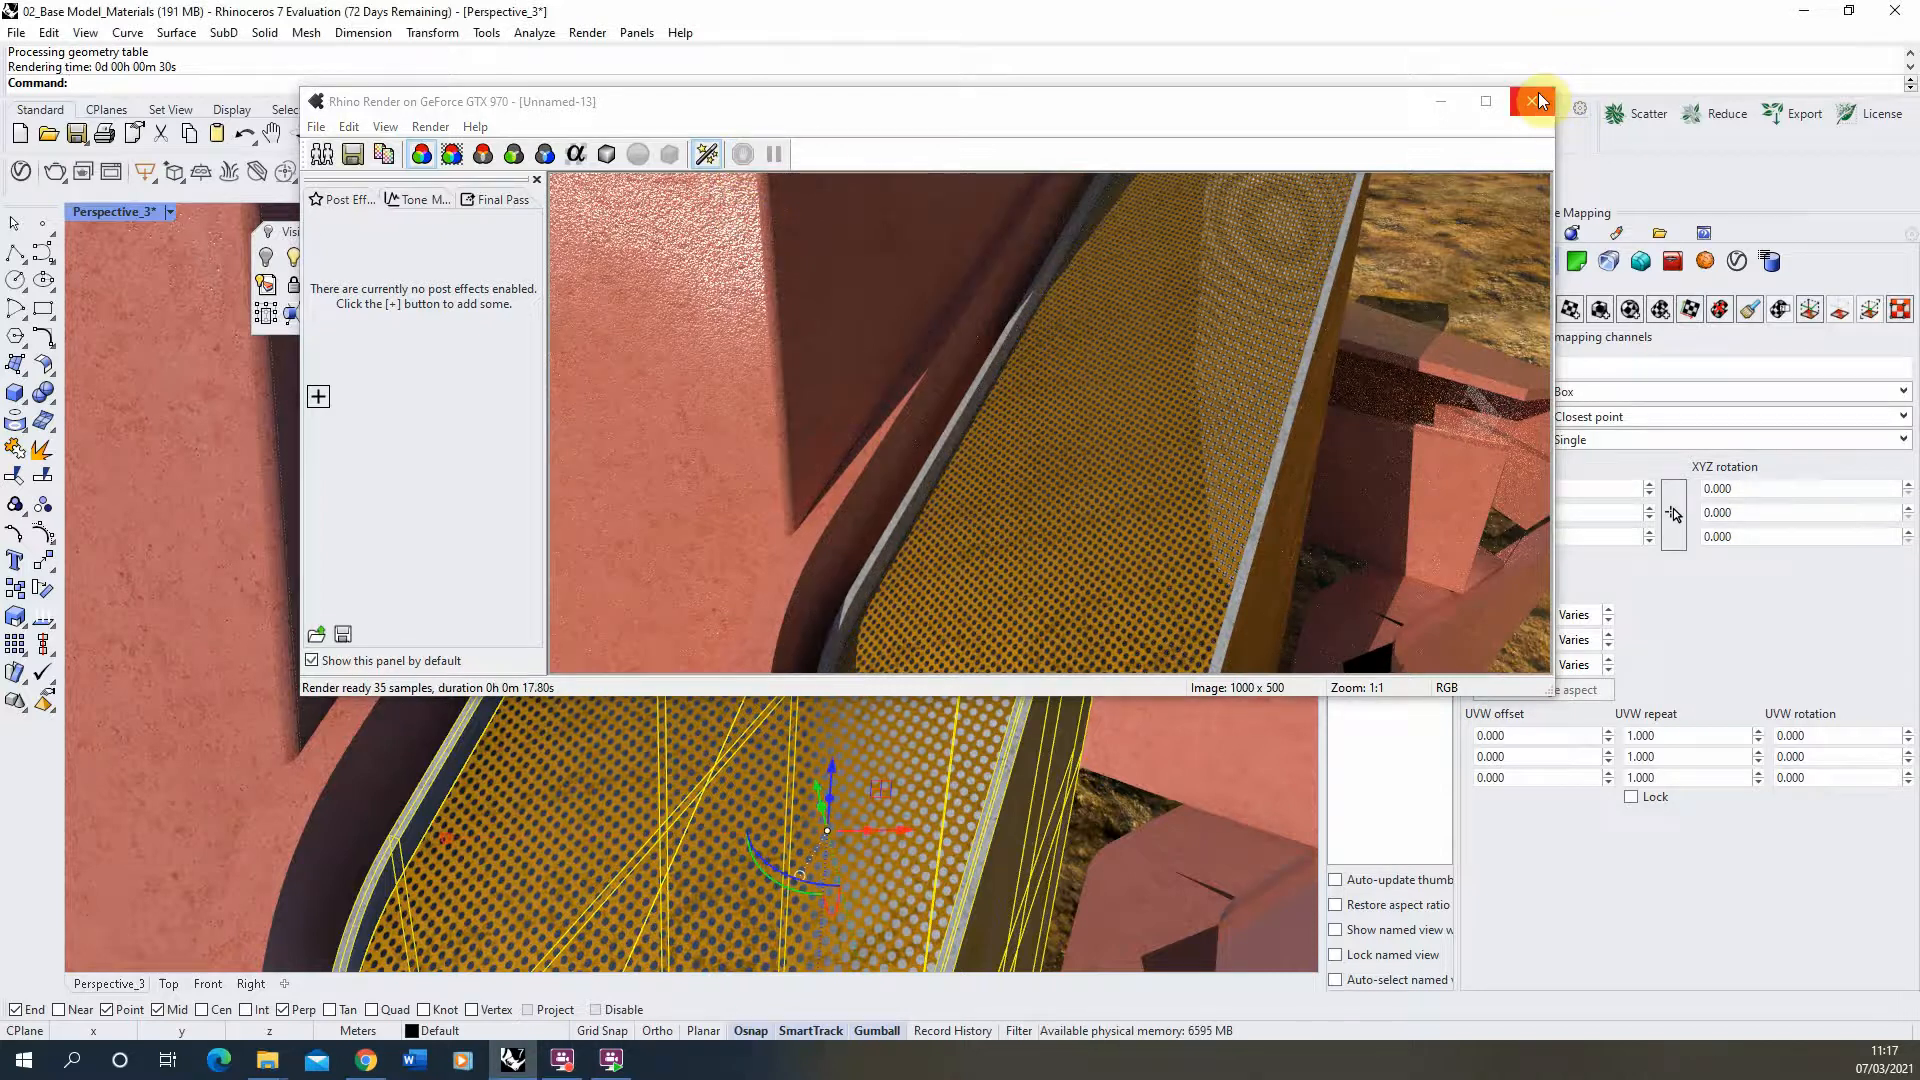
mouse_move(1506, 138)
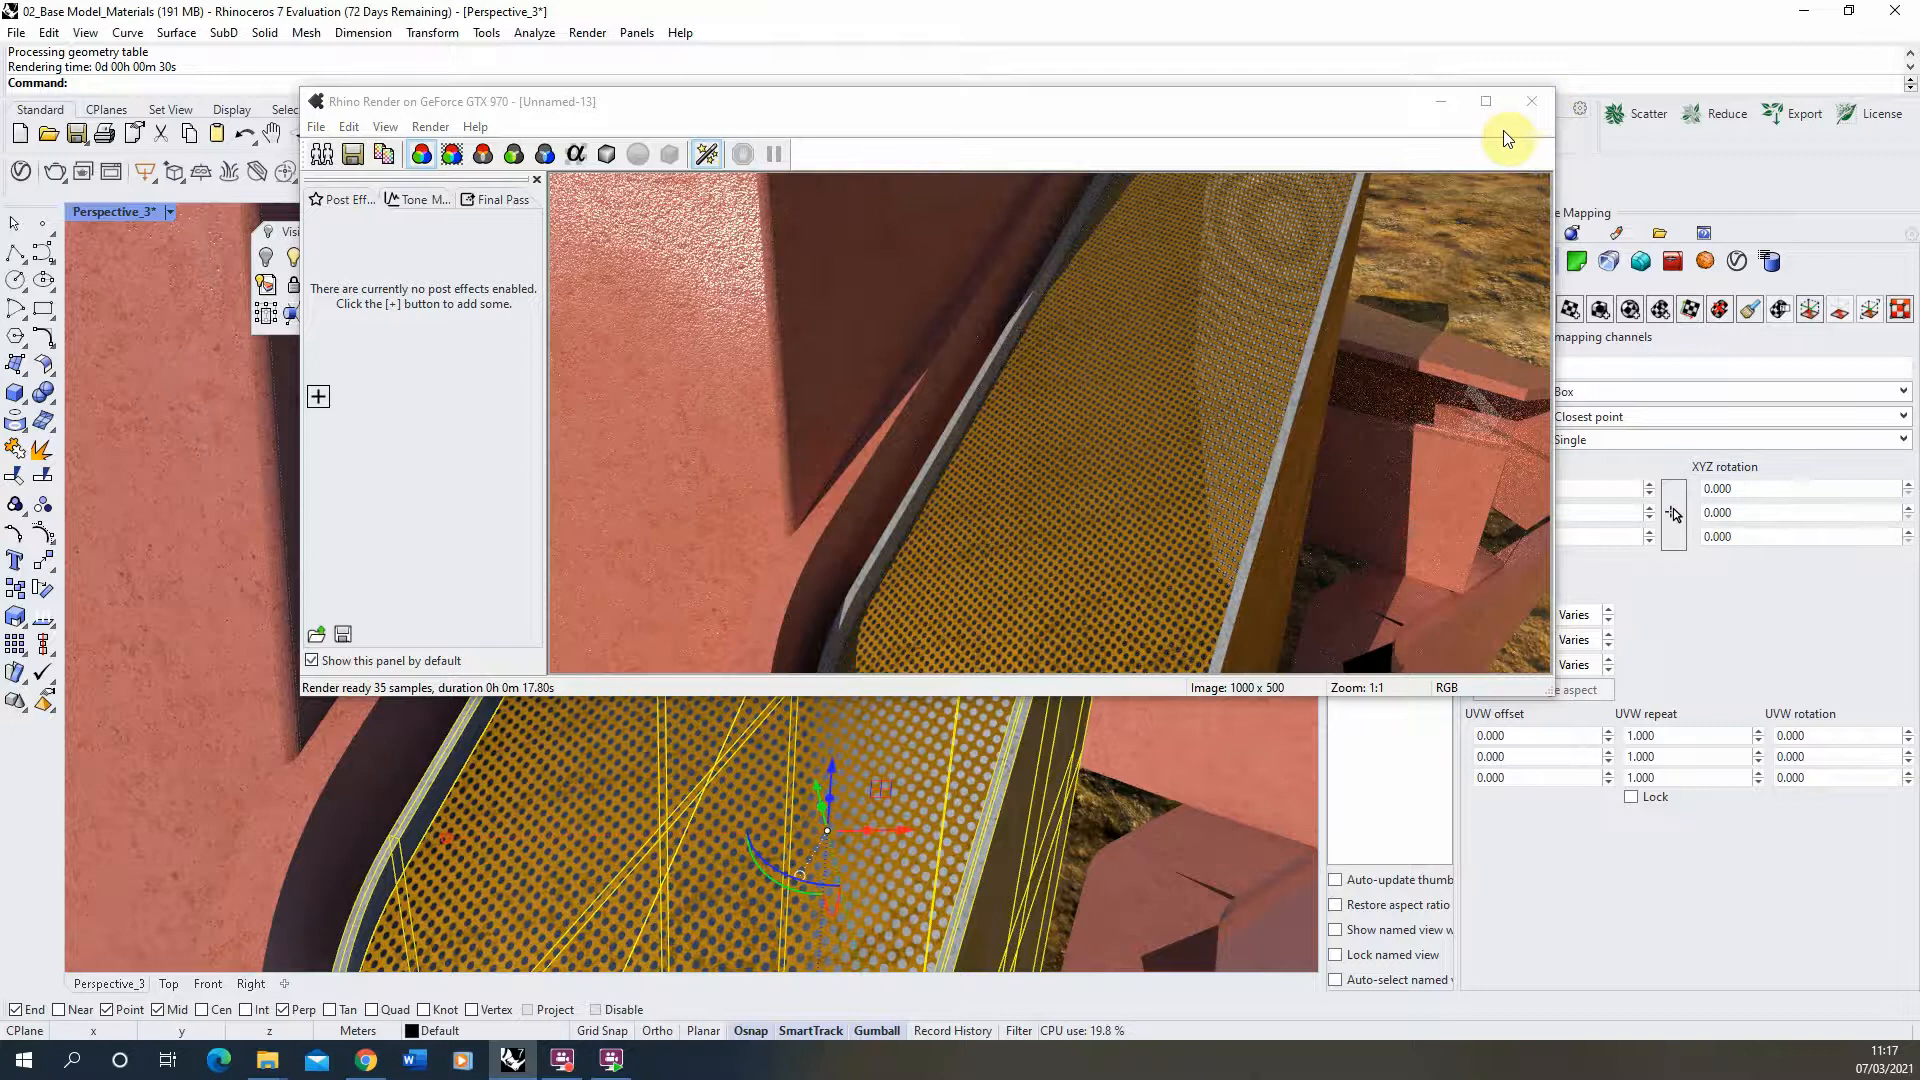
mouse_move(1338, 286)
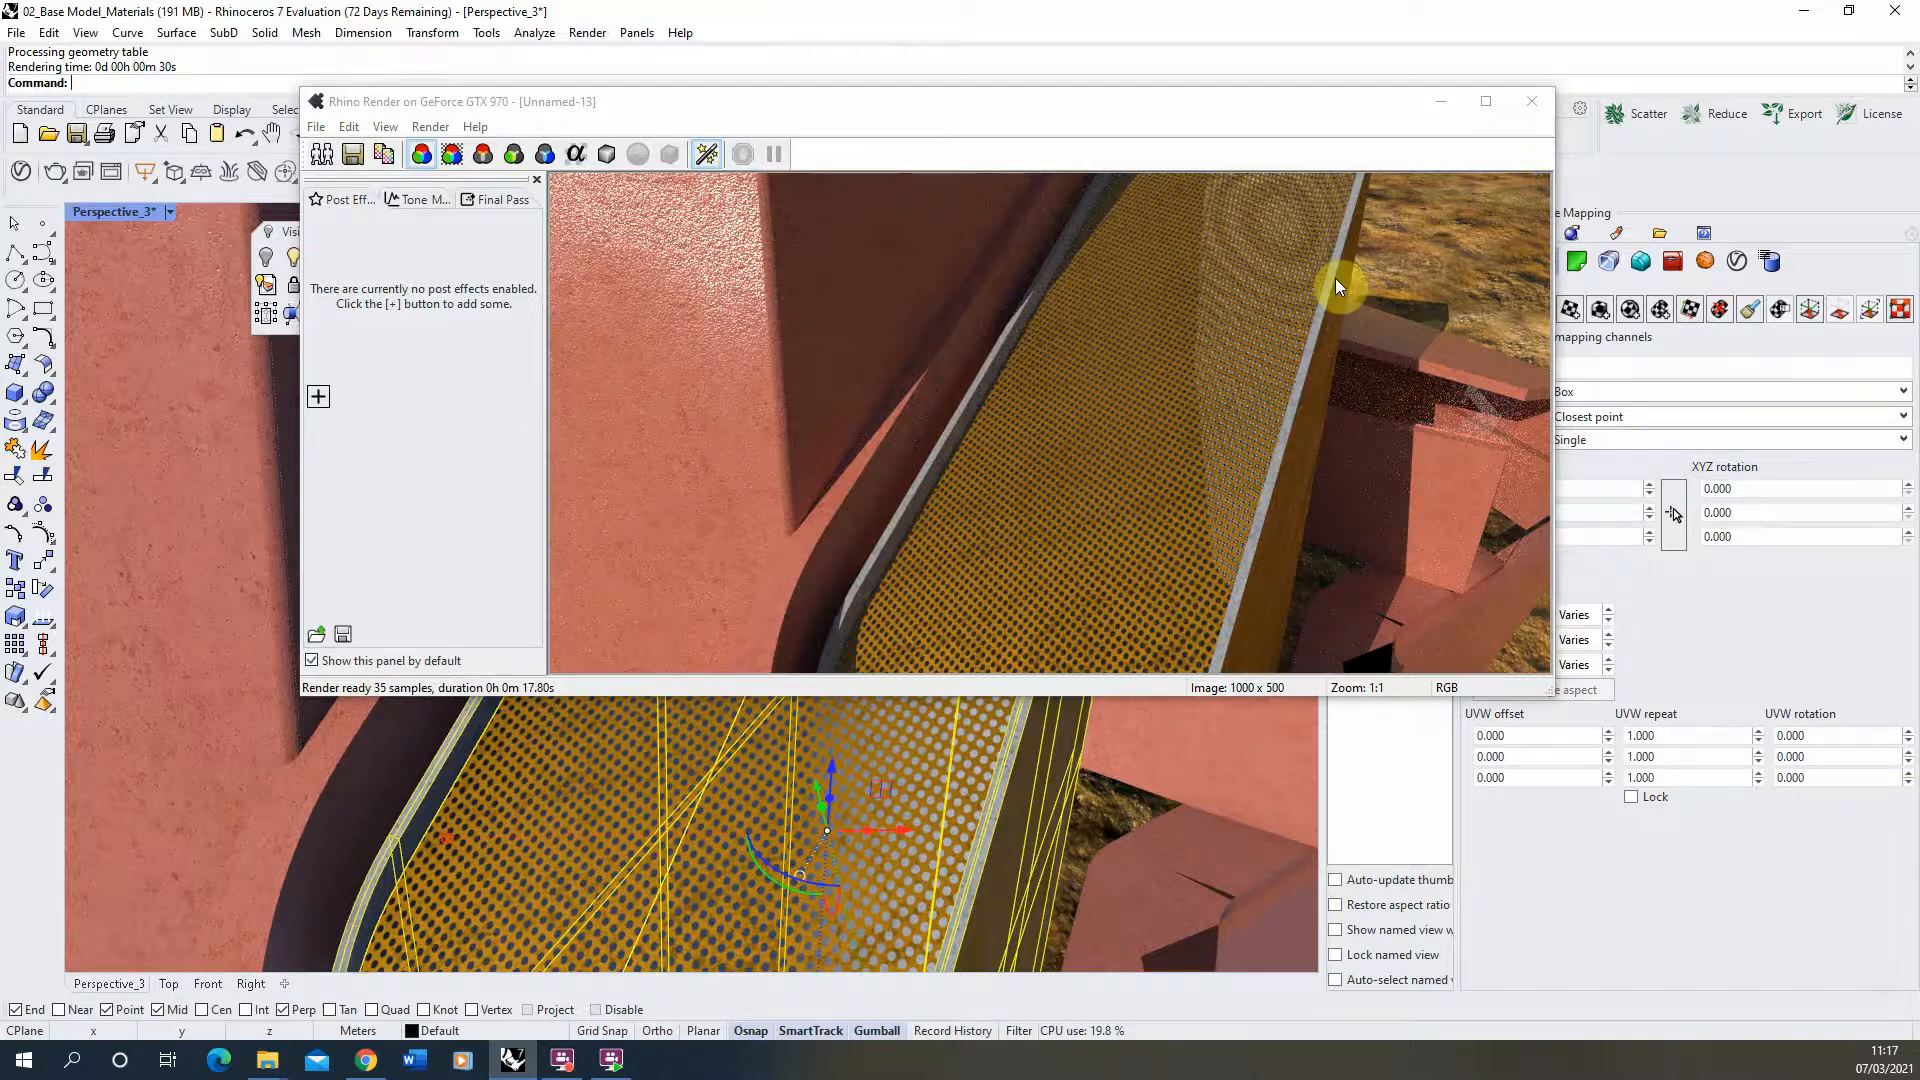
mouse_move(1152, 476)
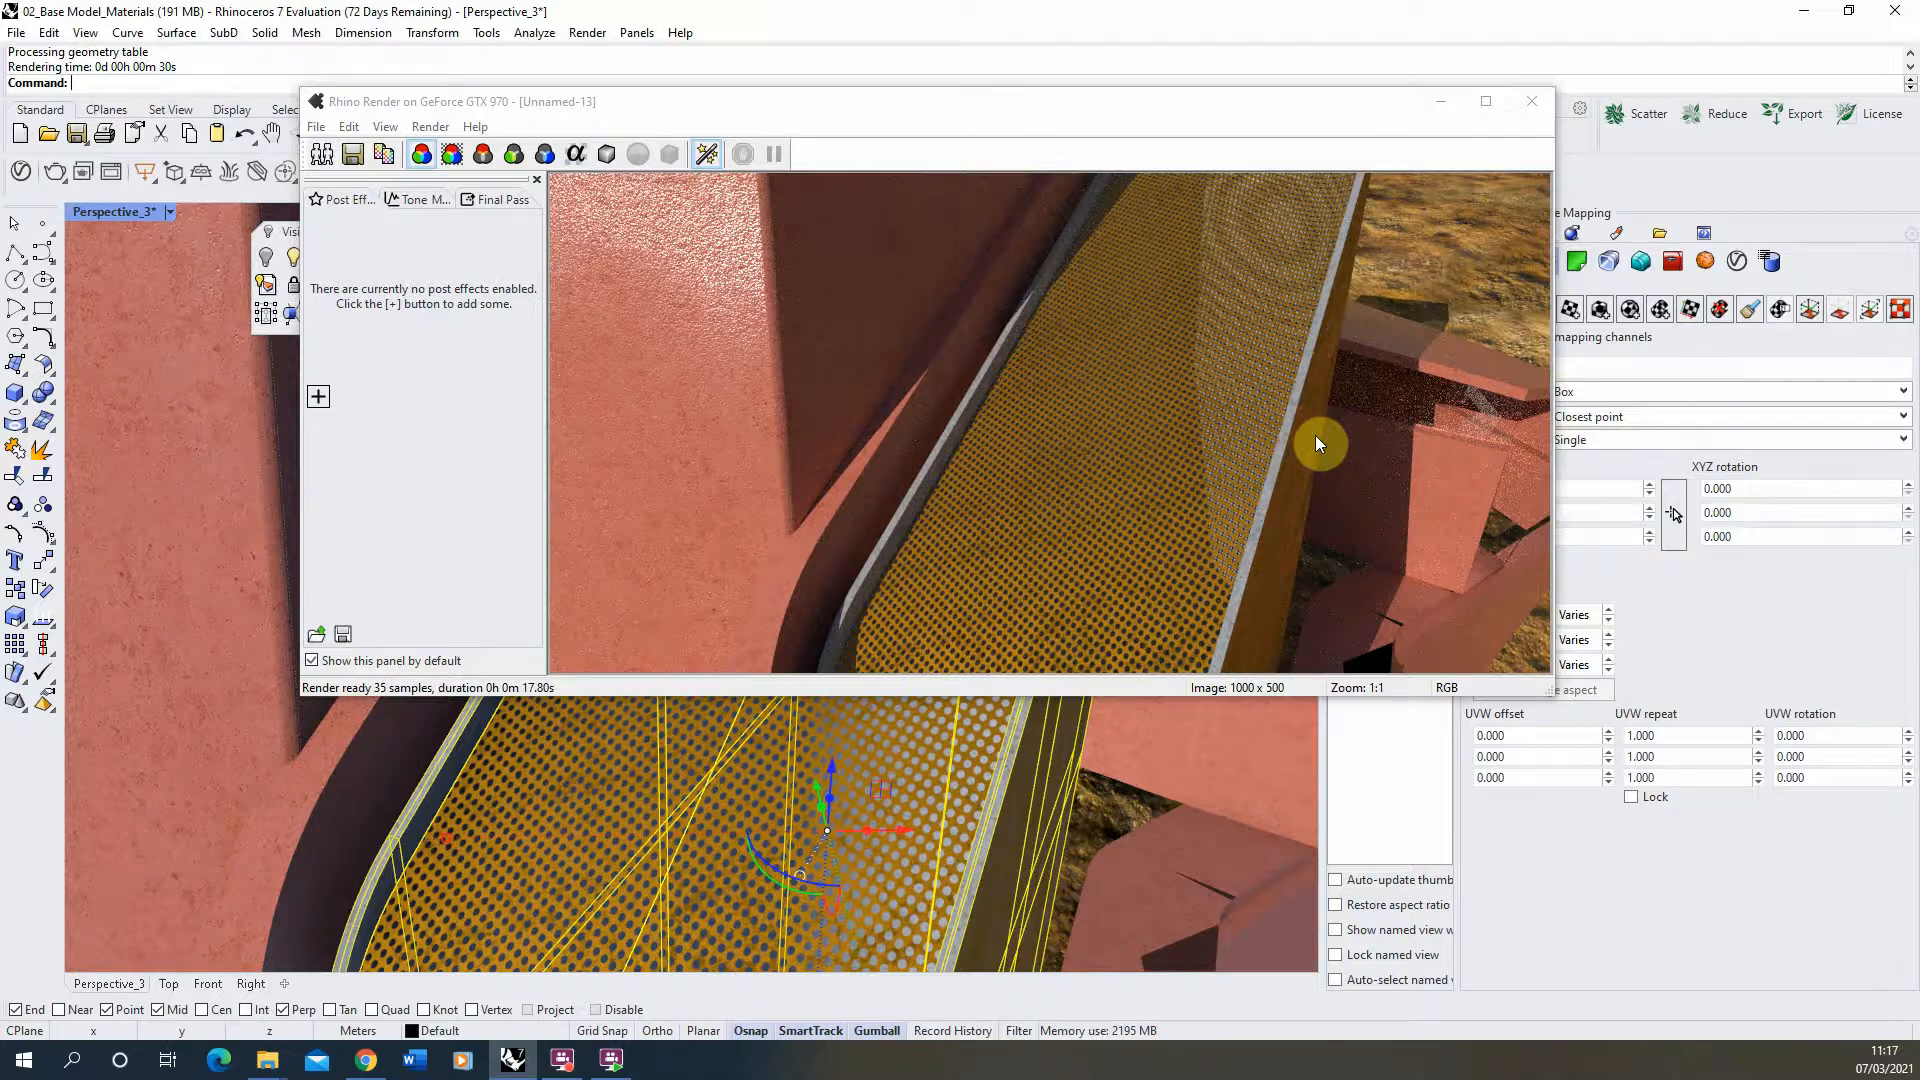
click(1530, 100)
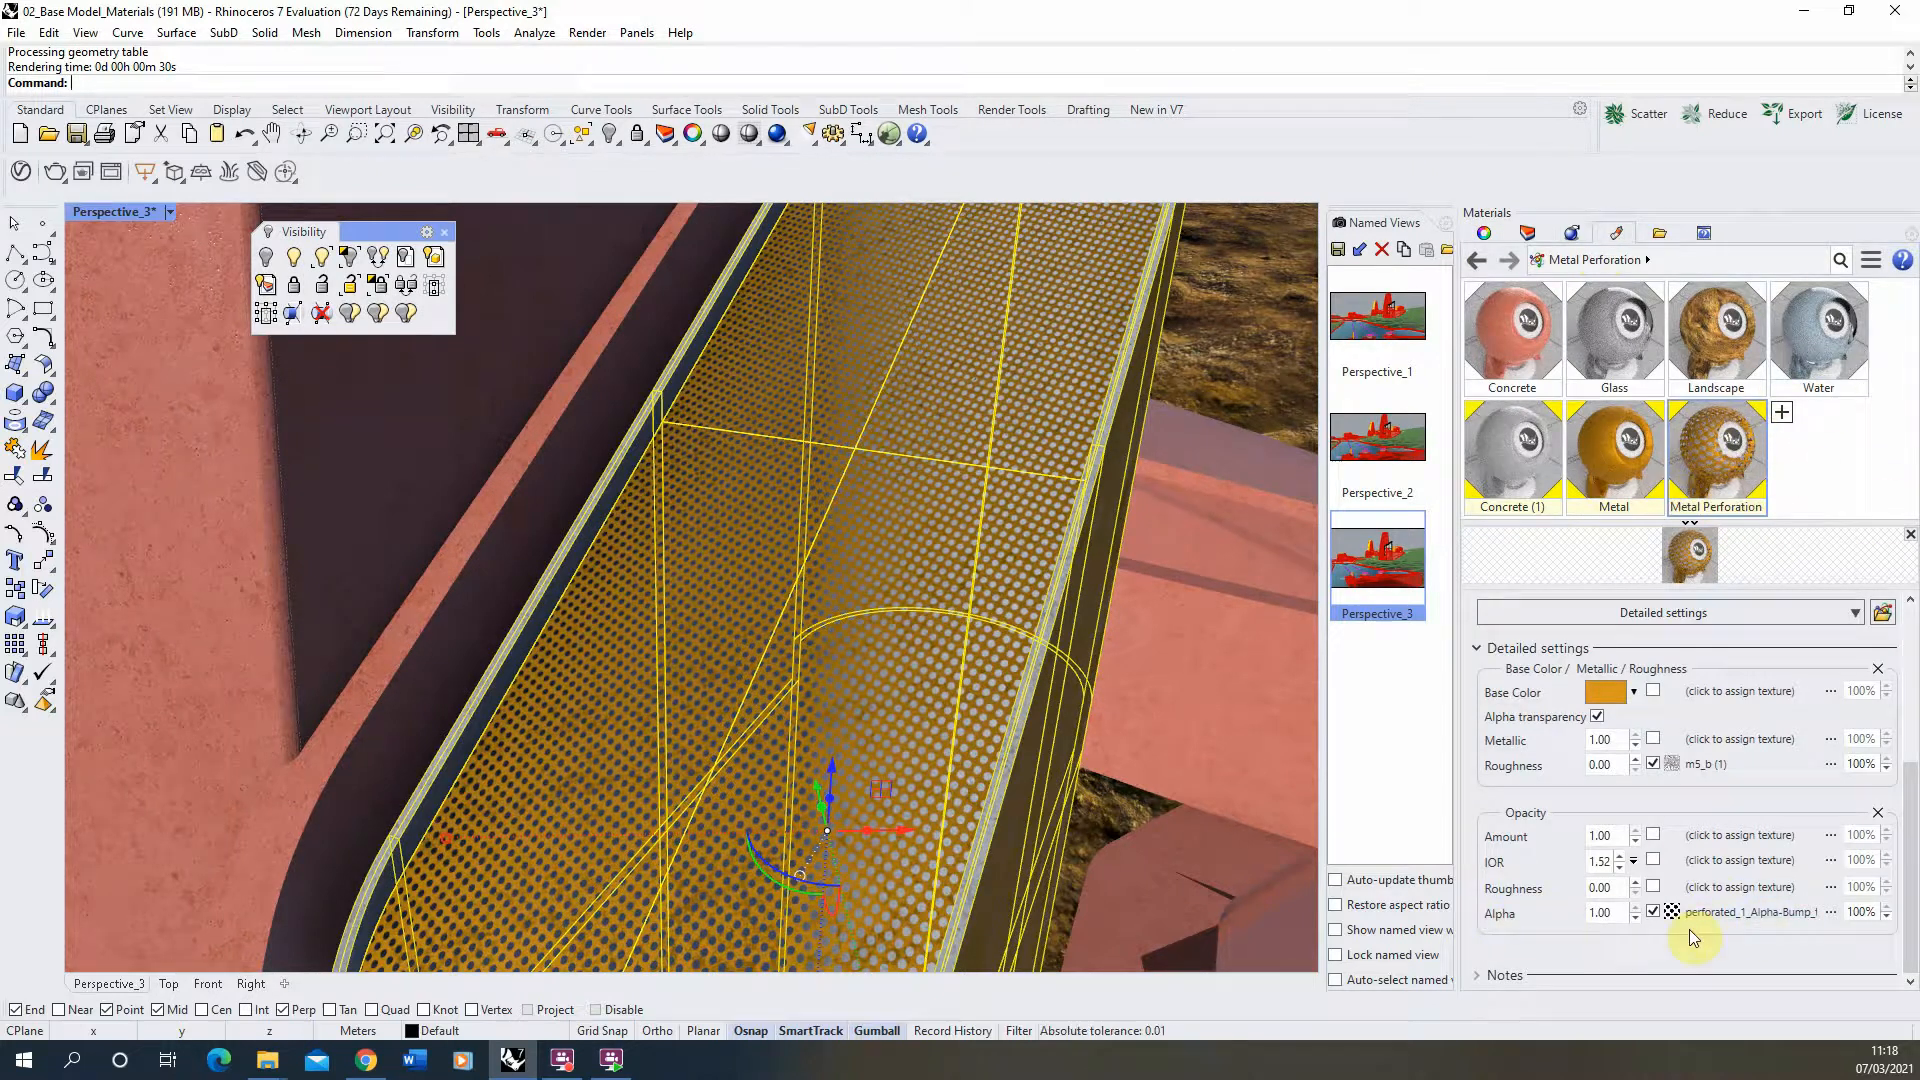
mouse_move(686, 616)
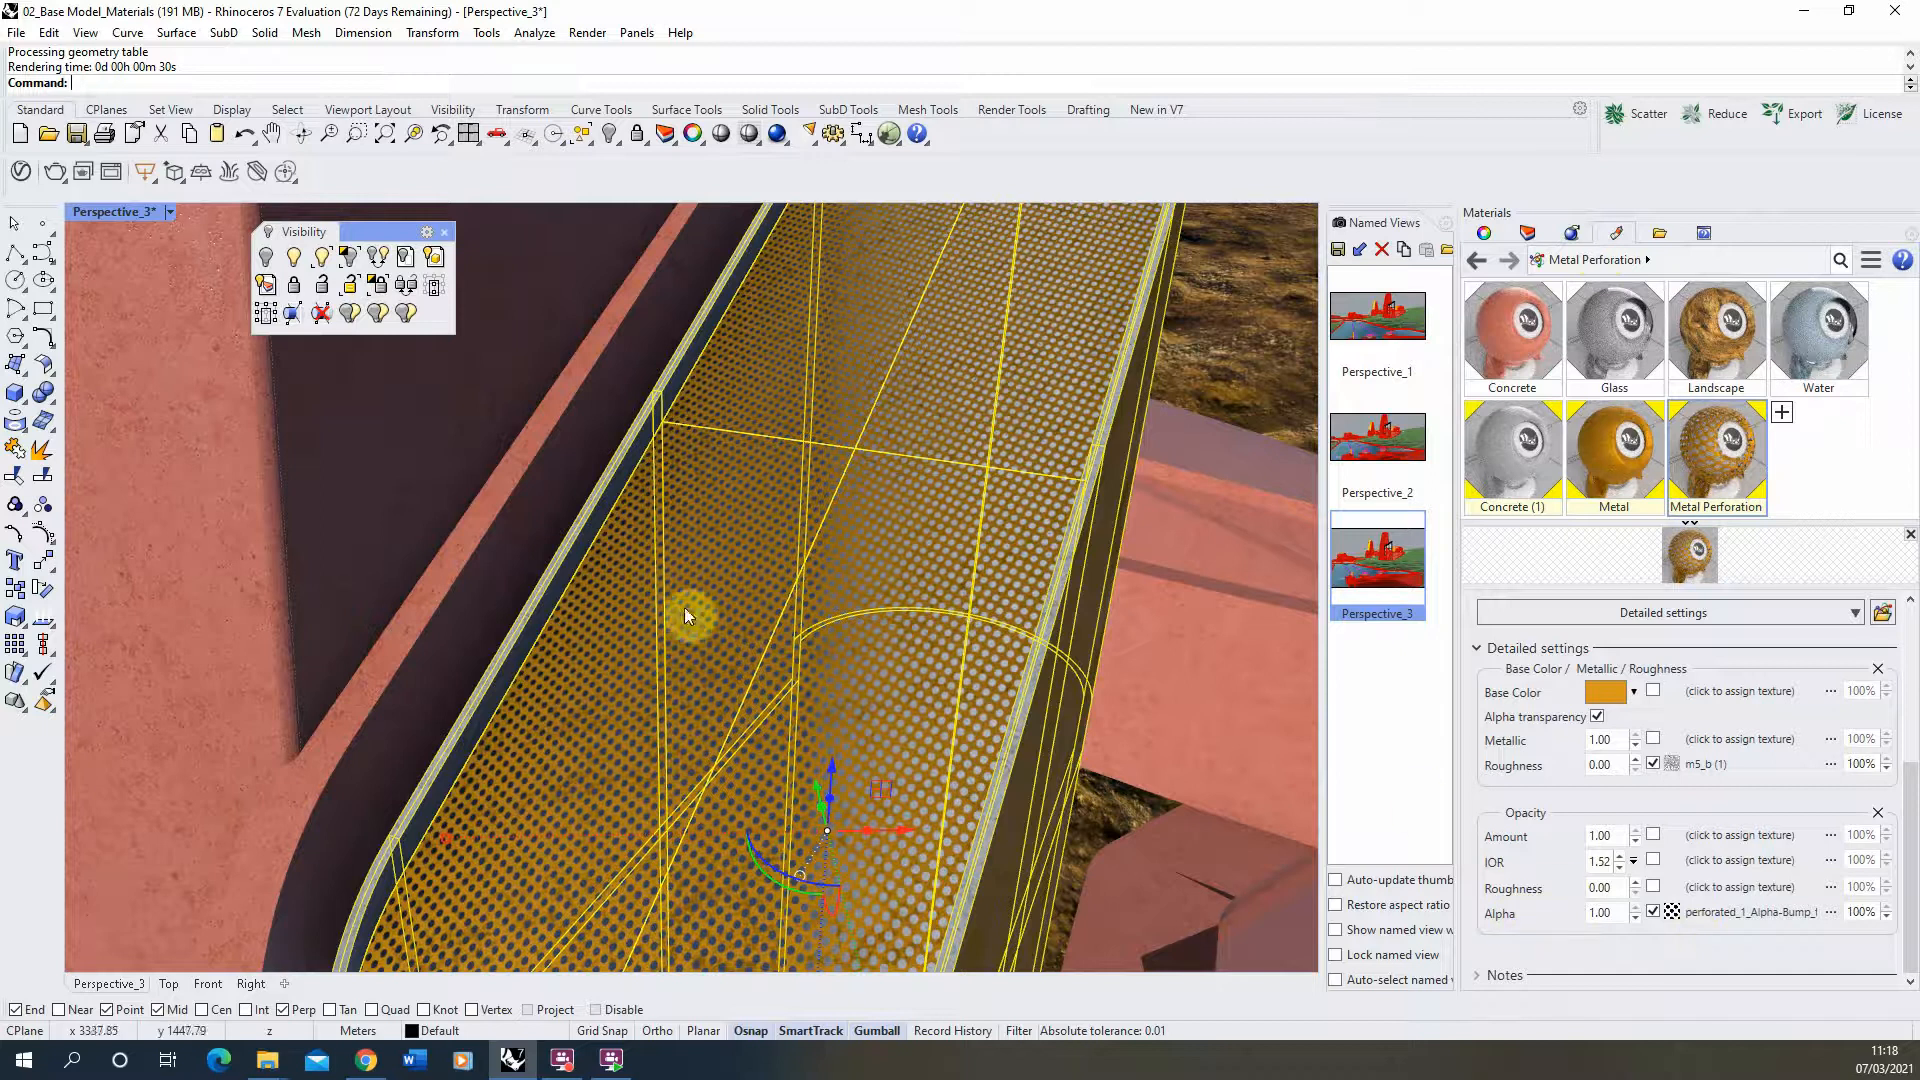